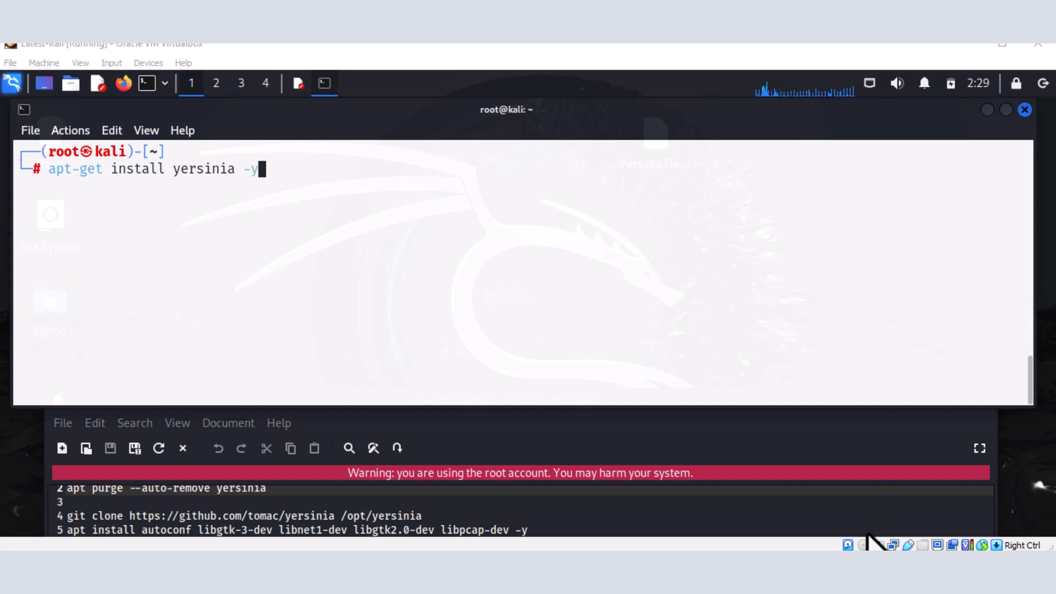
pyautogui.moveTo(590, 334)
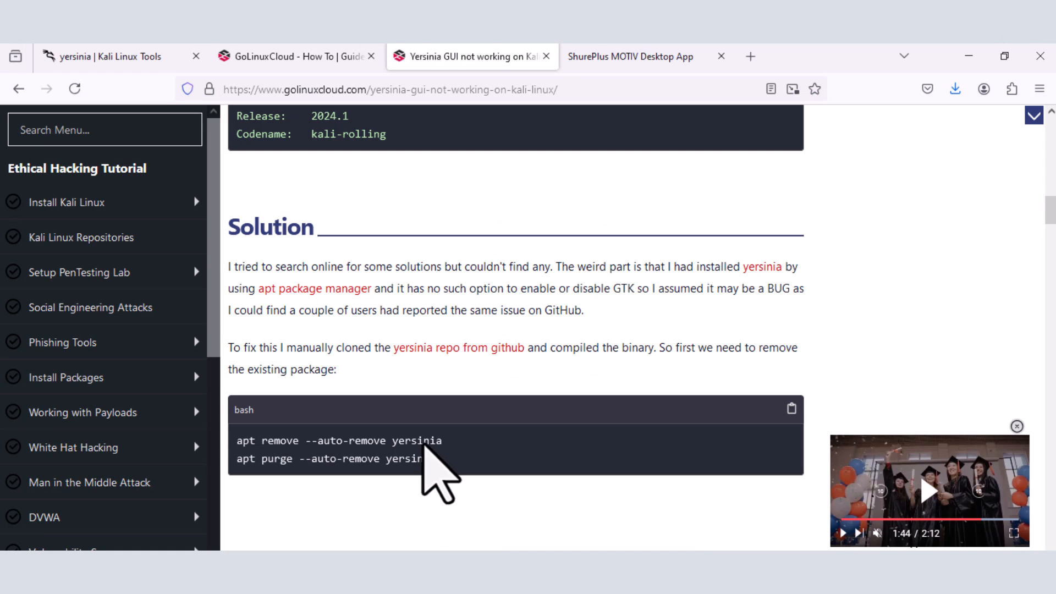
# Switch to the Kali Yersinia tool page and highlight 'designed to take advantage'.
pyautogui.click(108, 56)
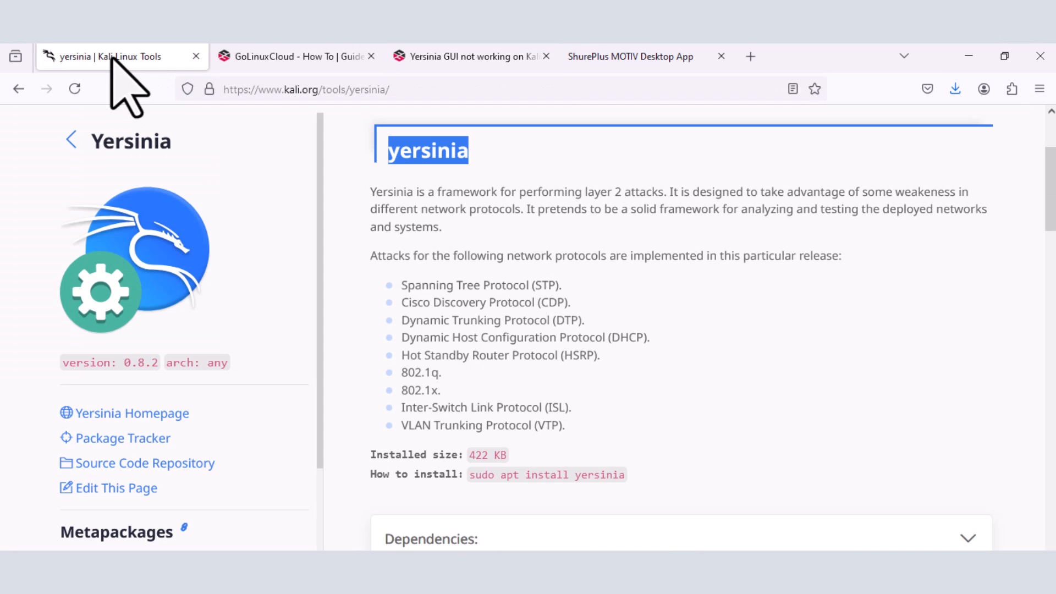
pyautogui.moveTo(392, 278)
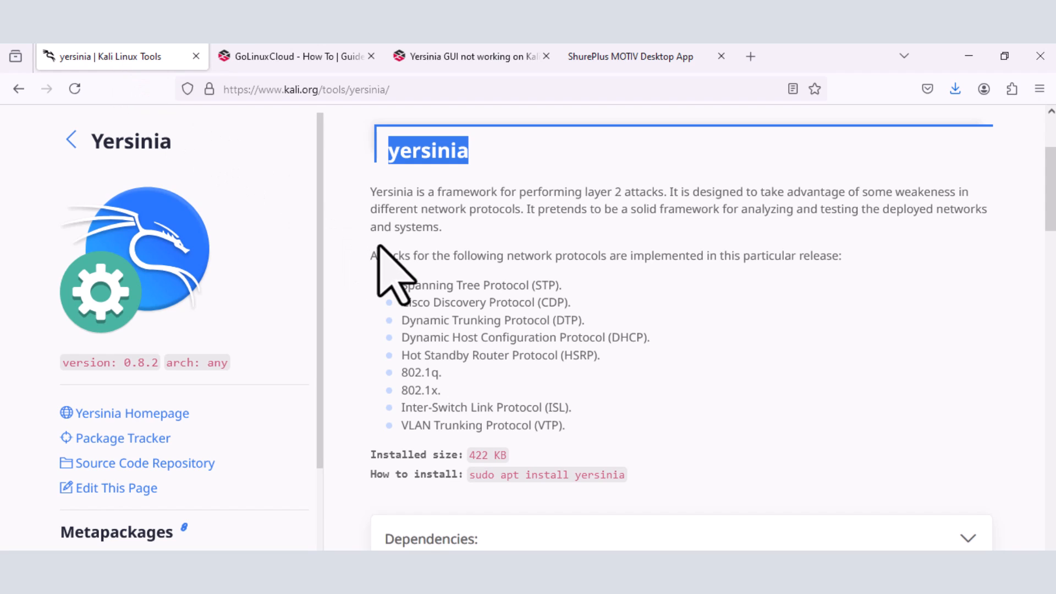
pyautogui.moveTo(400, 266)
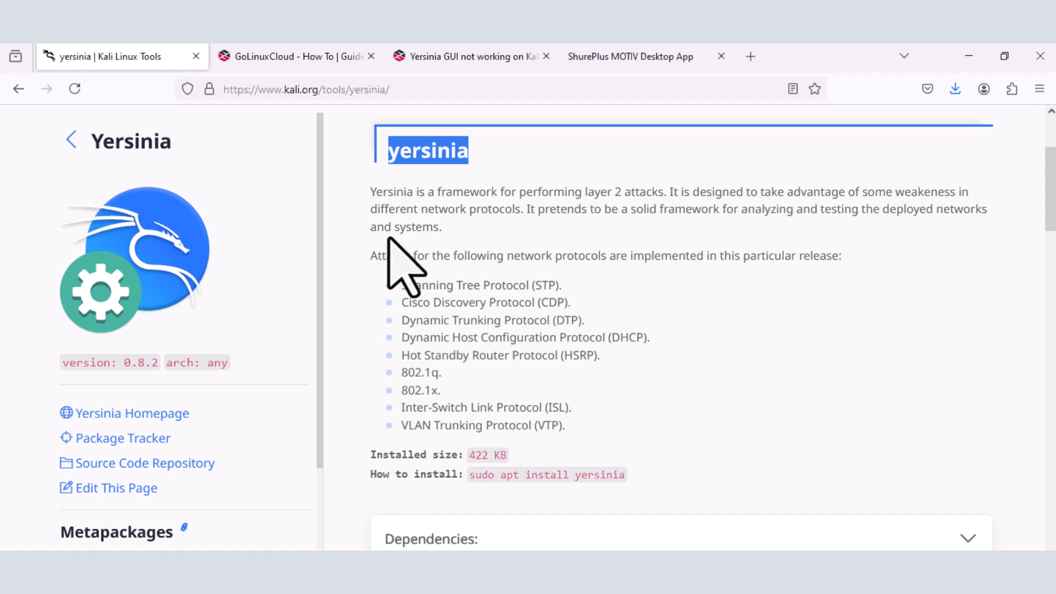
pyautogui.moveTo(689, 202)
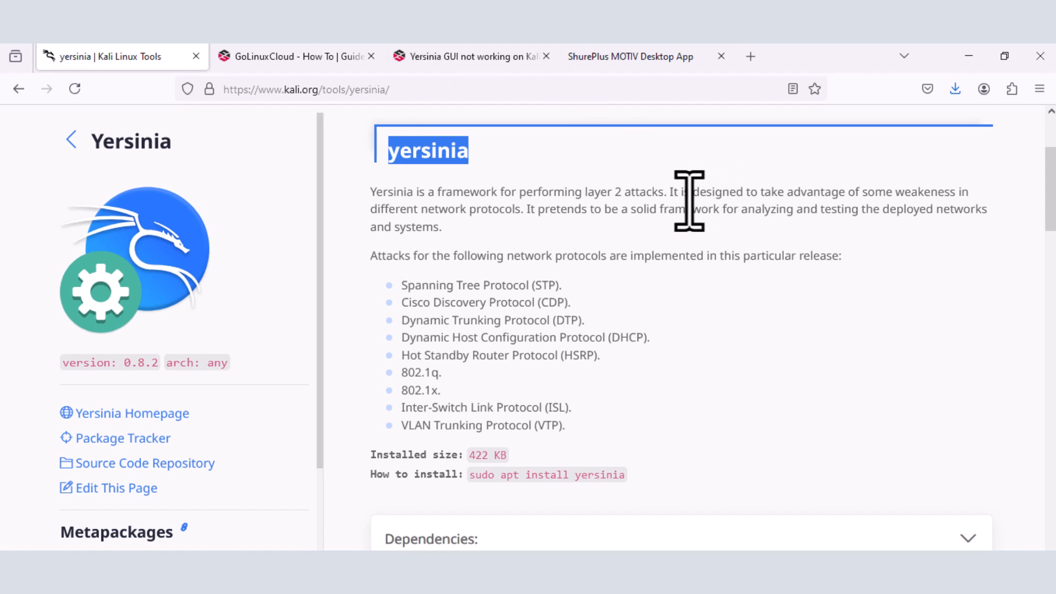
pyautogui.moveTo(689, 191); pyautogui.dragTo(846, 192)
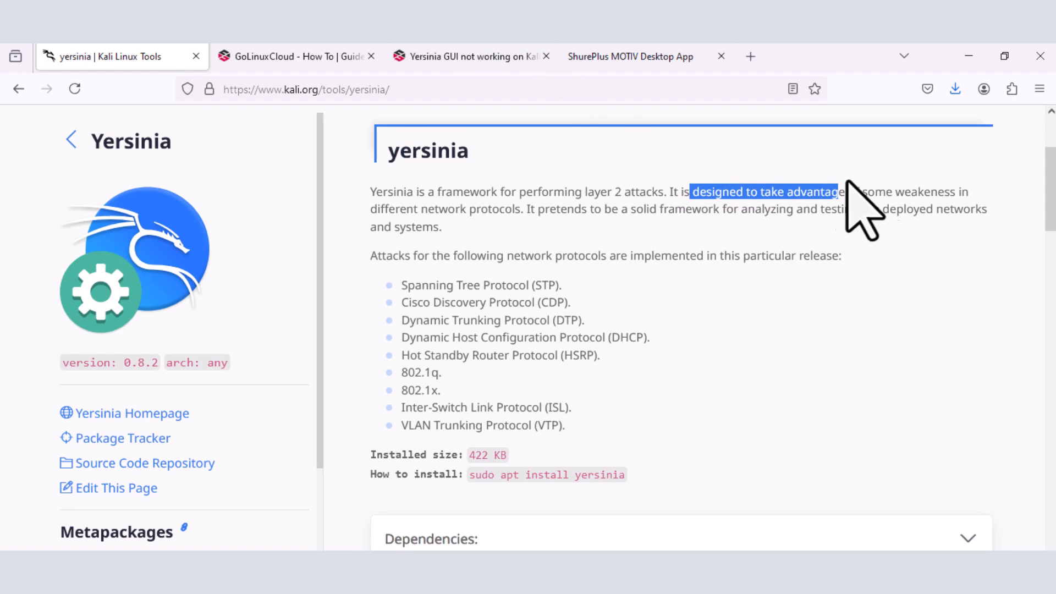
# Highlight the Spanning Tree Protocol (STP) entry in Yersinia's protocol list.
pyautogui.moveTo(838, 191); pyautogui.dragTo(936, 191)
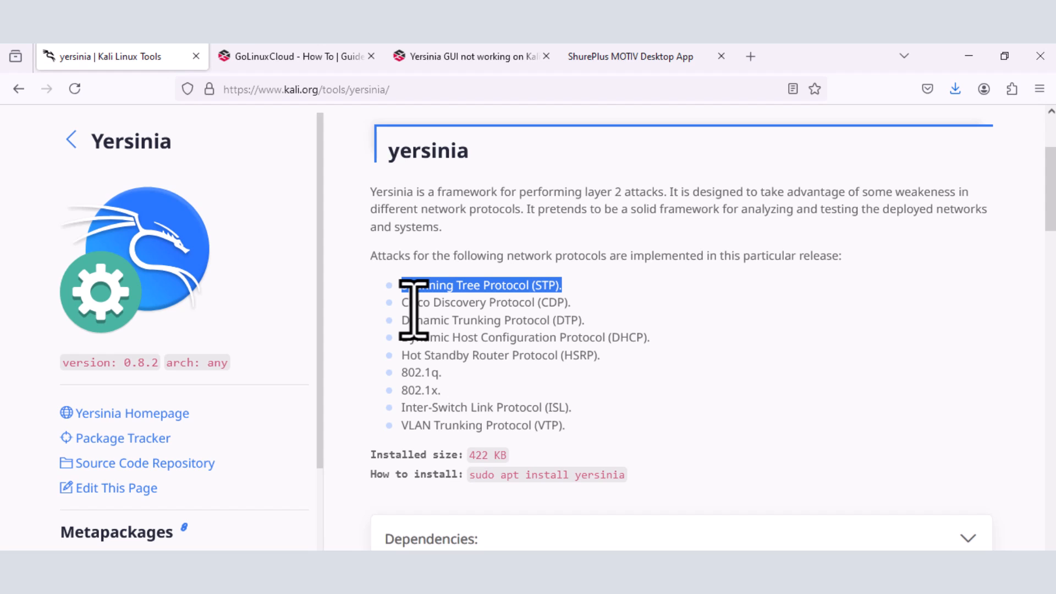
pyautogui.moveTo(526, 320)
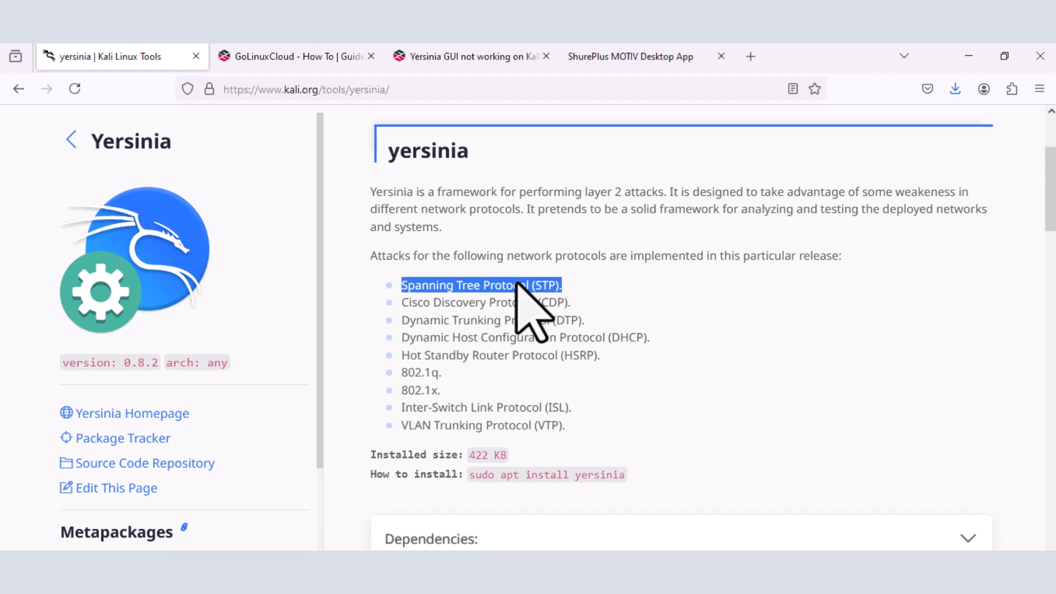
pyautogui.moveTo(508, 414)
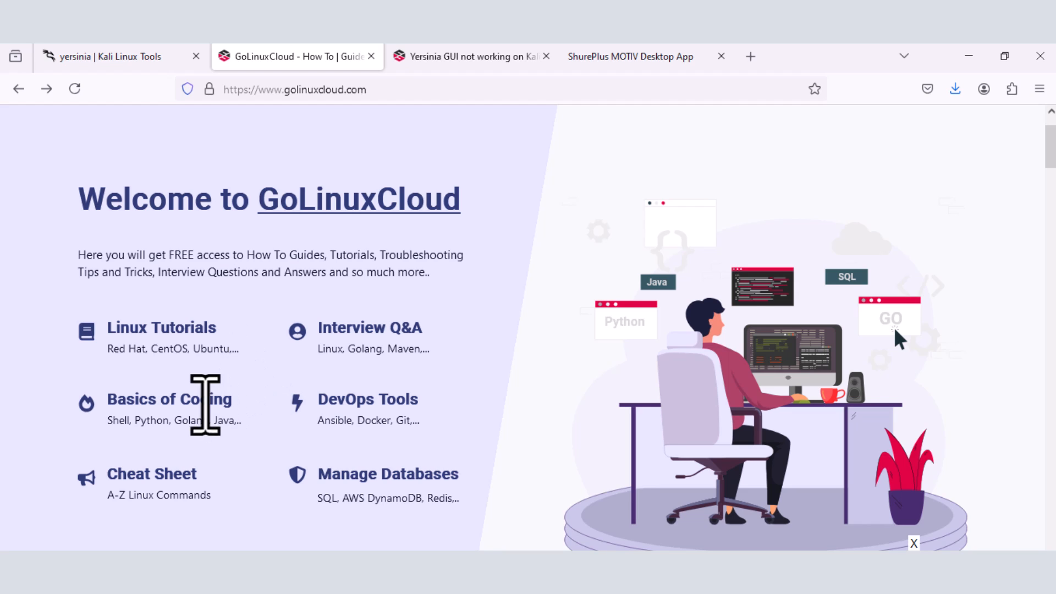
pyautogui.moveTo(311, 421)
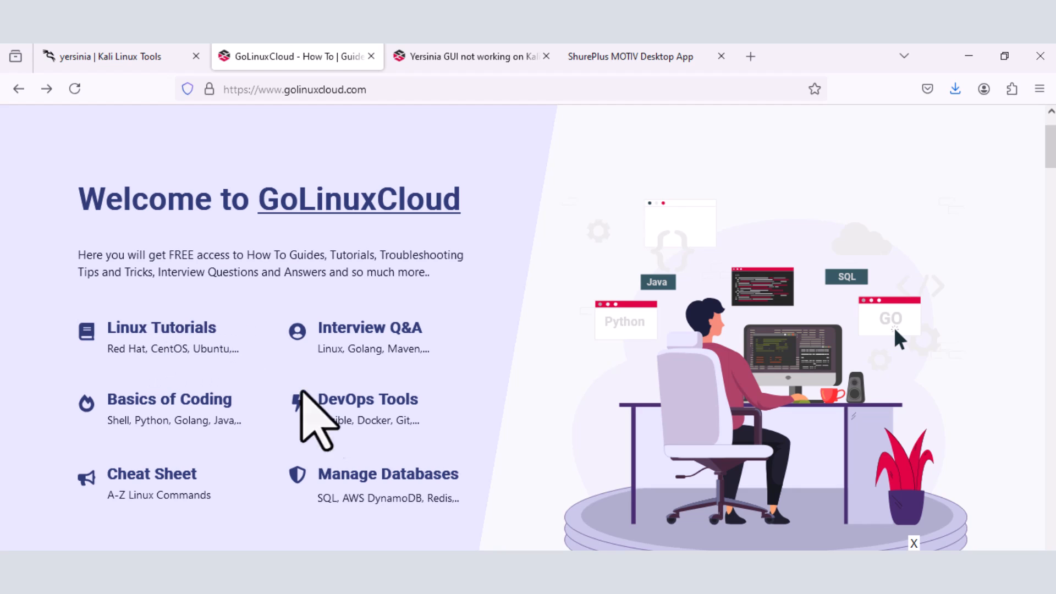
pyautogui.moveTo(292, 502)
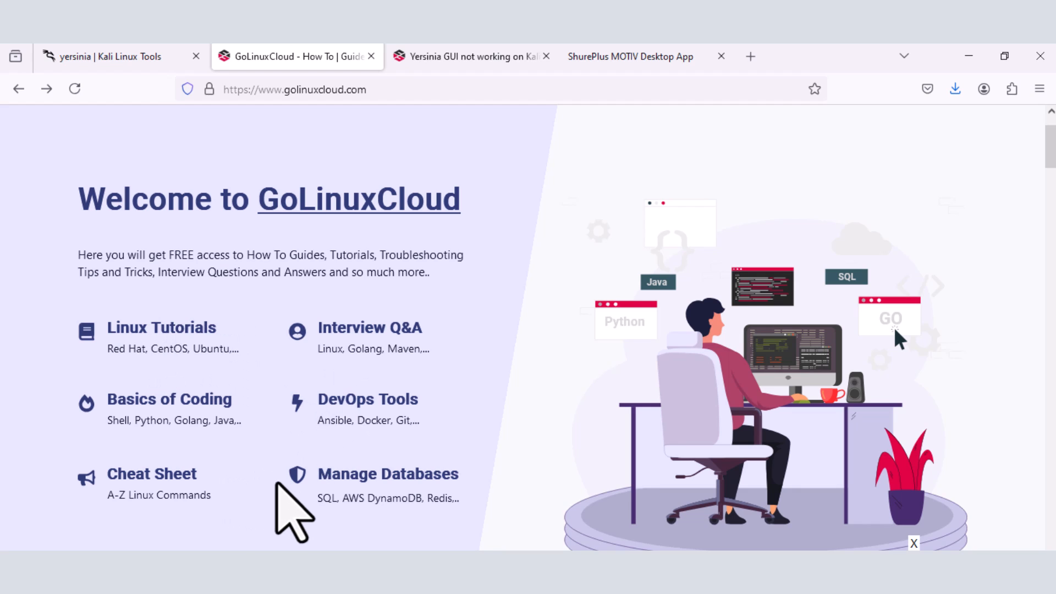
pyautogui.moveTo(305, 508)
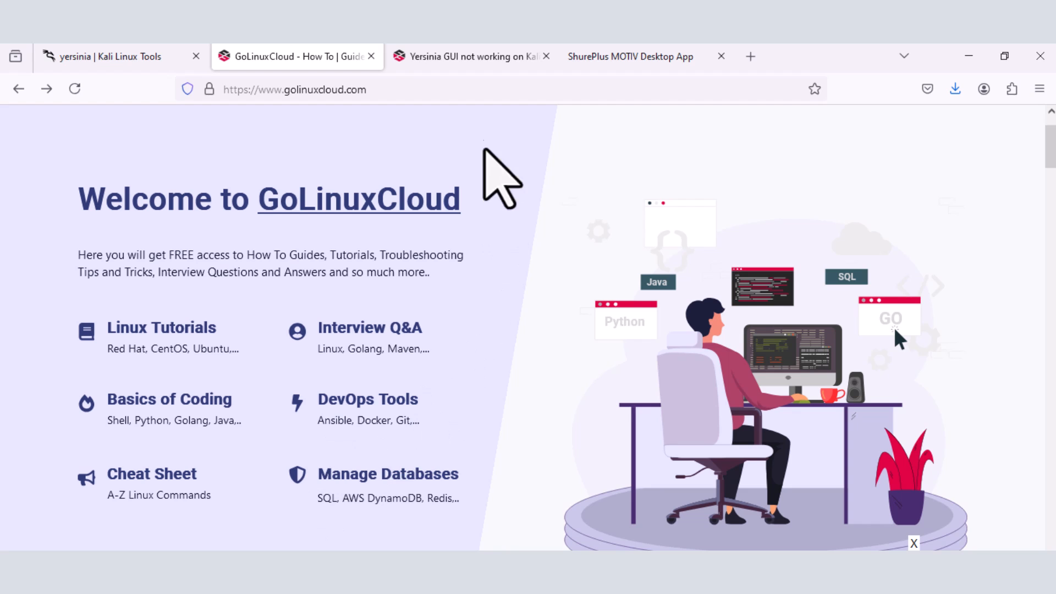
# Switch to the GoLinuxCloud Yersinia GUI troubleshooting article and read its Solution section.
pyautogui.click(464, 56)
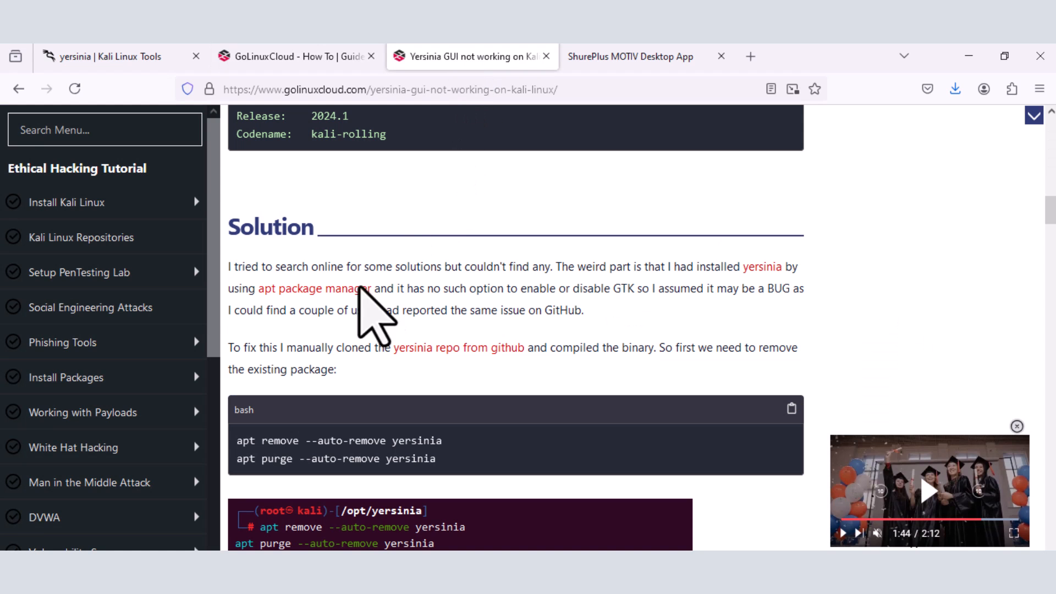
pyautogui.moveTo(316, 386)
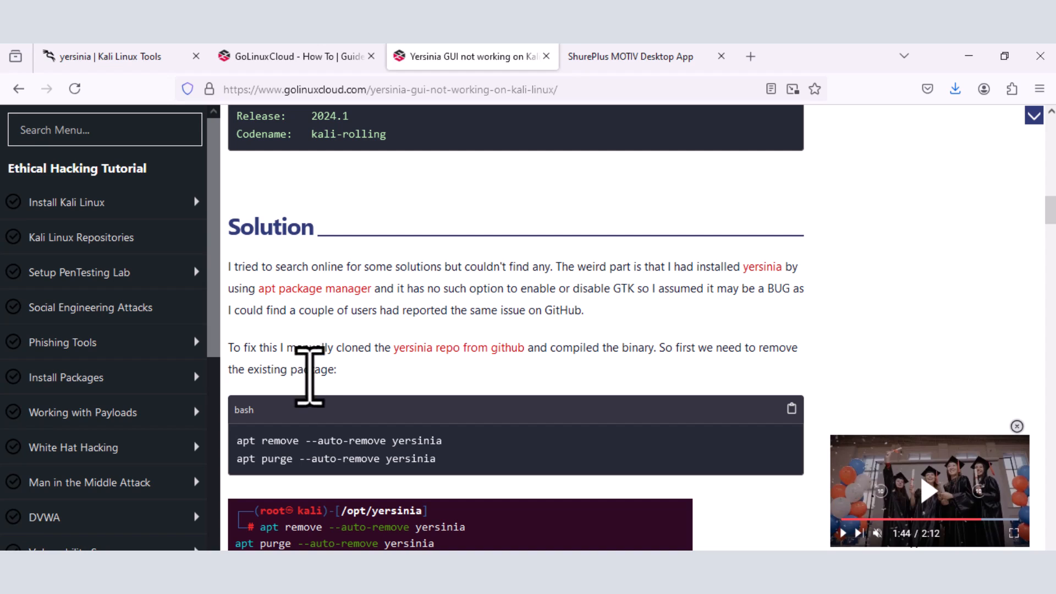
pyautogui.moveTo(334, 424)
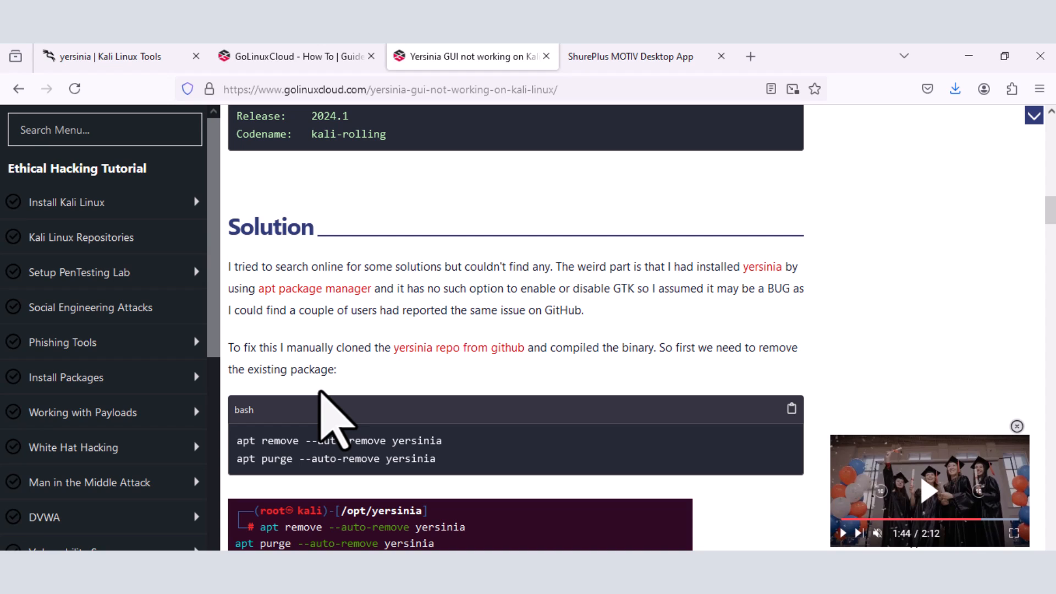
pyautogui.moveTo(353, 414)
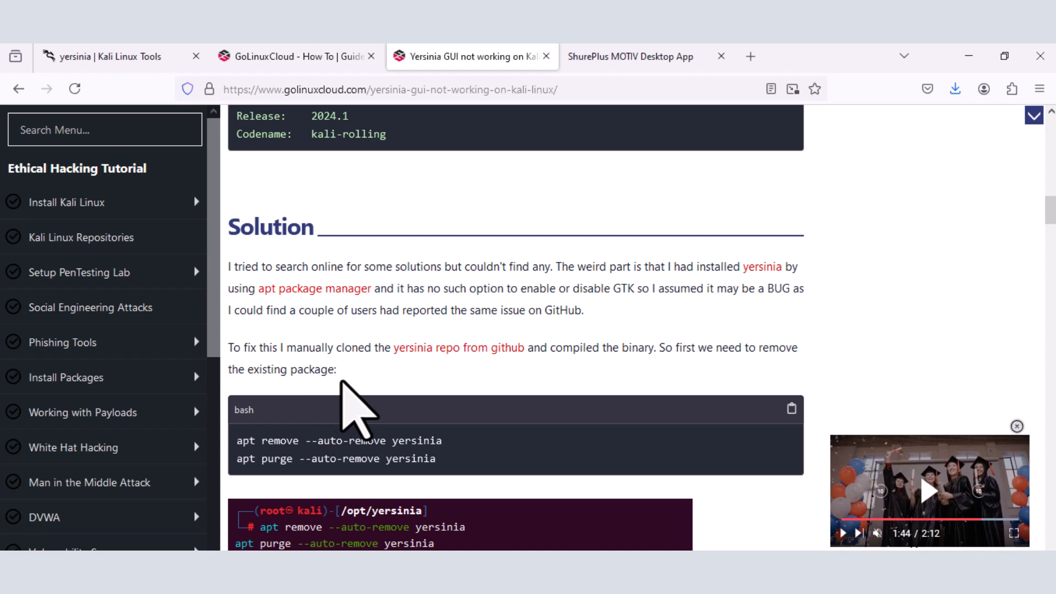
pyautogui.moveTo(472, 391)
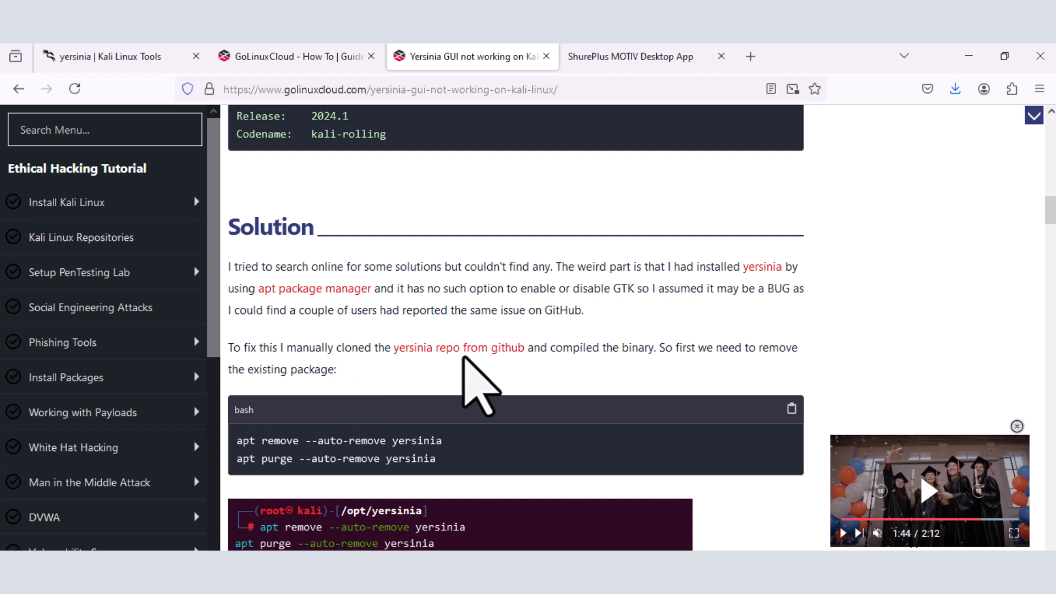
pyautogui.moveTo(579, 219)
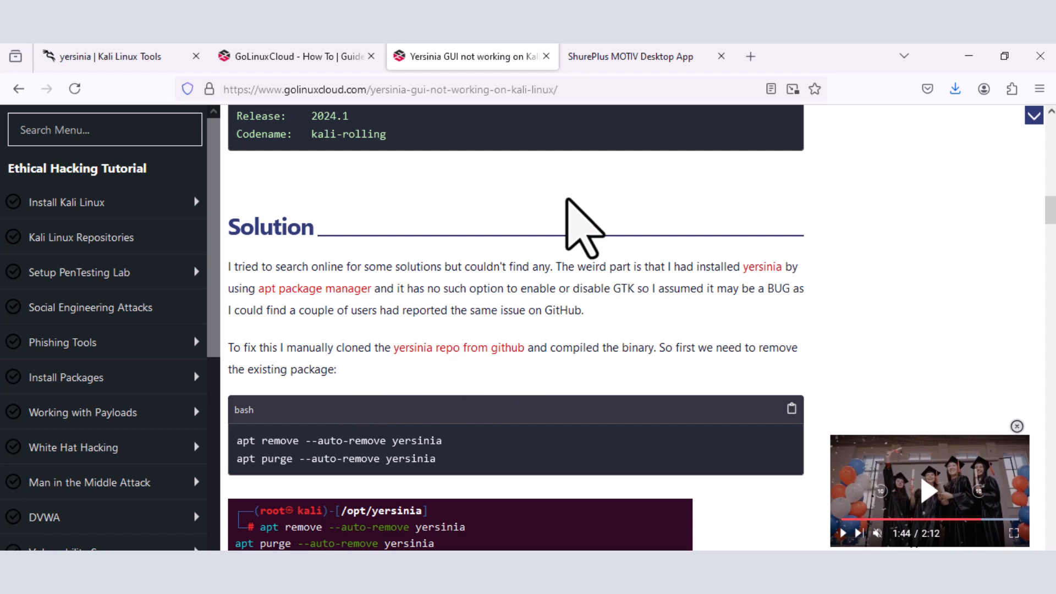
pyautogui.moveTo(698, 468)
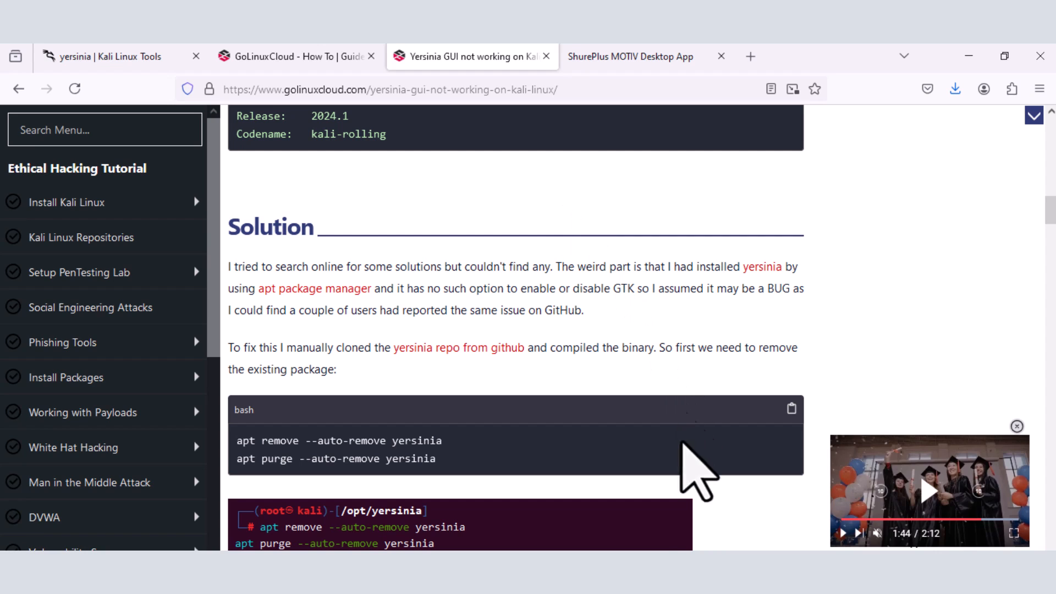
pyautogui.moveTo(697, 472)
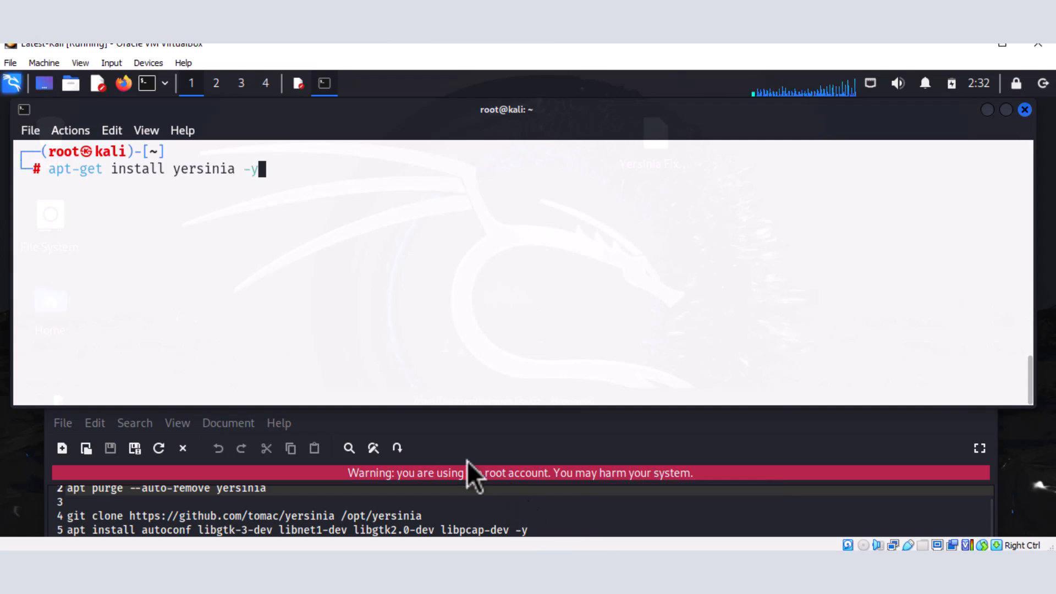
pyautogui.moveTo(296, 181)
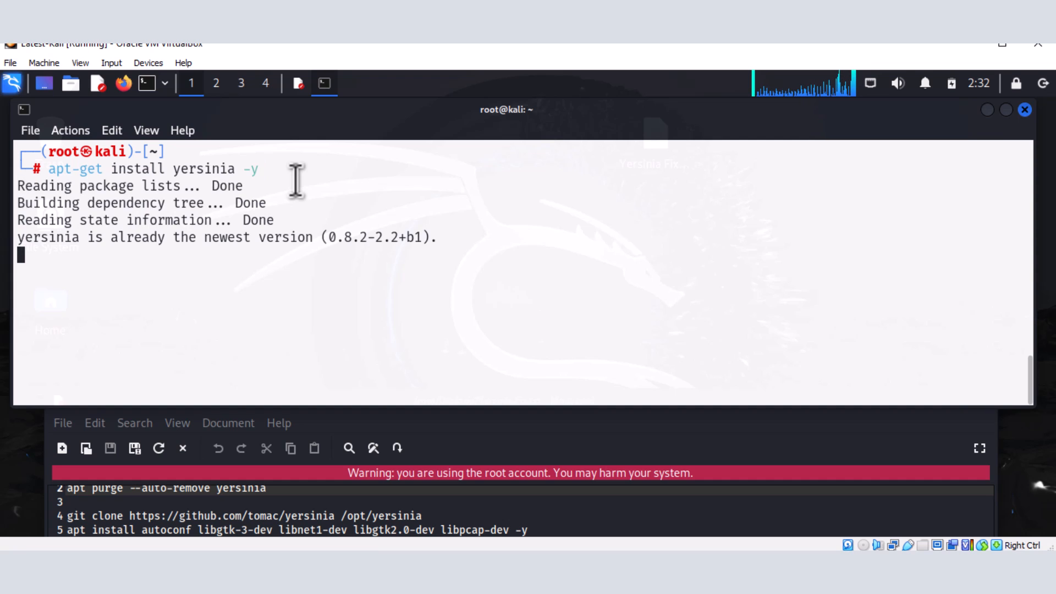
# Run apt-get install yersinia -y, confirming 0.8.2-2.2+b1 is newest, and enter lsb_release -a.
pyautogui.press('Return')
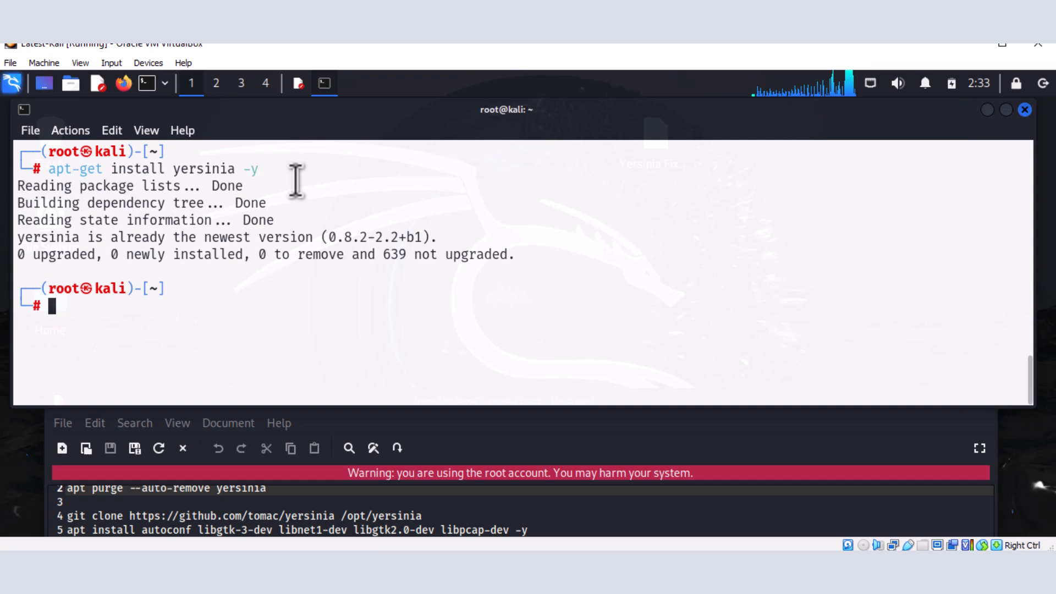
pyautogui.moveTo(242, 242)
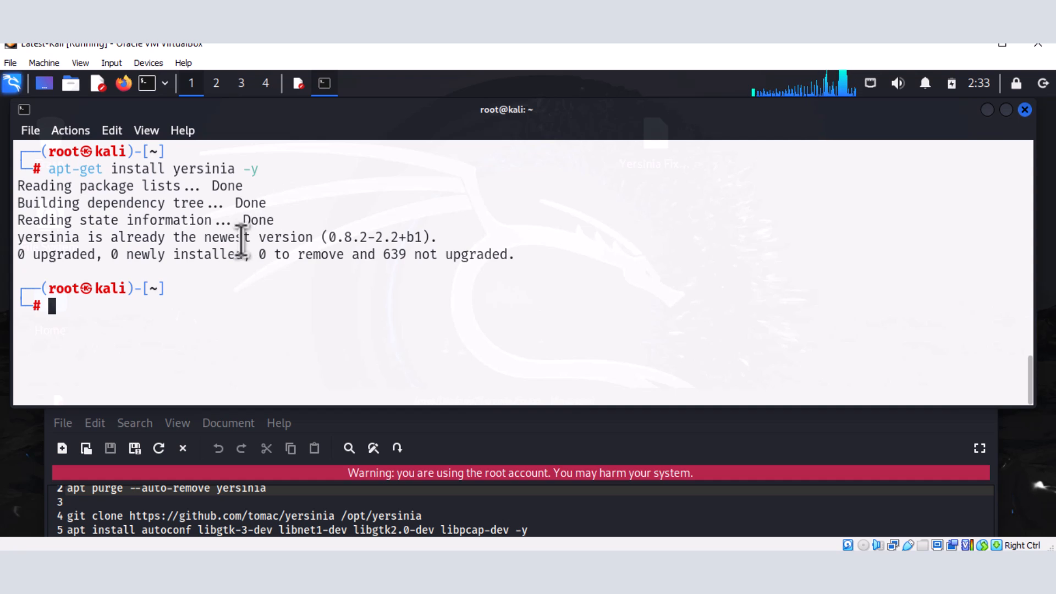
pyautogui.doubleClick(224, 237)
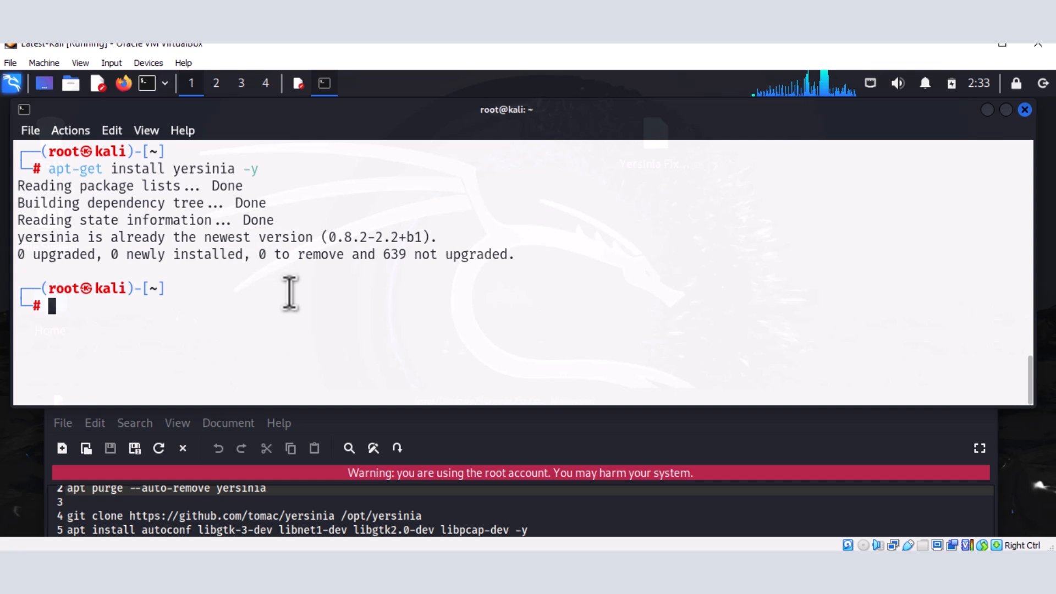
pyautogui.write('lsb_release -a')
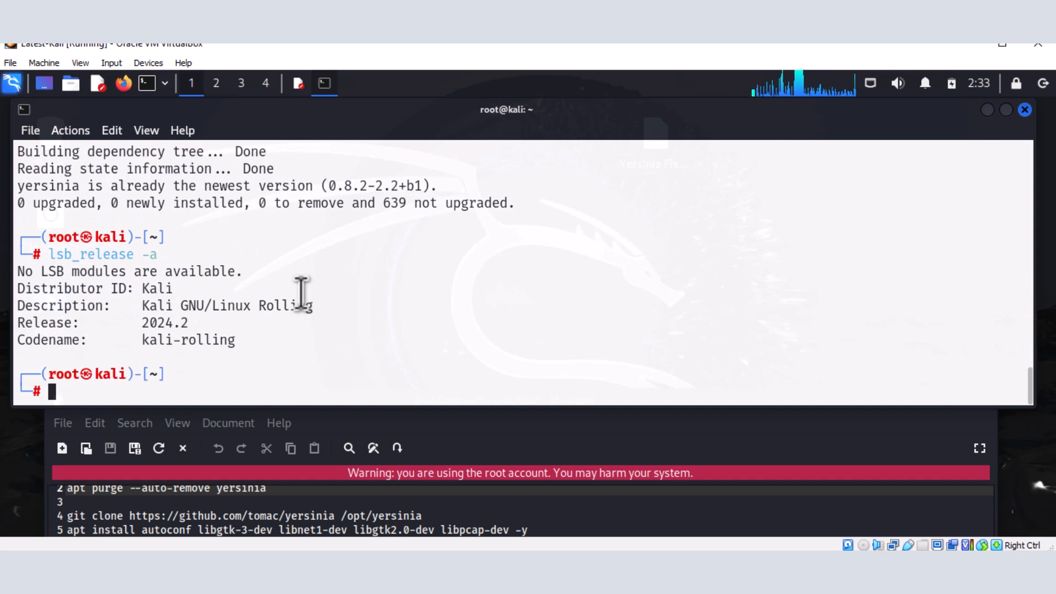
pyautogui.moveTo(203, 330)
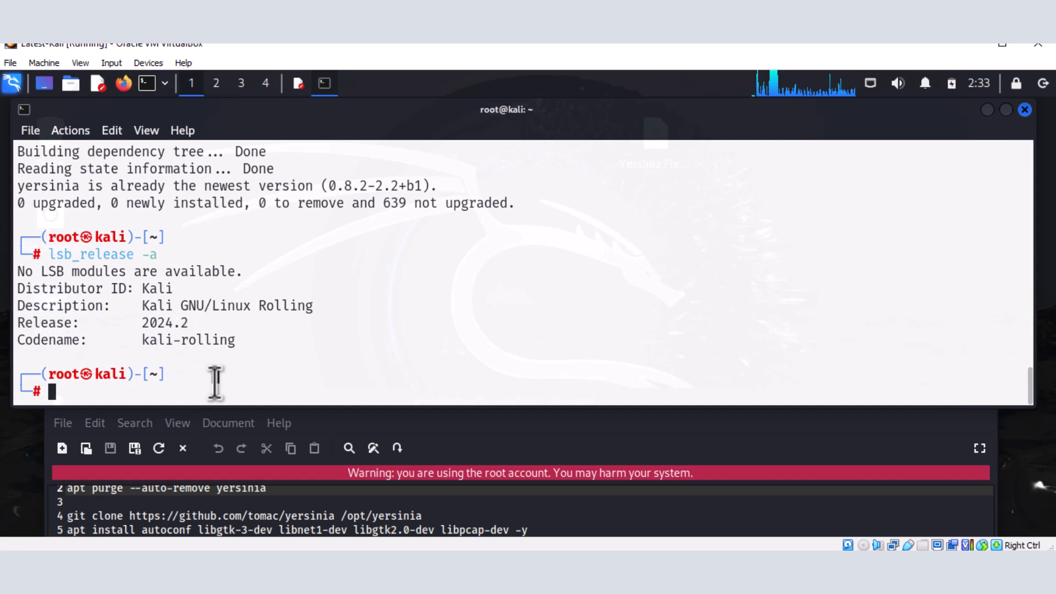
pyautogui.moveTo(174, 188)
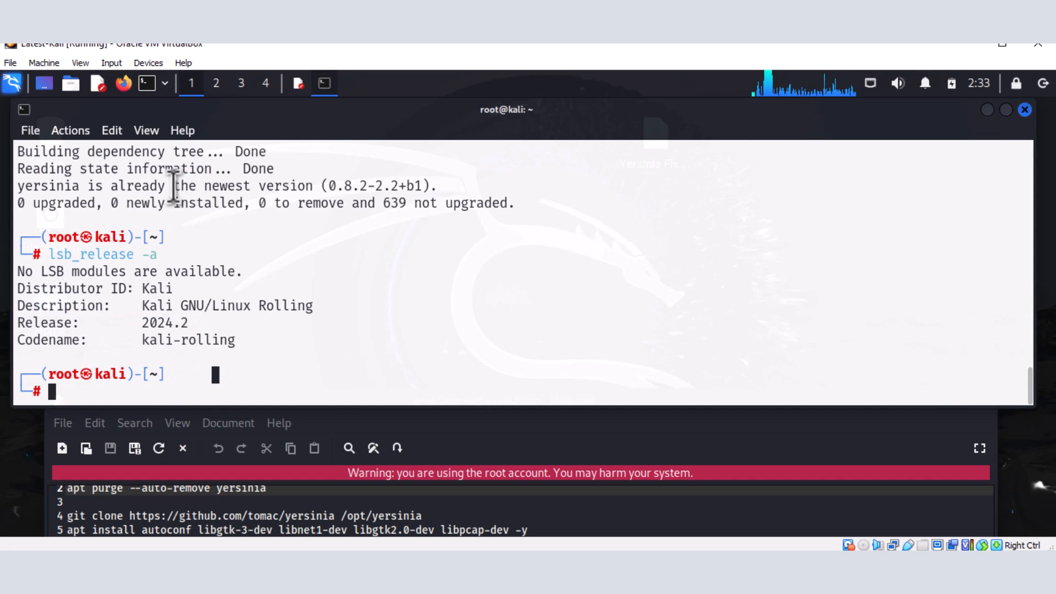
# Highlight the Kali GNU/Linux Rolling 2024.2 line in the lsb_release output.
pyautogui.moveTo(174, 186); pyautogui.dragTo(313, 186)
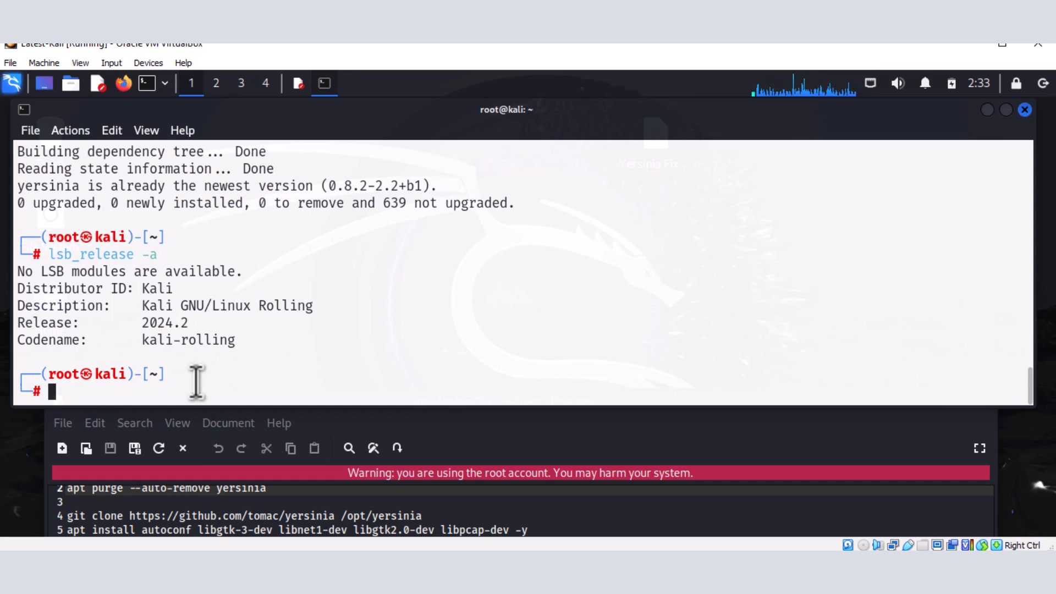
# Enter the apt-get install yersinia -y command at the fresh root prompt.
pyautogui.write('apt-get install yersinia -y')
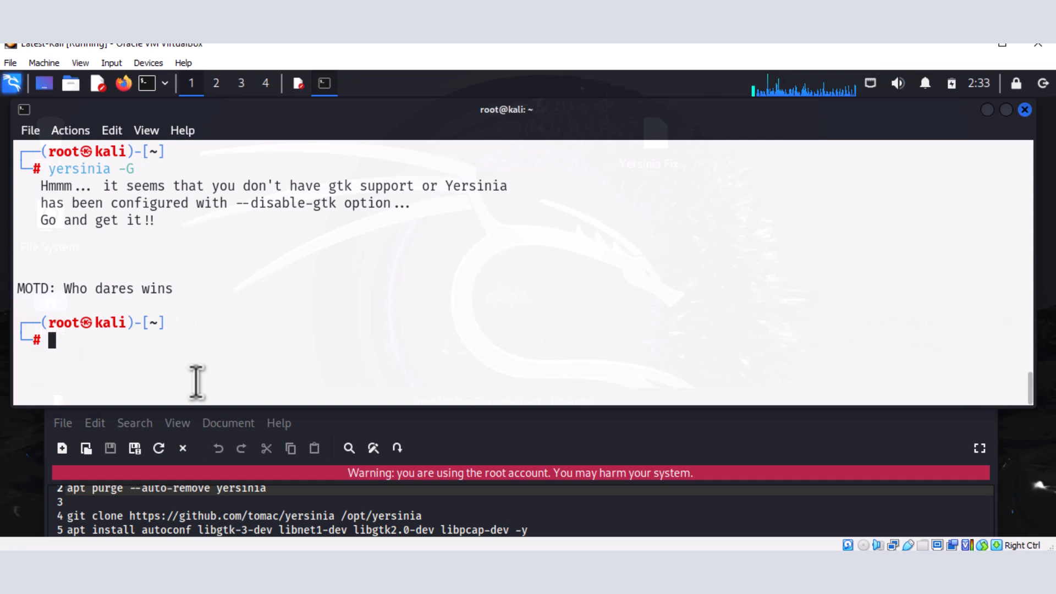
pyautogui.moveTo(149, 266)
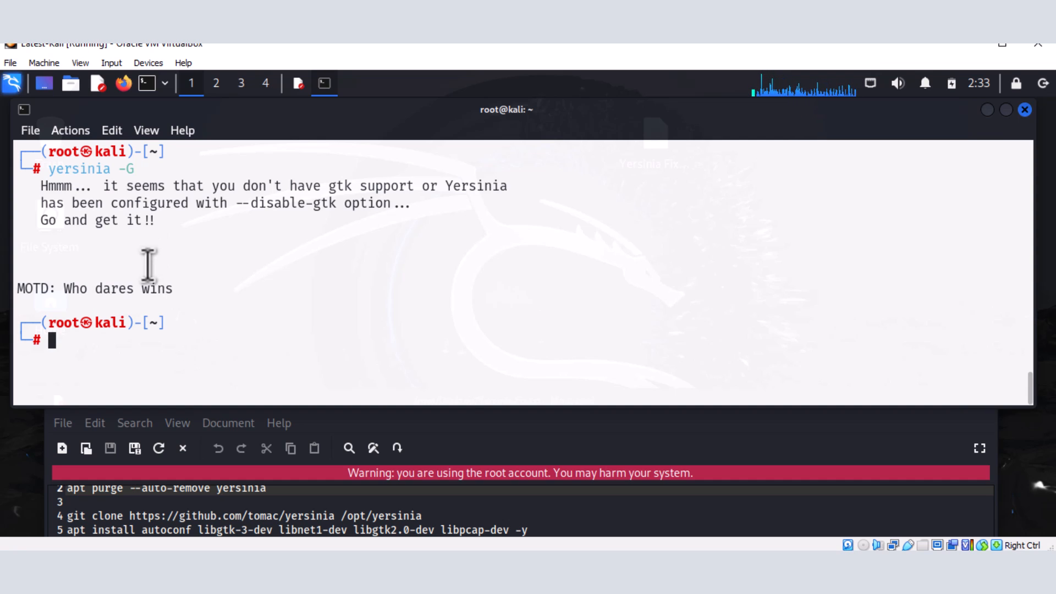
pyautogui.moveTo(185, 195)
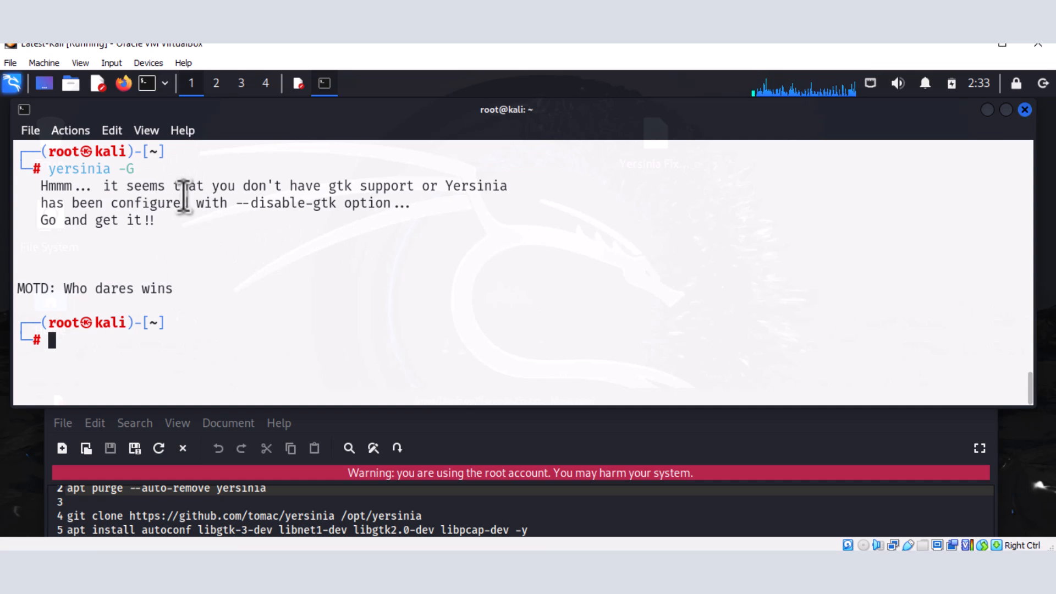
pyautogui.moveTo(322, 185)
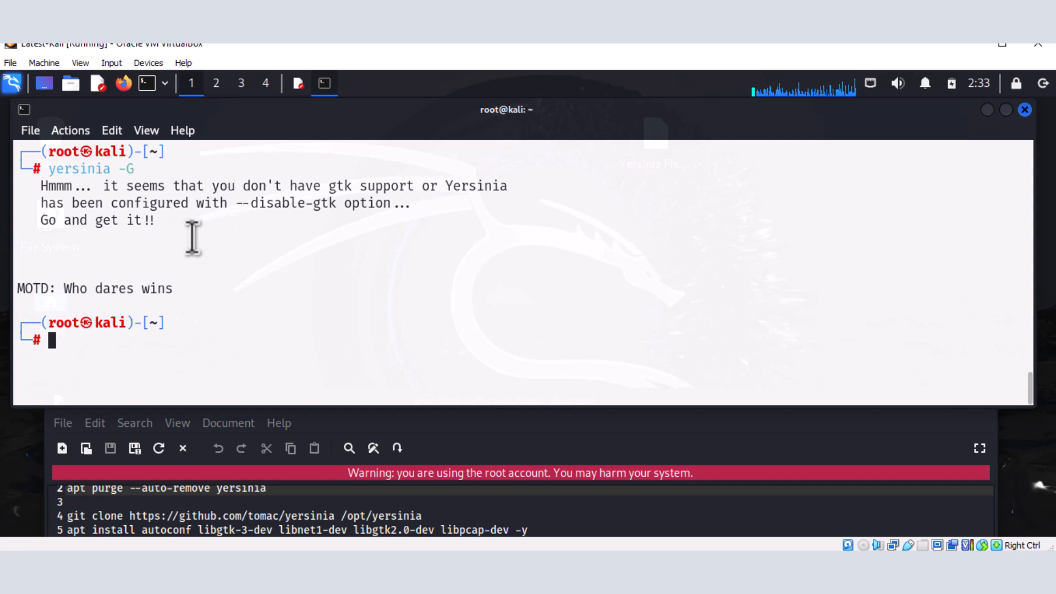
pyautogui.moveTo(245, 216)
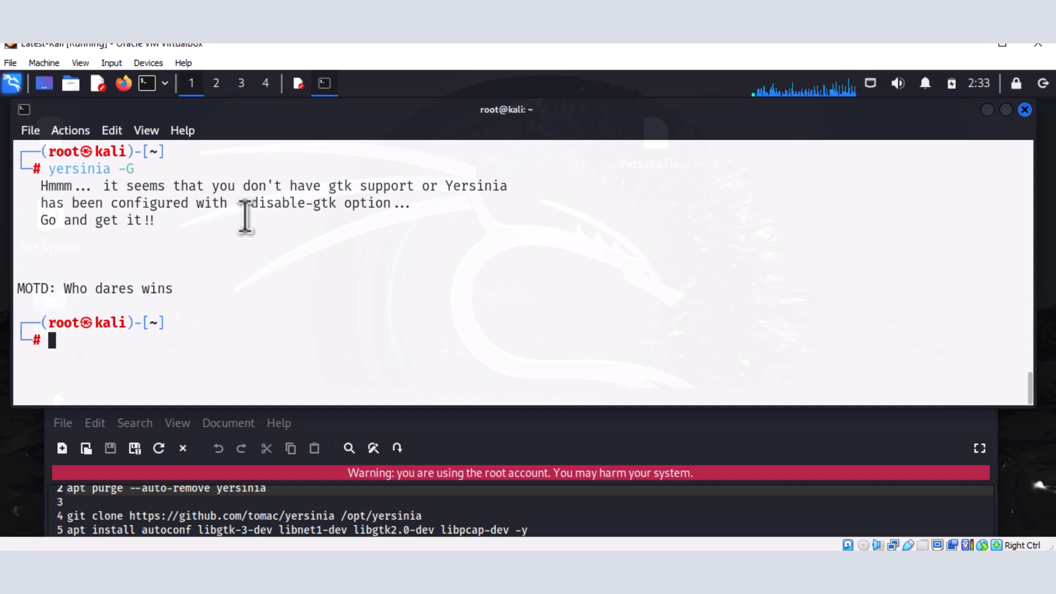
pyautogui.moveTo(92, 242)
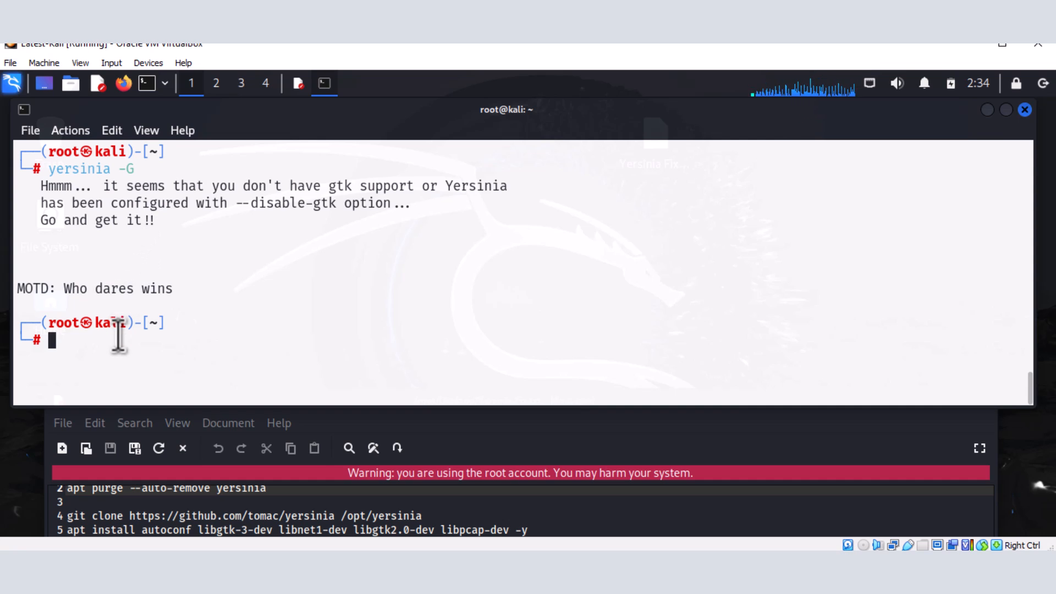
pyautogui.moveTo(197, 374)
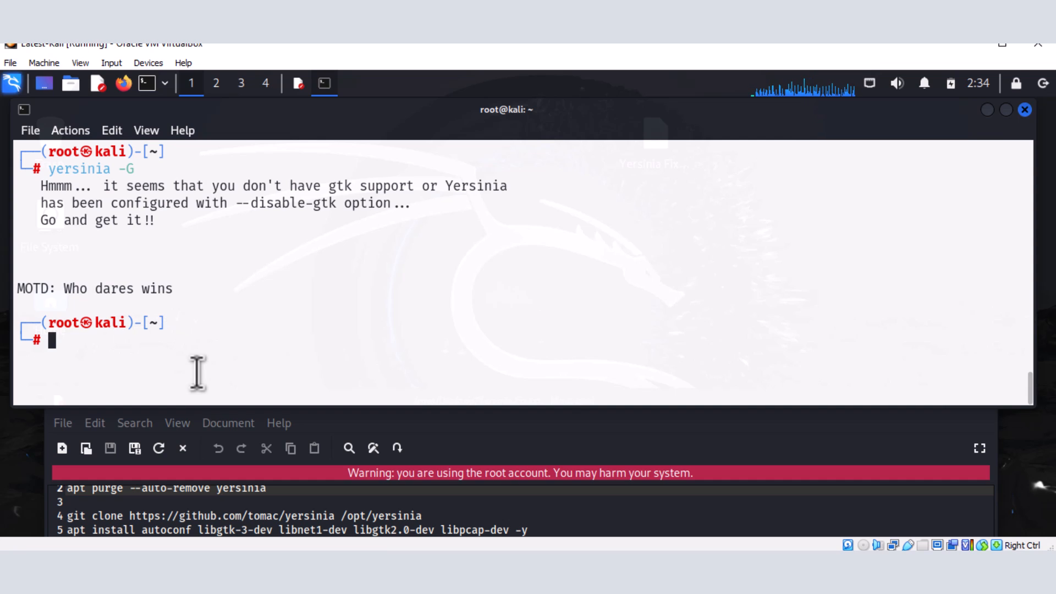
pyautogui.moveTo(200, 485)
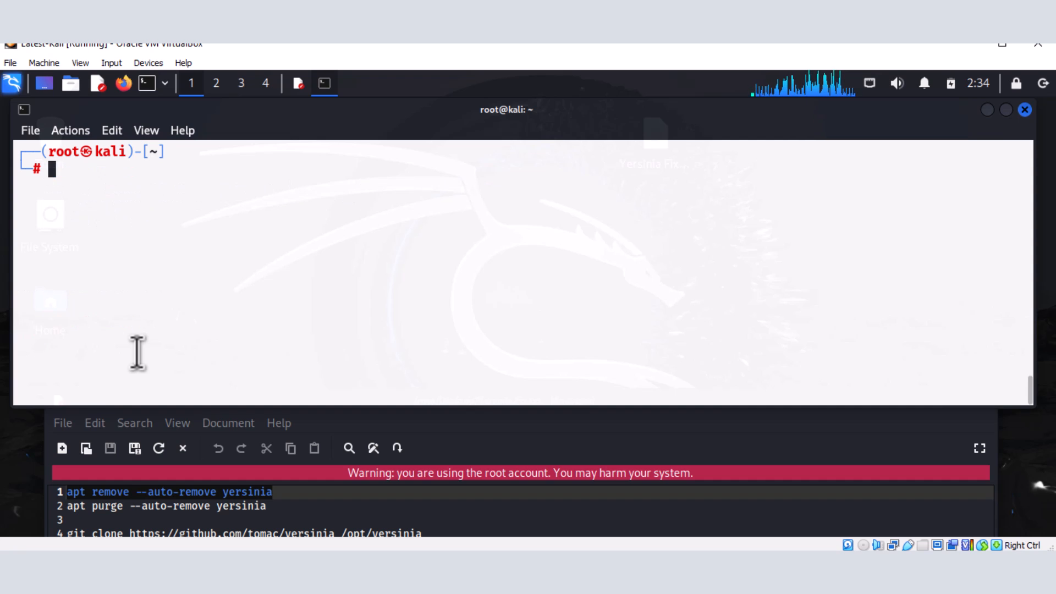
pyautogui.moveTo(143, 283)
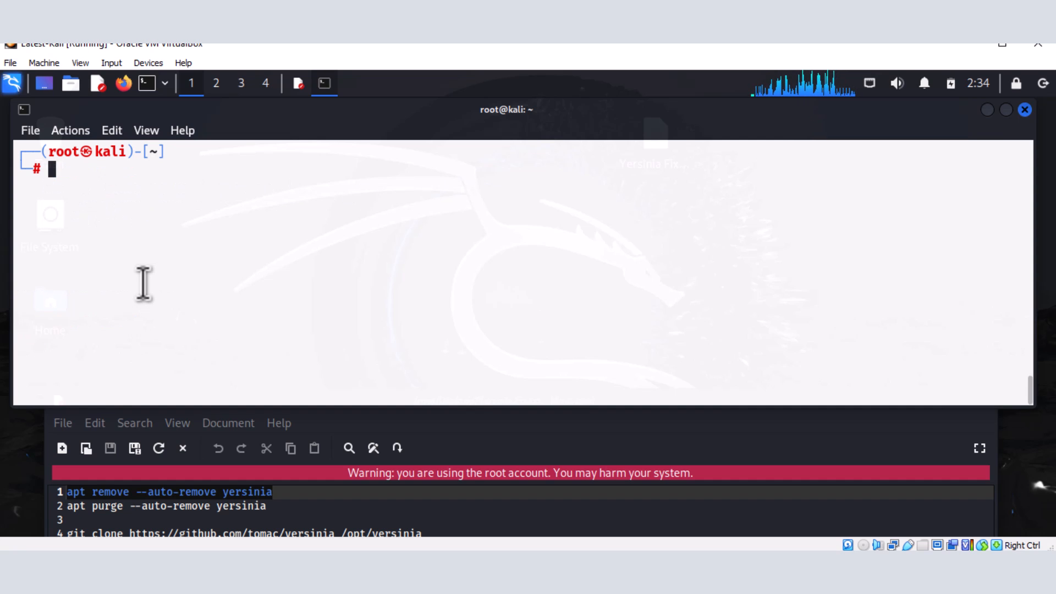
# Remove Yersinia with apt remove --auto-remove yersinia, answering y.
pyautogui.write('apt remove --auto-remove yersinia')
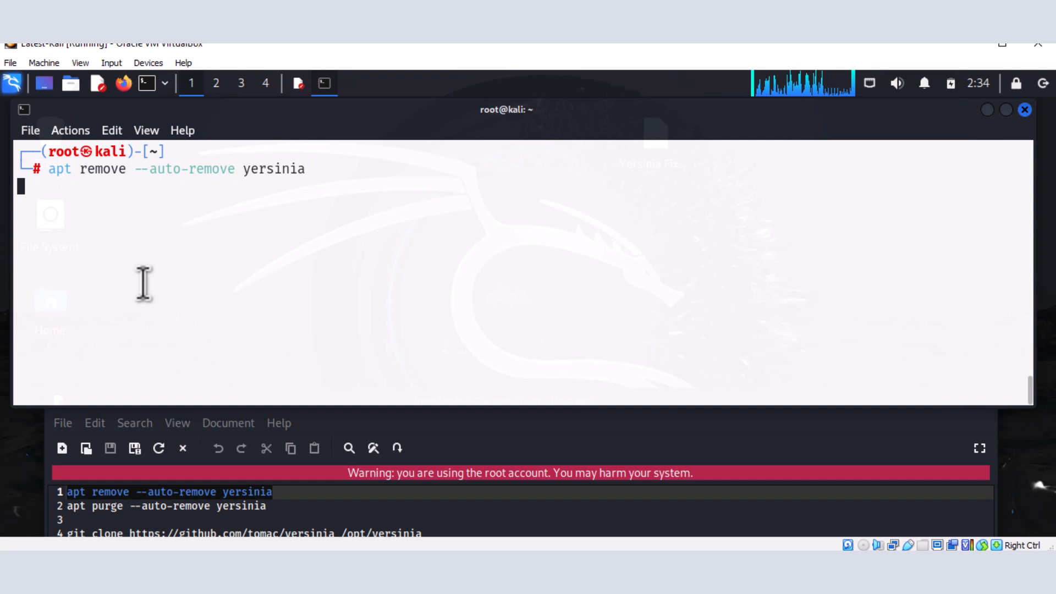
pyautogui.press('Return')
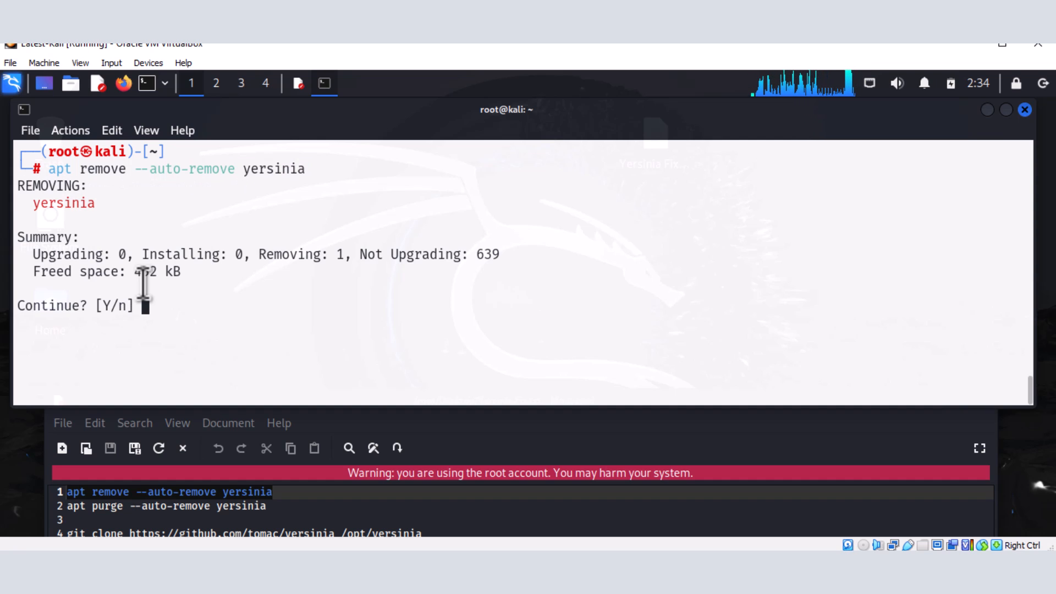
pyautogui.write('y')
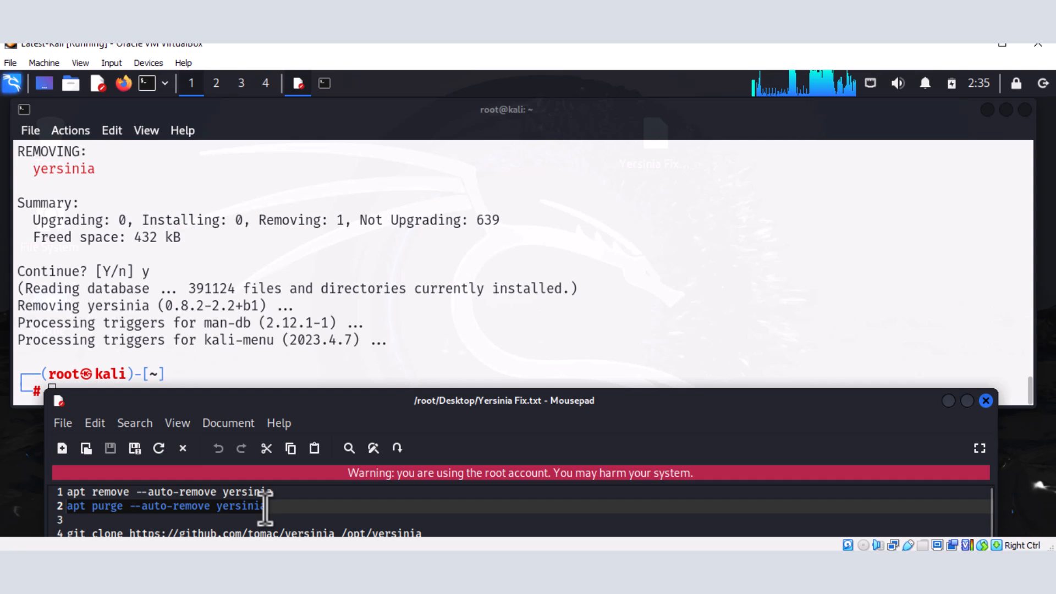
# Paste and run the apt purge --auto-remove yersinia command from the notes.
pyautogui.rightClick(263, 506)
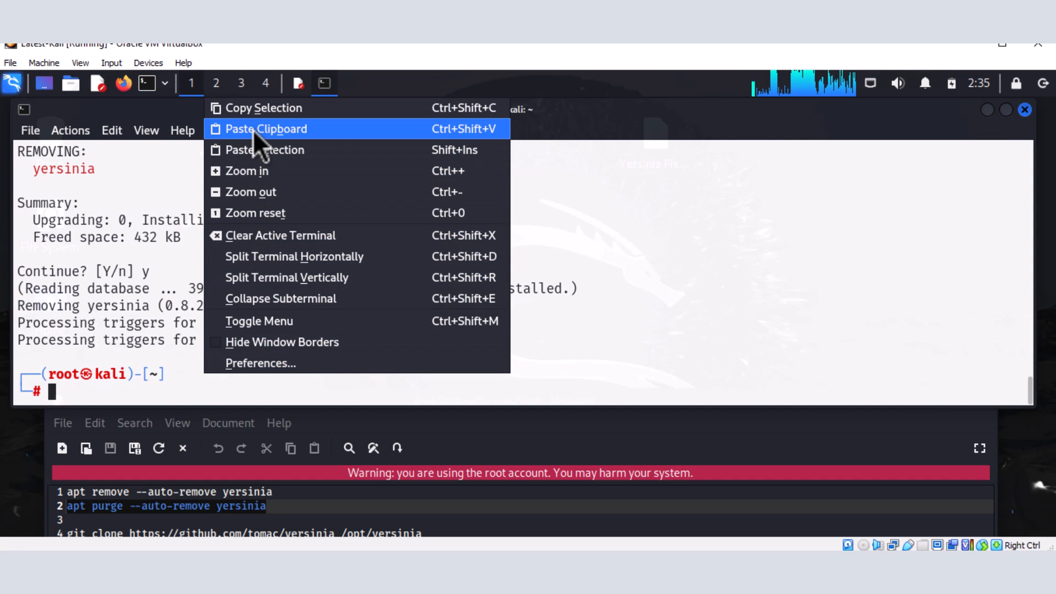
pyautogui.moveTo(266, 149)
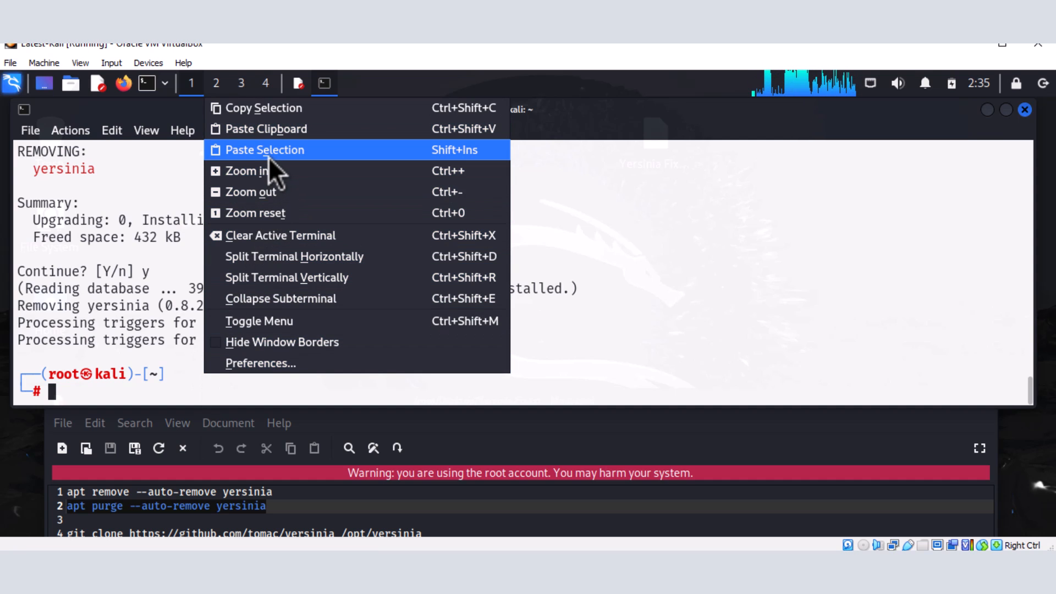
pyautogui.click(265, 150)
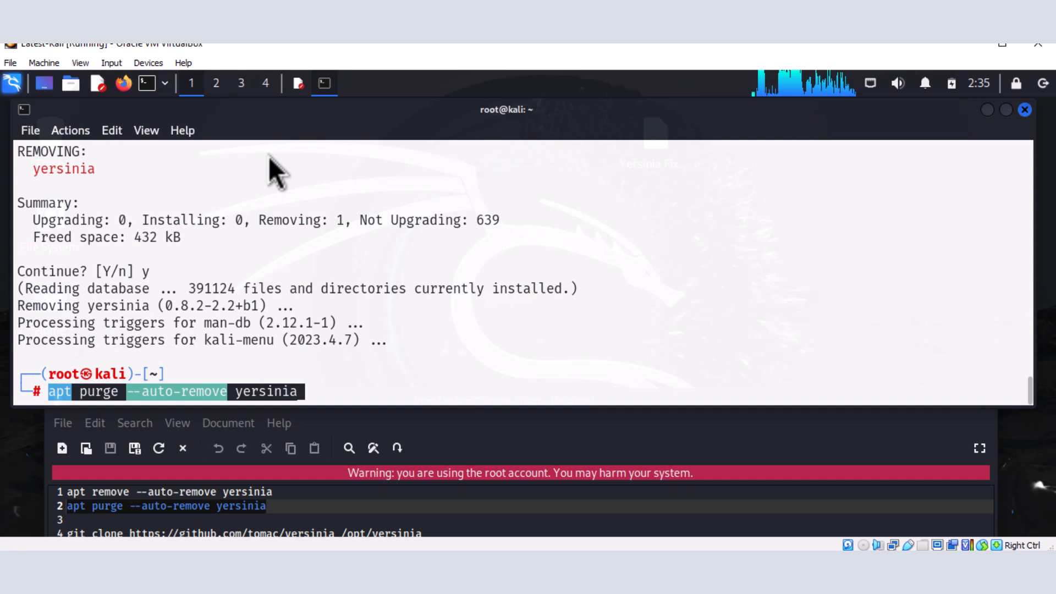
pyautogui.press('Return')
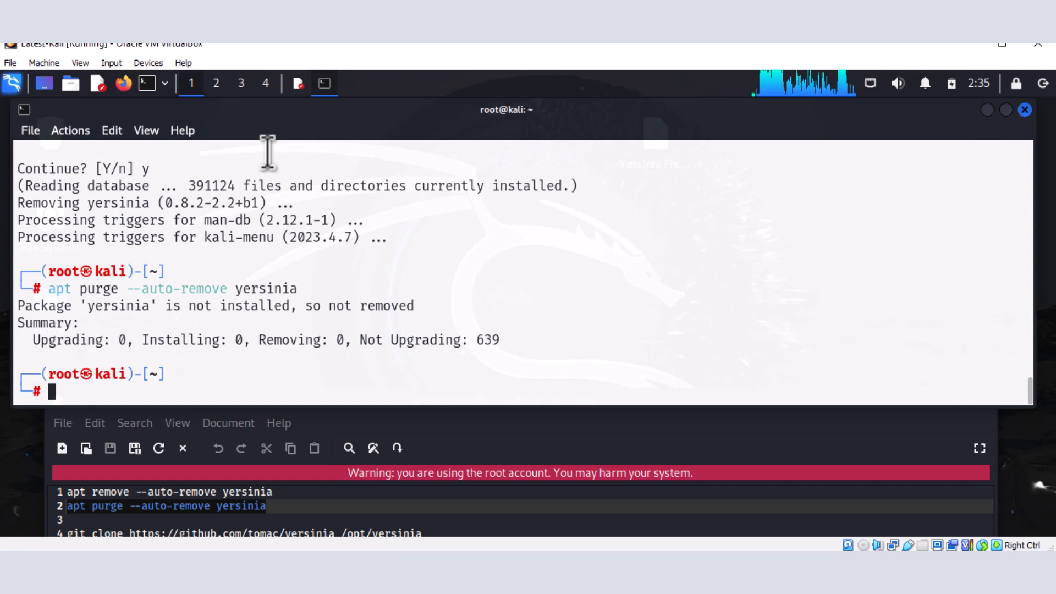
pyautogui.moveTo(317, 492)
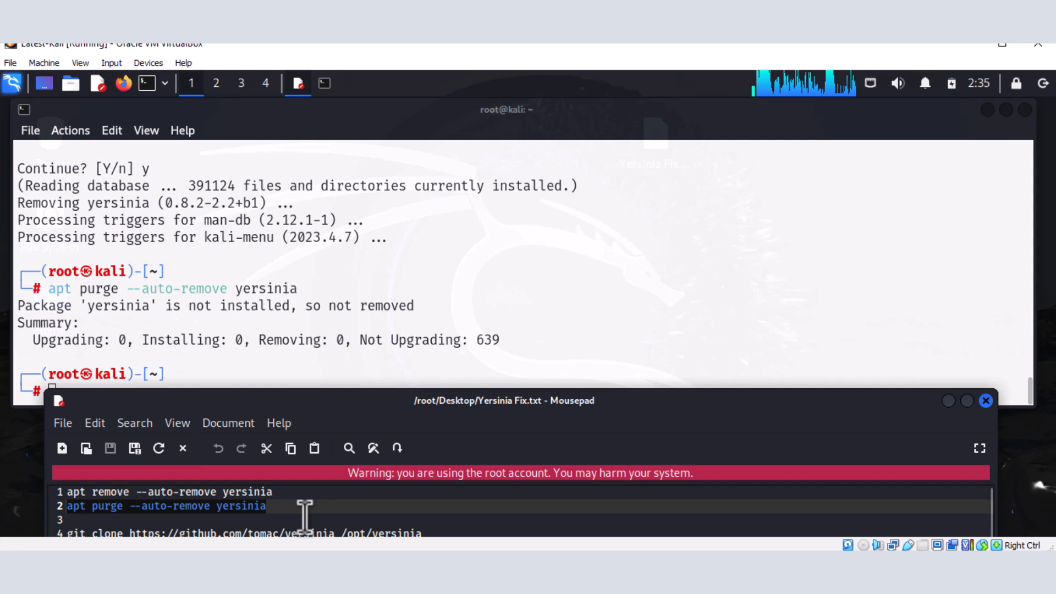
# Copy the git clone line for /opt/yersinia from the Mousepad notes.
pyautogui.scroll(-3)
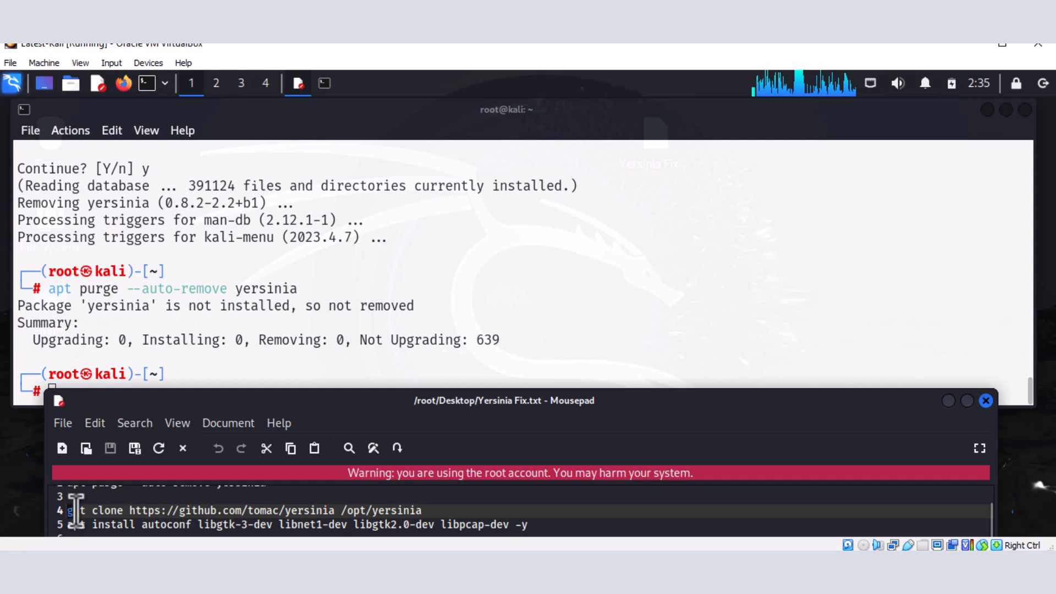
pyautogui.moveTo(67, 509); pyautogui.dragTo(415, 510)
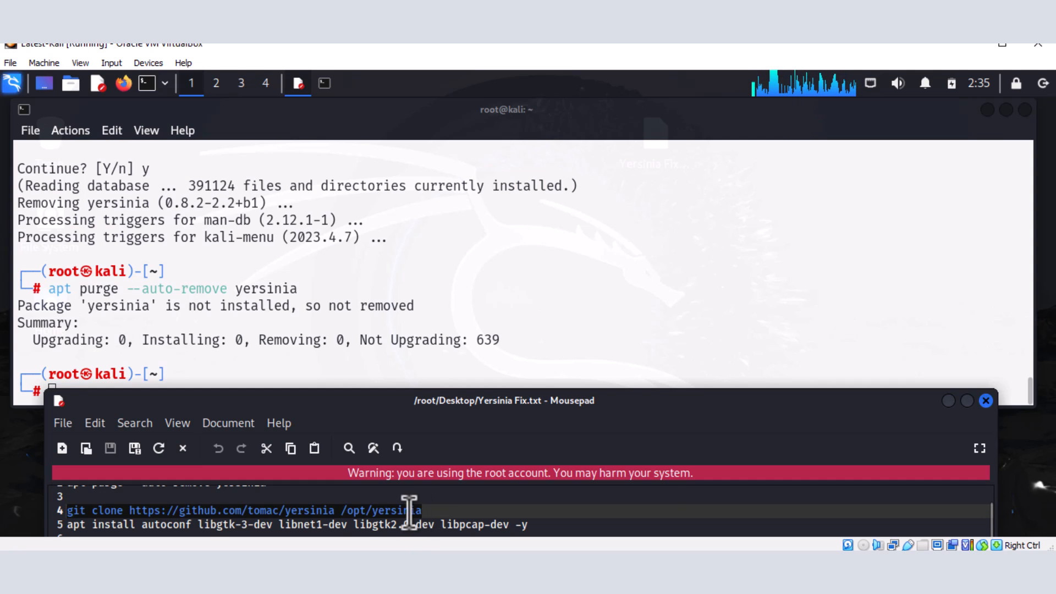
pyautogui.rightClick(409, 509)
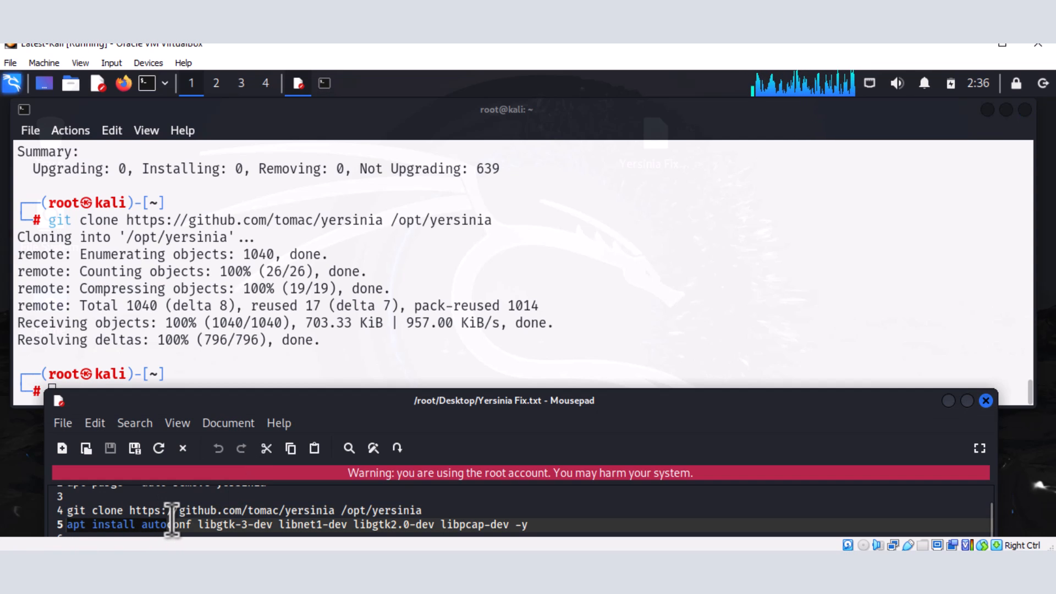
# Select and copy the apt install dependencies line from the notes.
pyautogui.moveTo(171, 525); pyautogui.dragTo(380, 525)
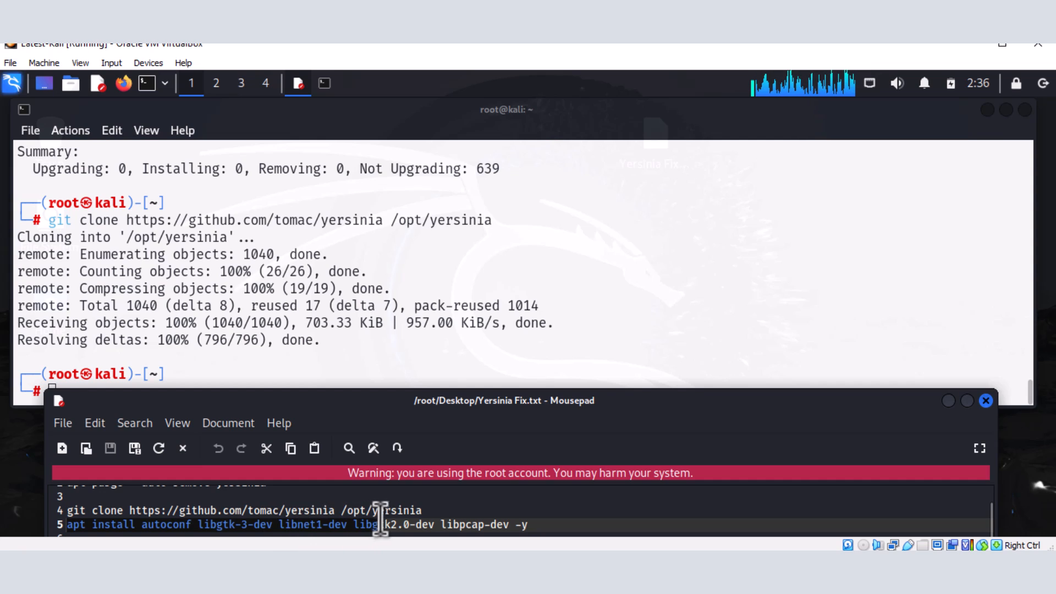
pyautogui.moveTo(380, 524); pyautogui.dragTo(535, 524)
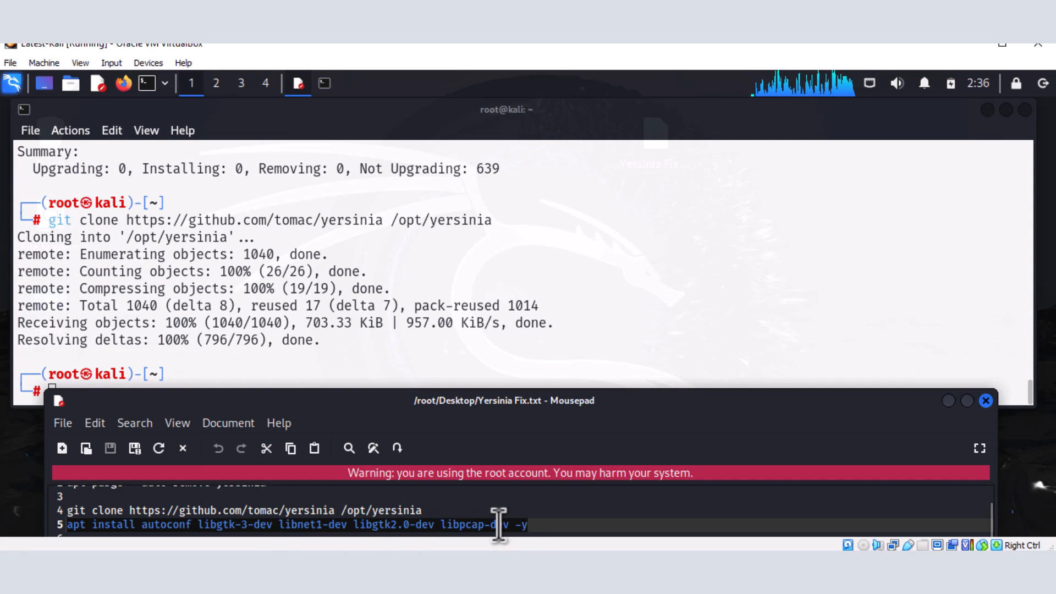
pyautogui.rightClick(498, 525)
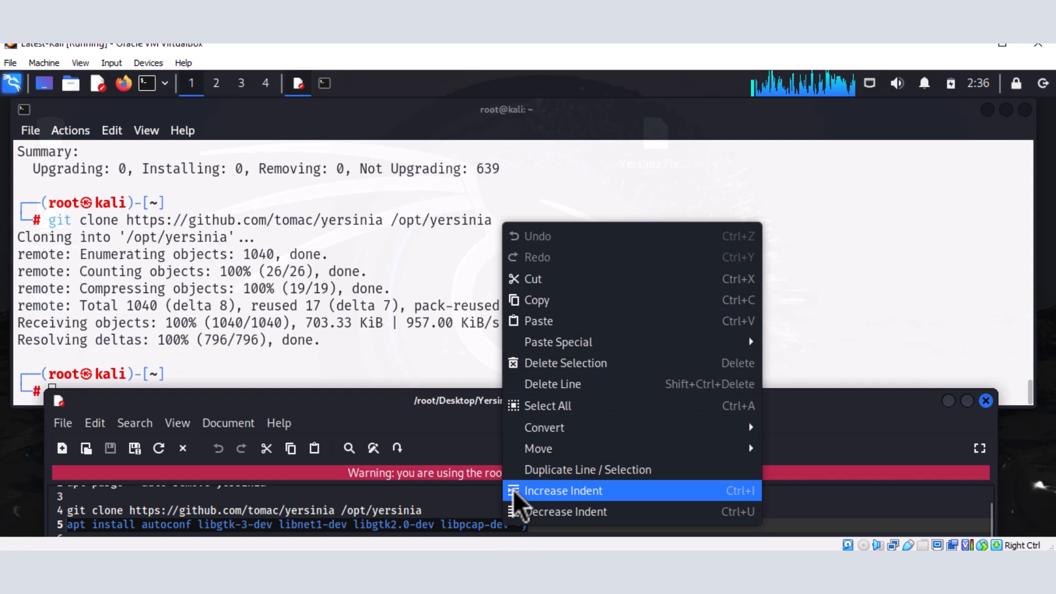
pyautogui.moveTo(546, 299)
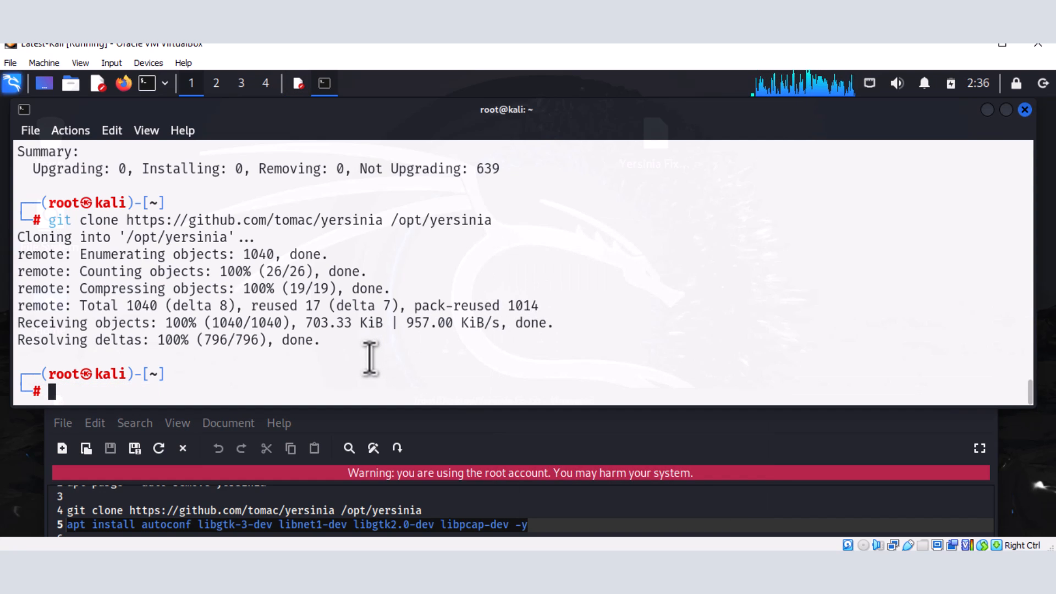
# Install autoconf, libgtk-3-dev, libnet1-dev, libgtk2.0-dev and libpcap-dev with apt.
pyautogui.write('apt install autoconf libgtk-3-dev libnet1-dev libgtk2.0-dev libpcap-dev -y')
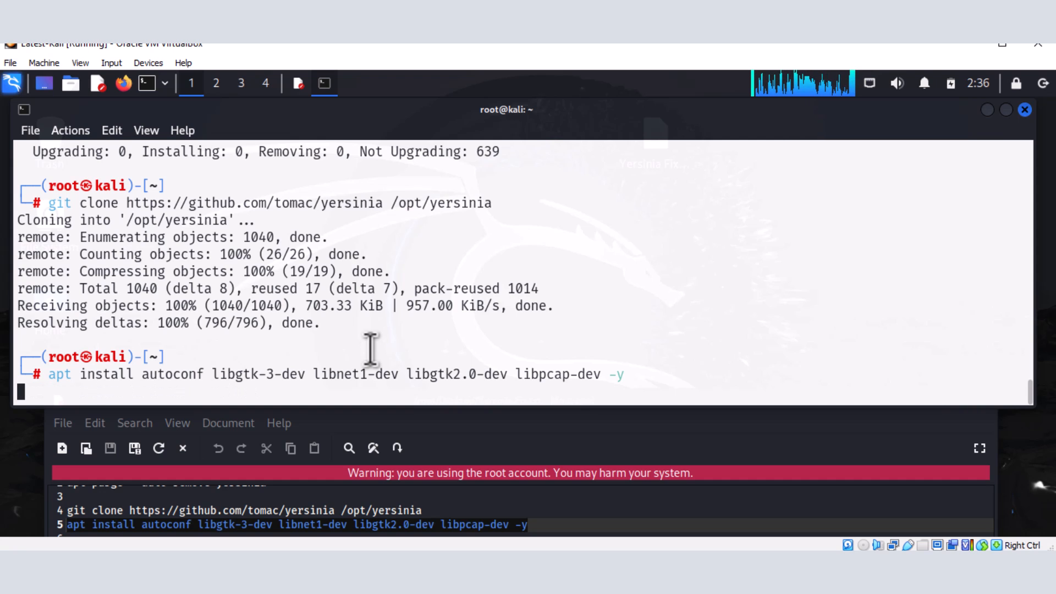
pyautogui.press('Return')
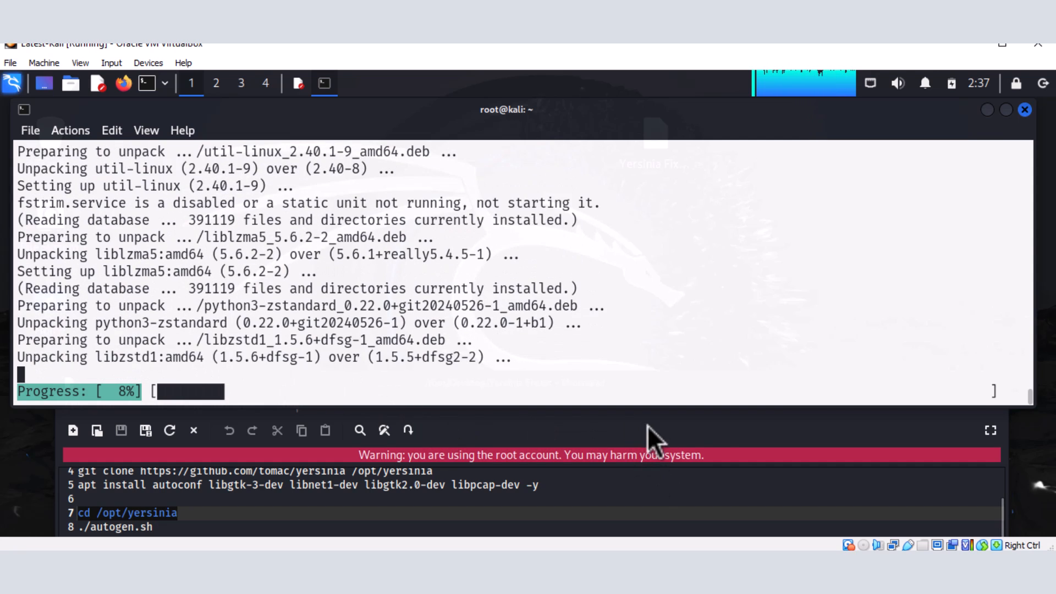
pyautogui.moveTo(721, 434)
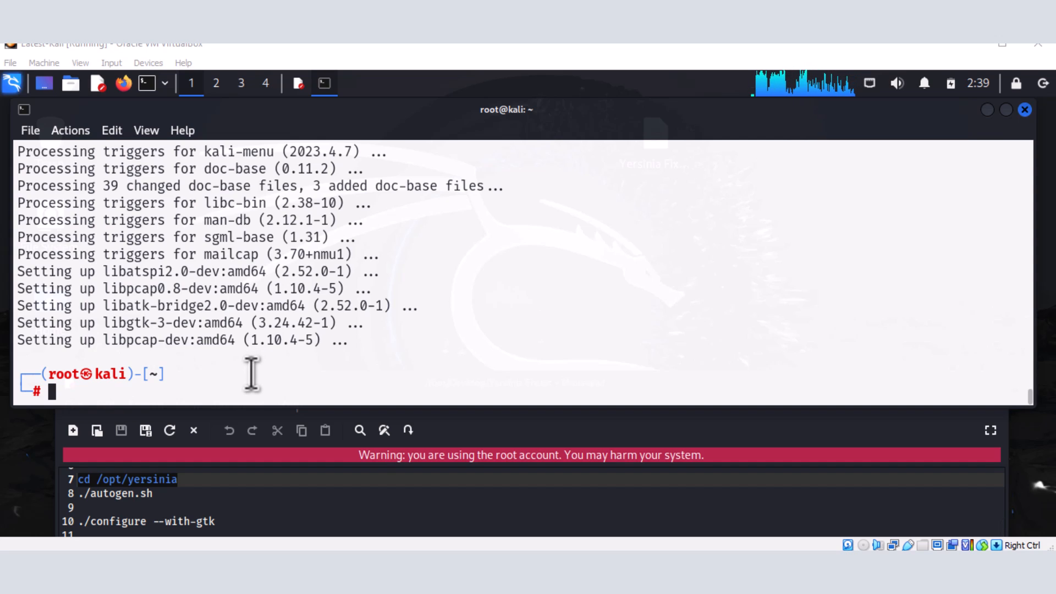
pyautogui.moveTo(244, 384)
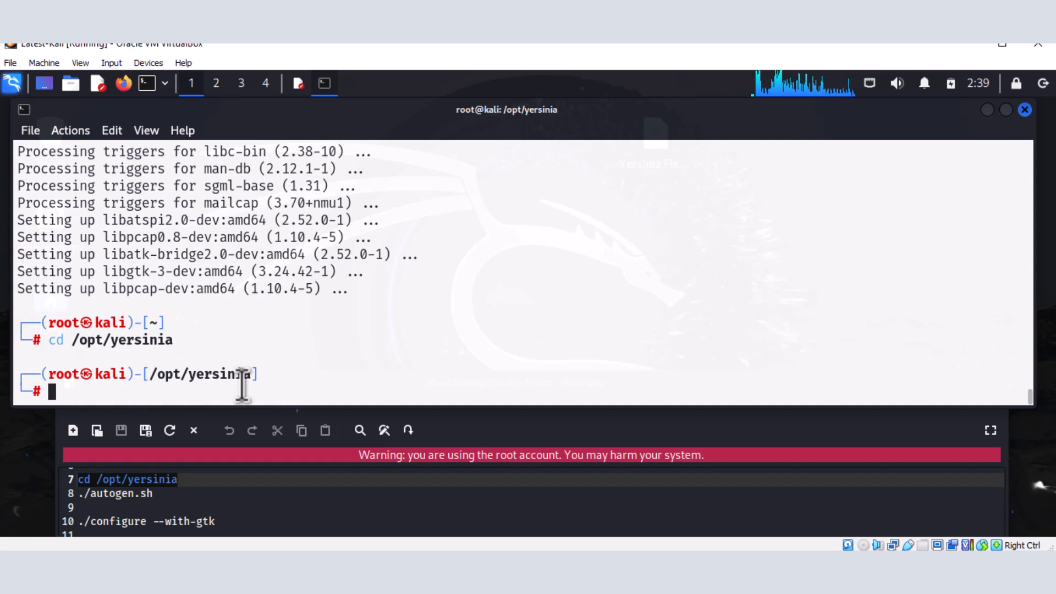
# Begin the ./autogen.sh command in /opt/yersinia, selecting autogen.sh from the listing to paste.
pyautogui.write('lsb_release -a')
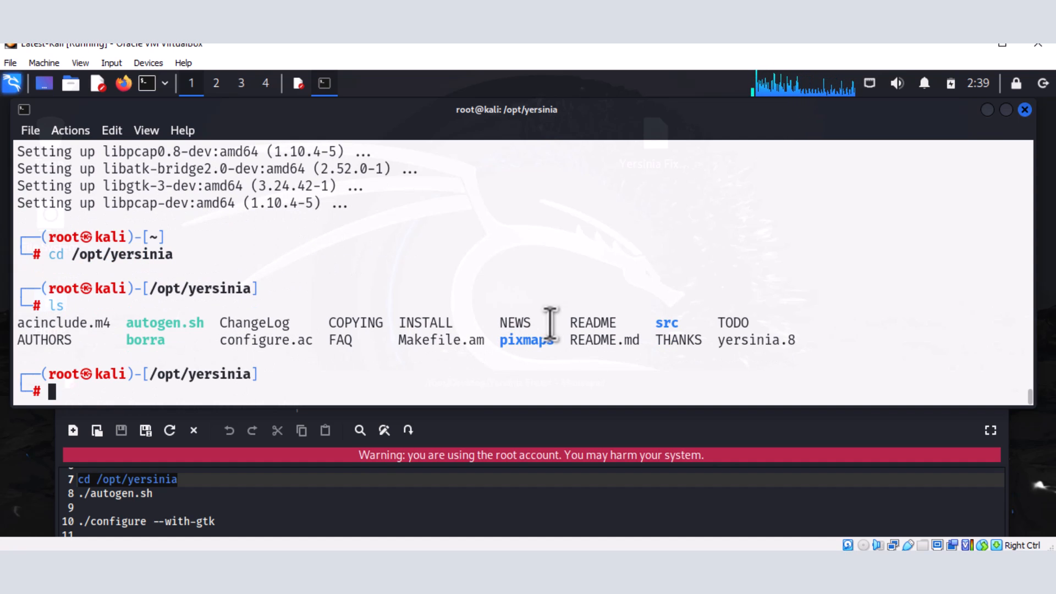
pyautogui.moveTo(299, 391)
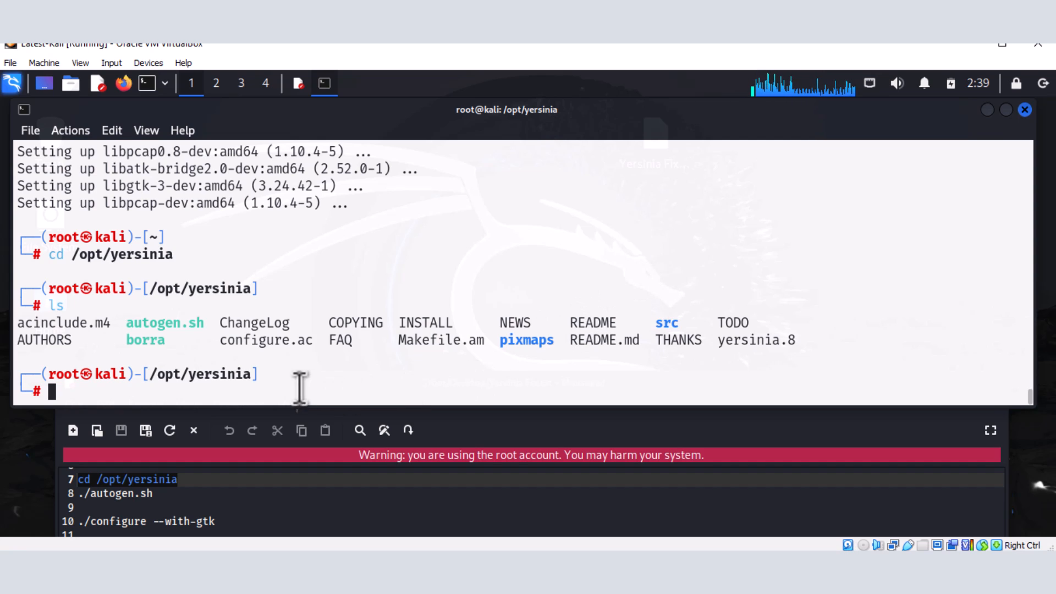
pyautogui.moveTo(121, 326)
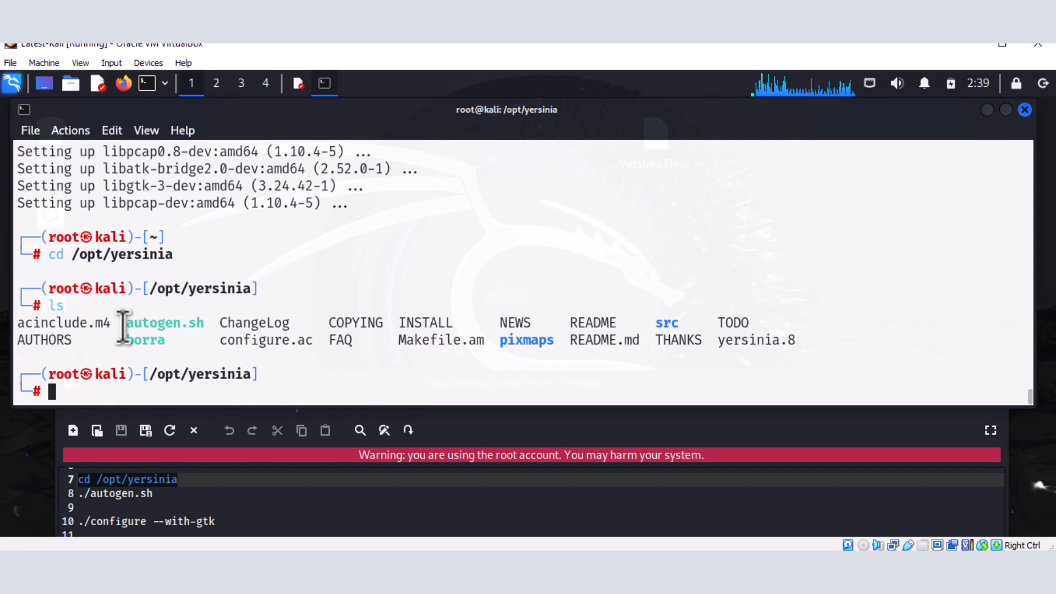
pyautogui.doubleClick(164, 322)
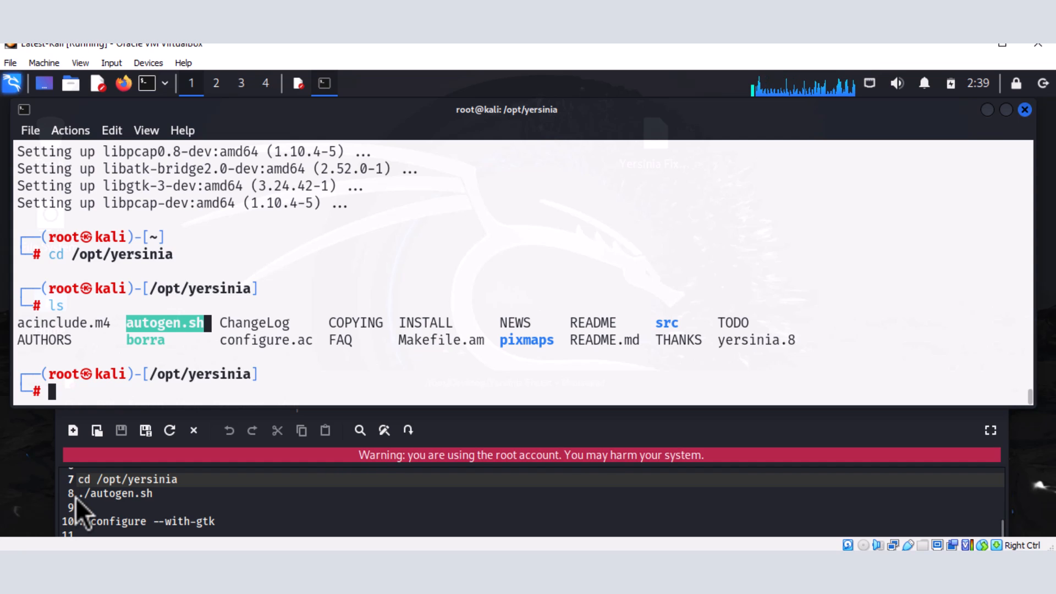
pyautogui.moveTo(259, 393)
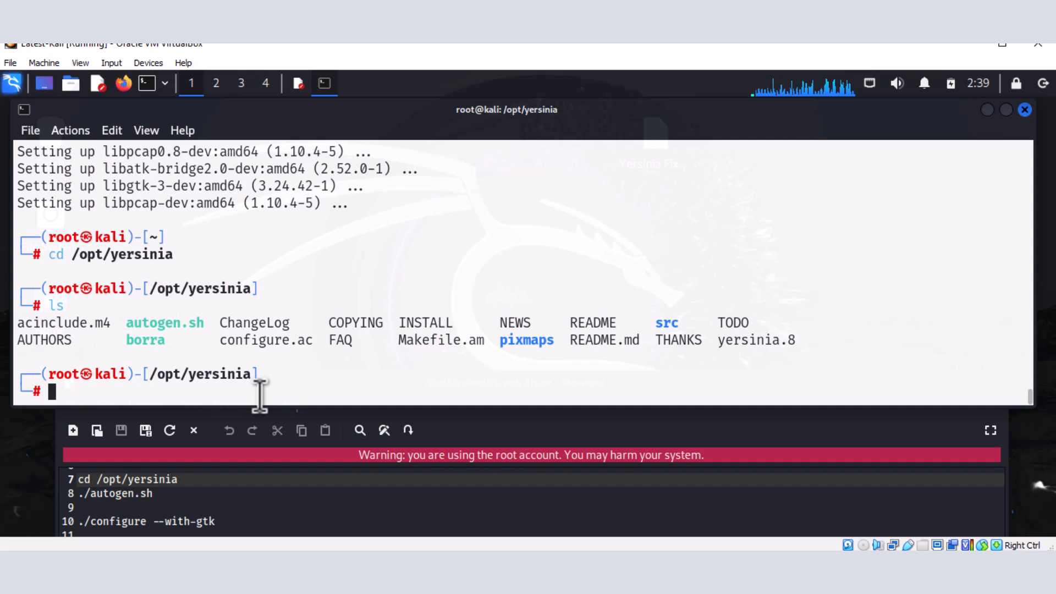
pyautogui.write('./')
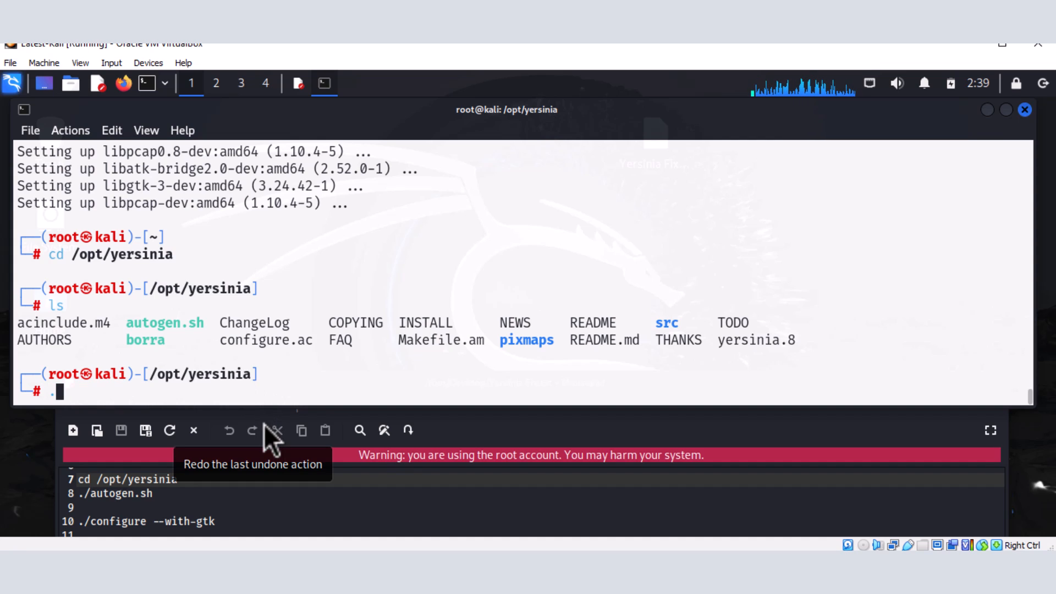
pyautogui.write('/')
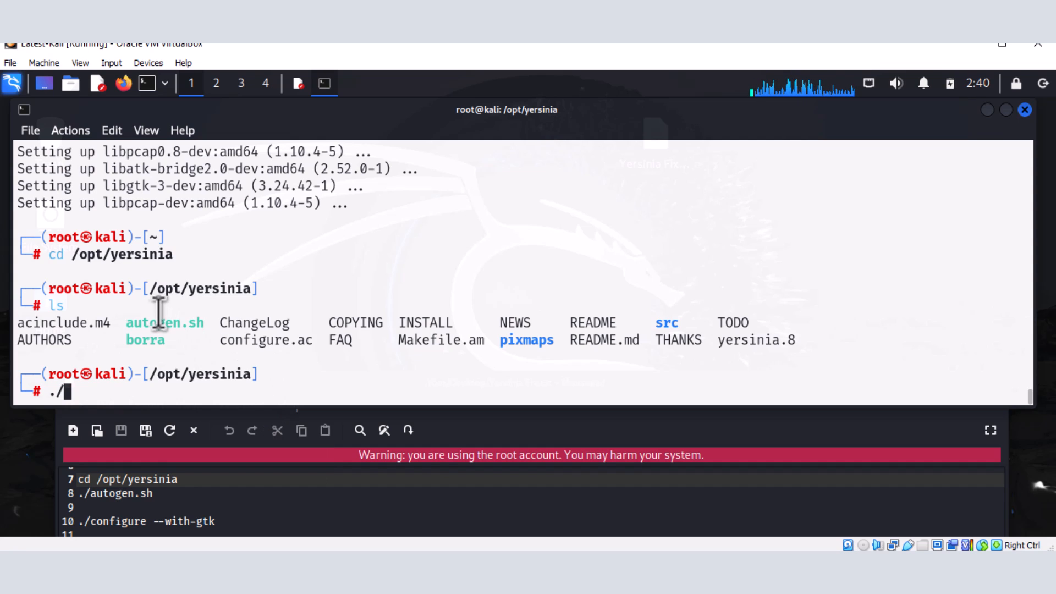
pyautogui.doubleClick(162, 322)
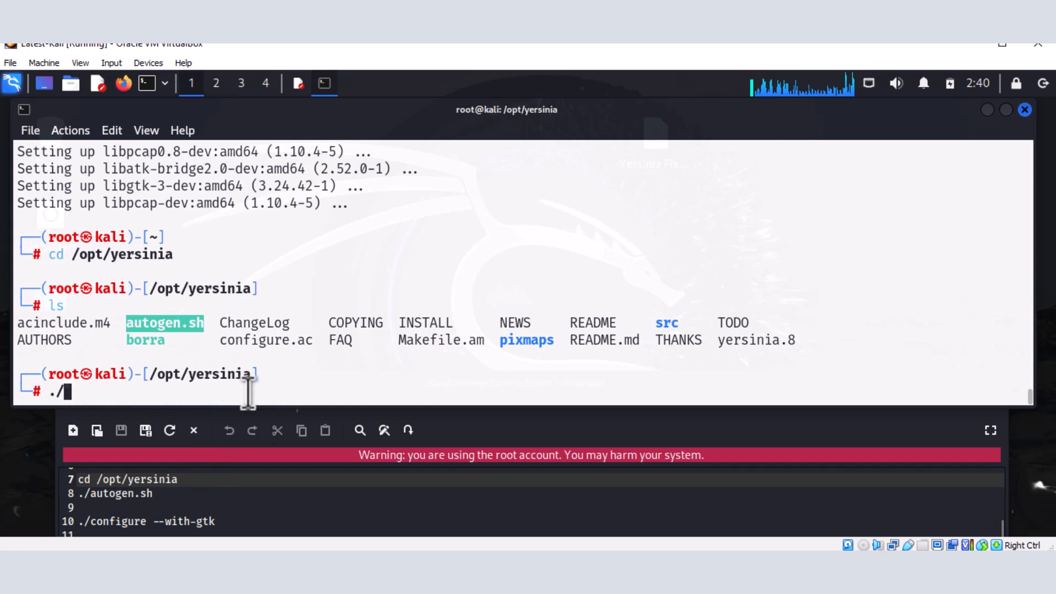
pyautogui.rightClick(250, 393)
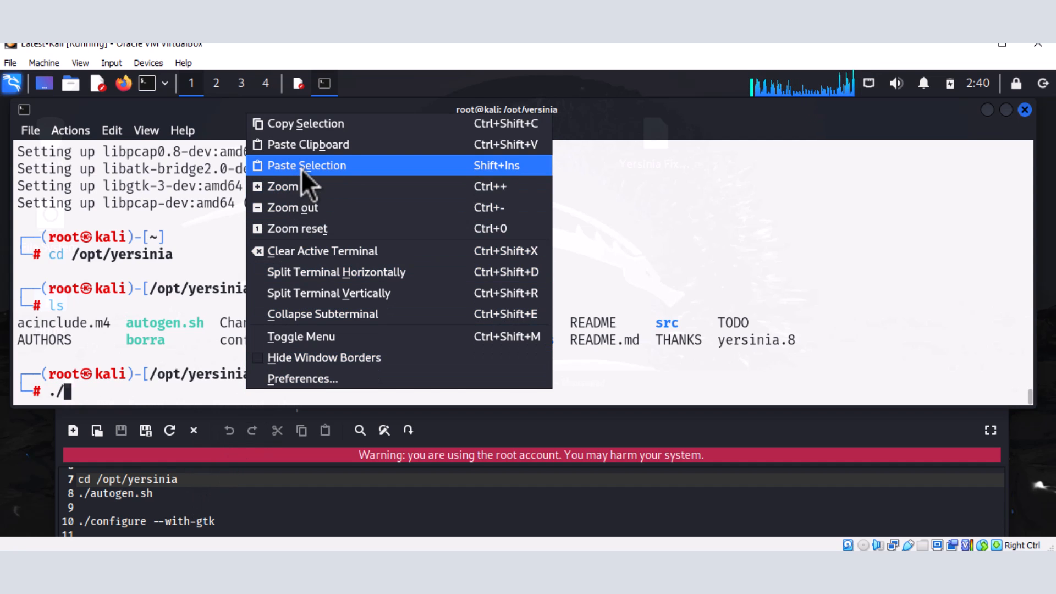
# Run ./autogen.sh so configure completes with GTK support reported as yes.
pyautogui.click(306, 165)
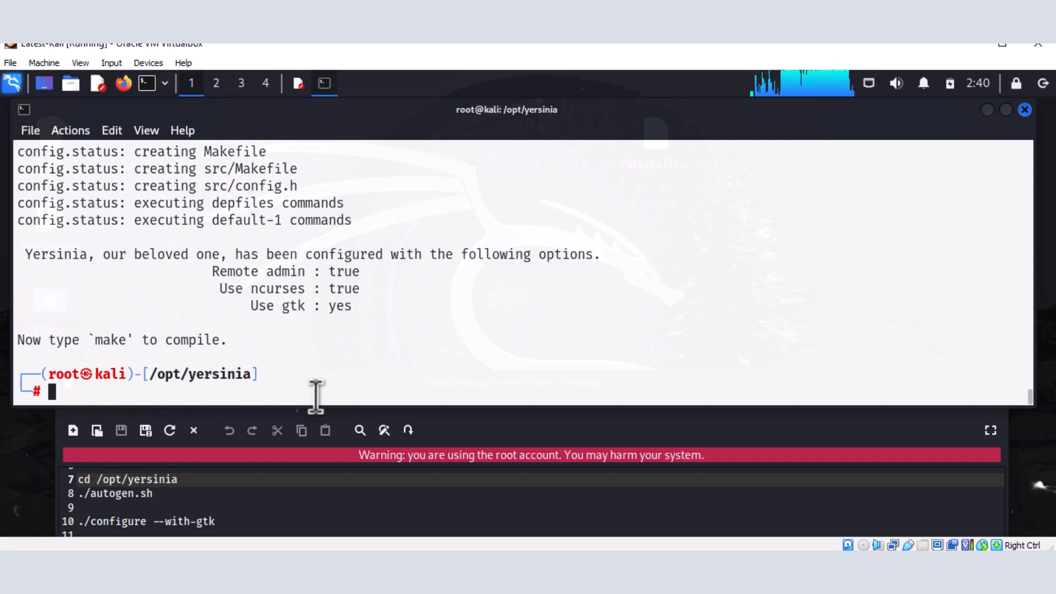
pyautogui.moveTo(76, 549)
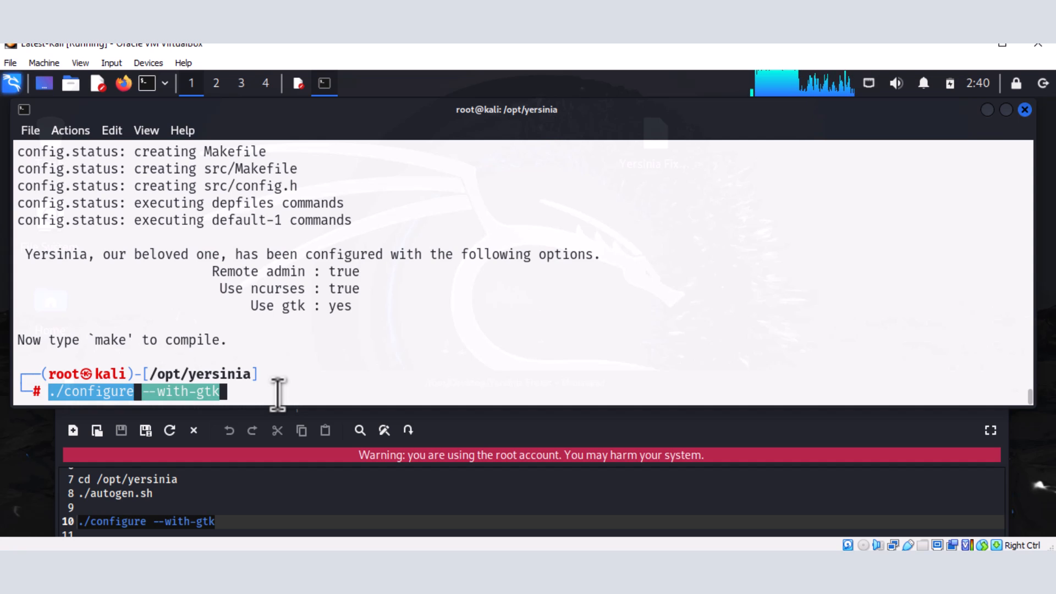
# Run ./configure --with-gtk and highlight the 'yes' next to Use gtk in the output.
pyautogui.press('Return')
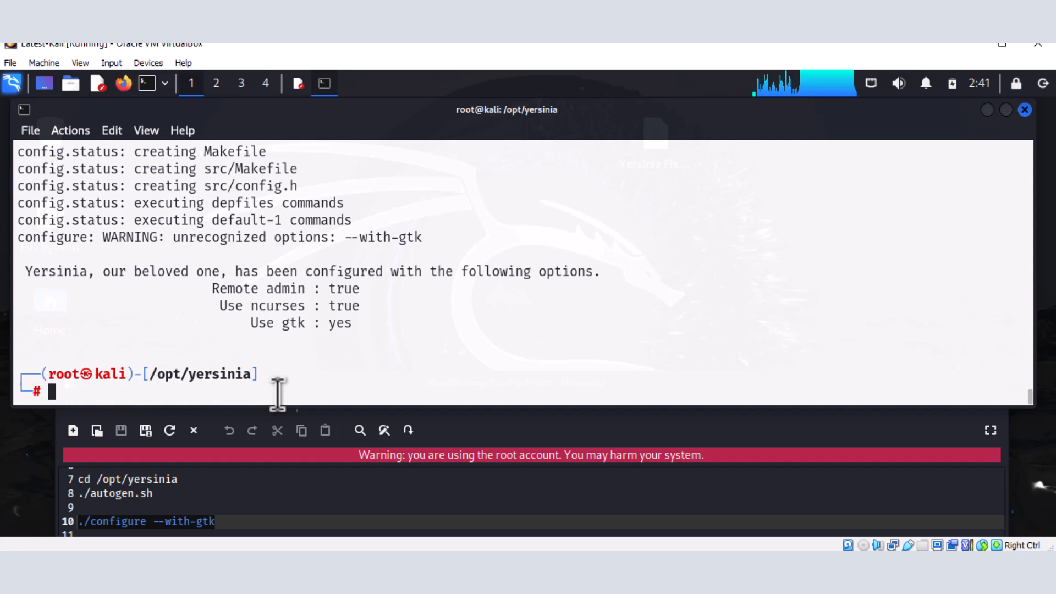
pyautogui.moveTo(283, 313)
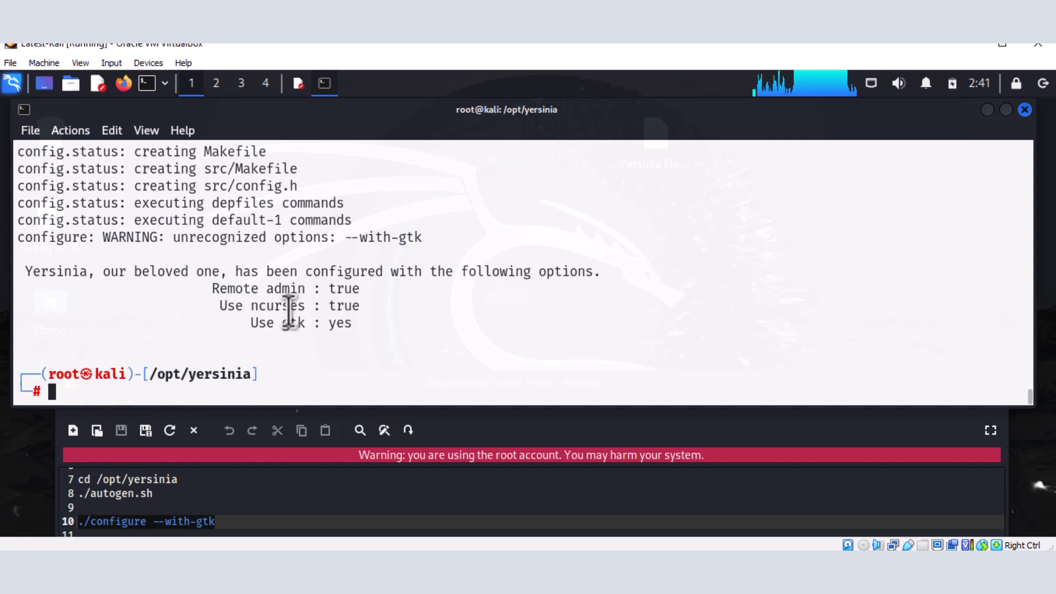
pyautogui.moveTo(322, 322)
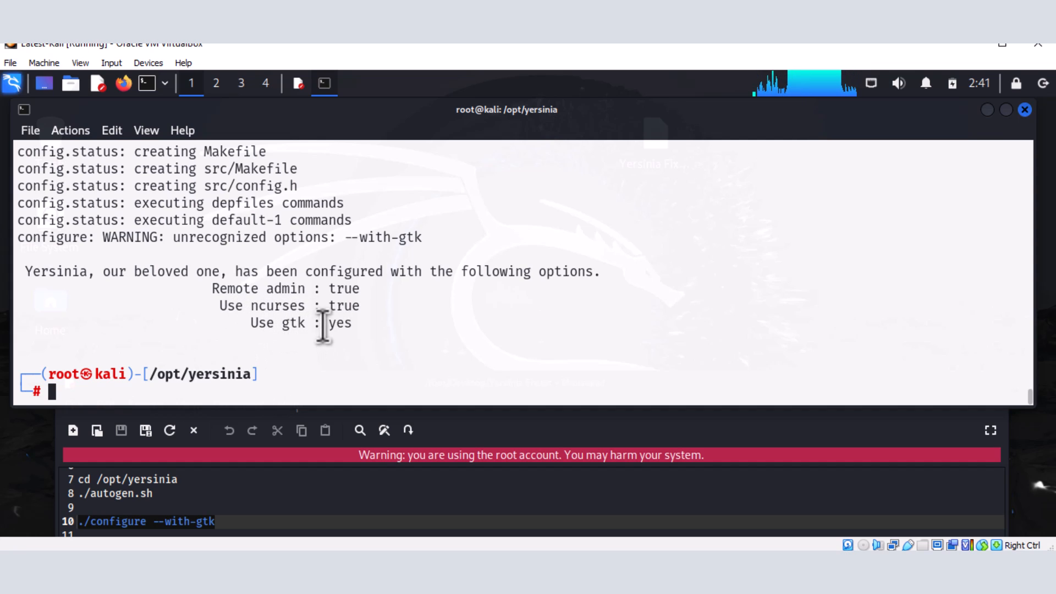
pyautogui.doubleClick(340, 323)
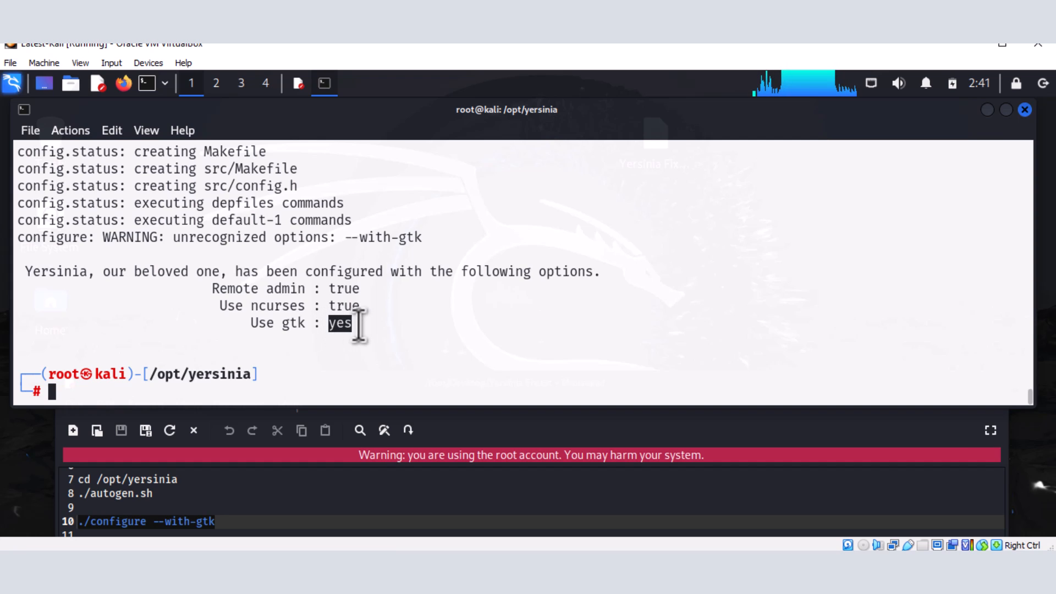
pyautogui.moveTo(256, 472)
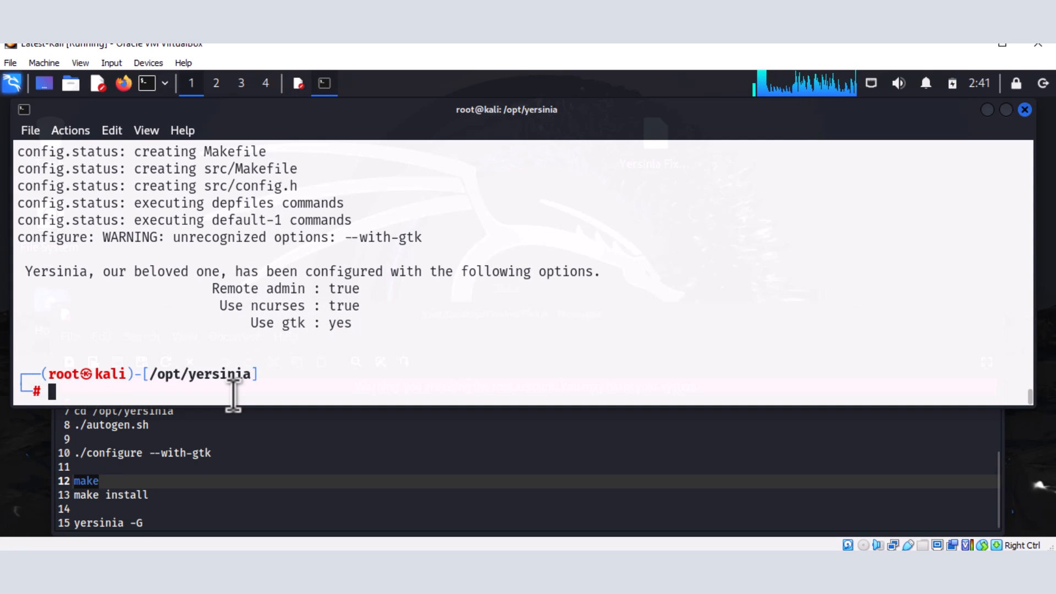
# Compile Yersinia with make in /opt/yersinia, minimizing the Mousepad notes window meanwhile.
pyautogui.write('make')
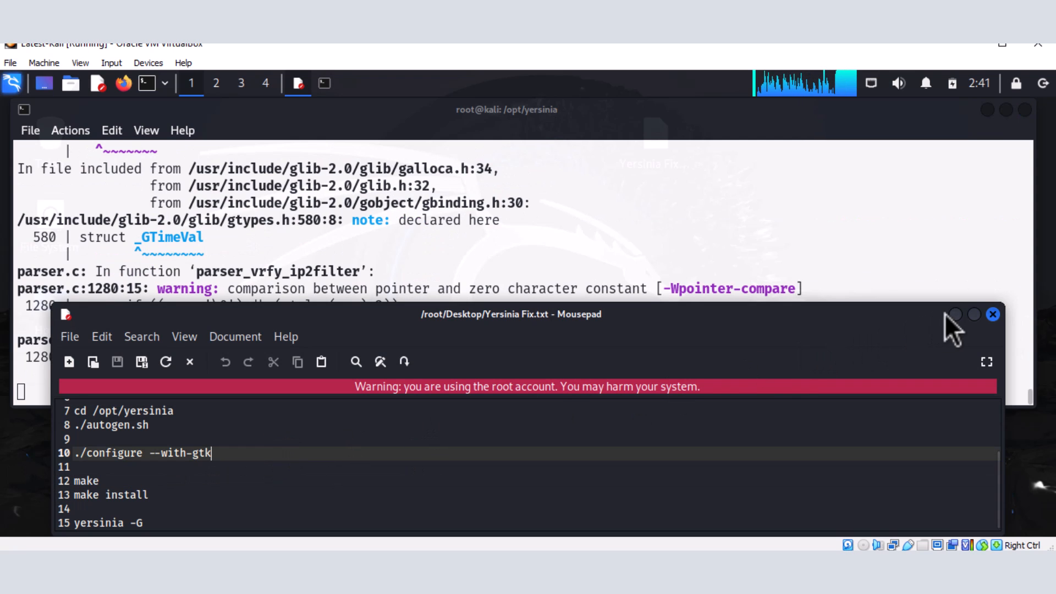
pyautogui.click(974, 313)
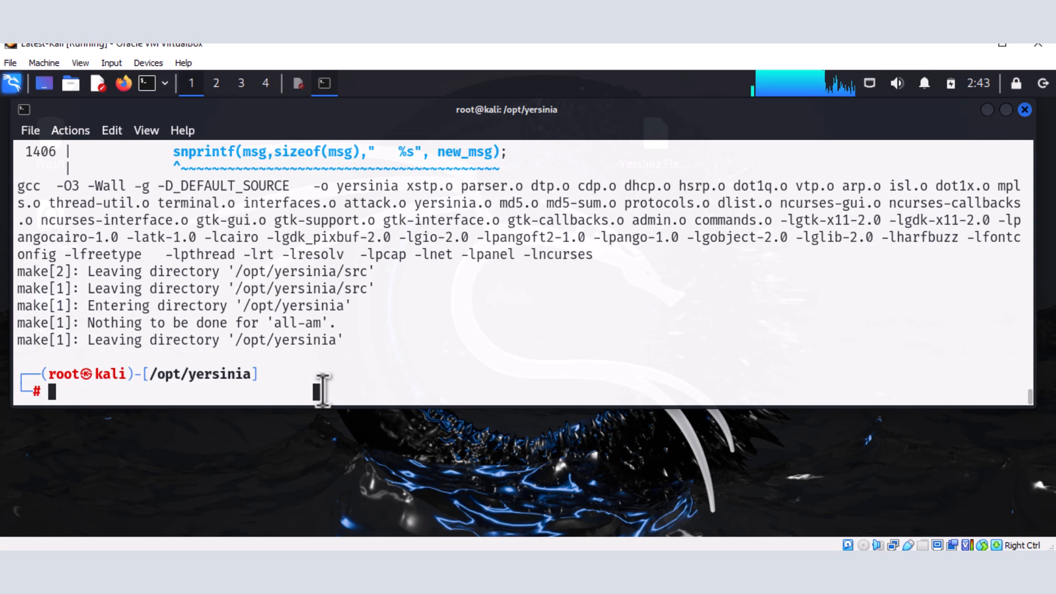
# Run make install to install the compiled Yersinia binary.
pyautogui.write('make in')
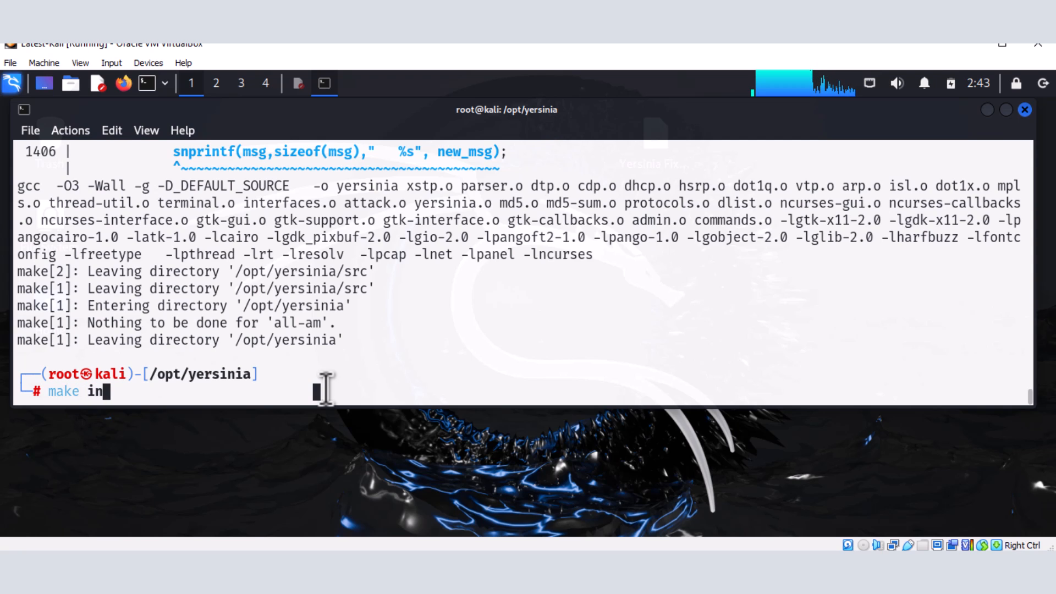
pyautogui.write('stall')
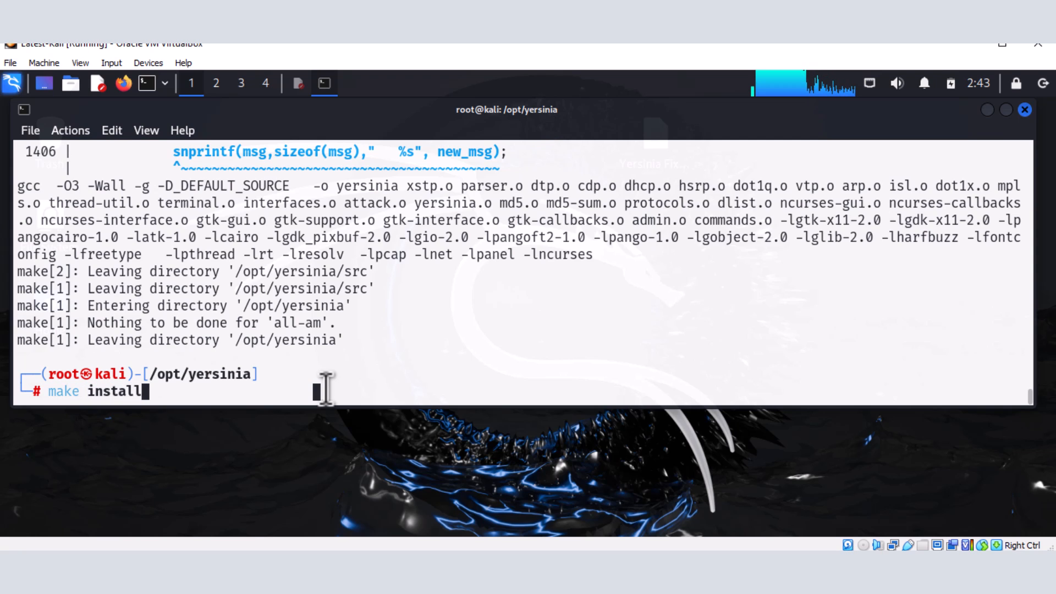
pyautogui.press('Return')
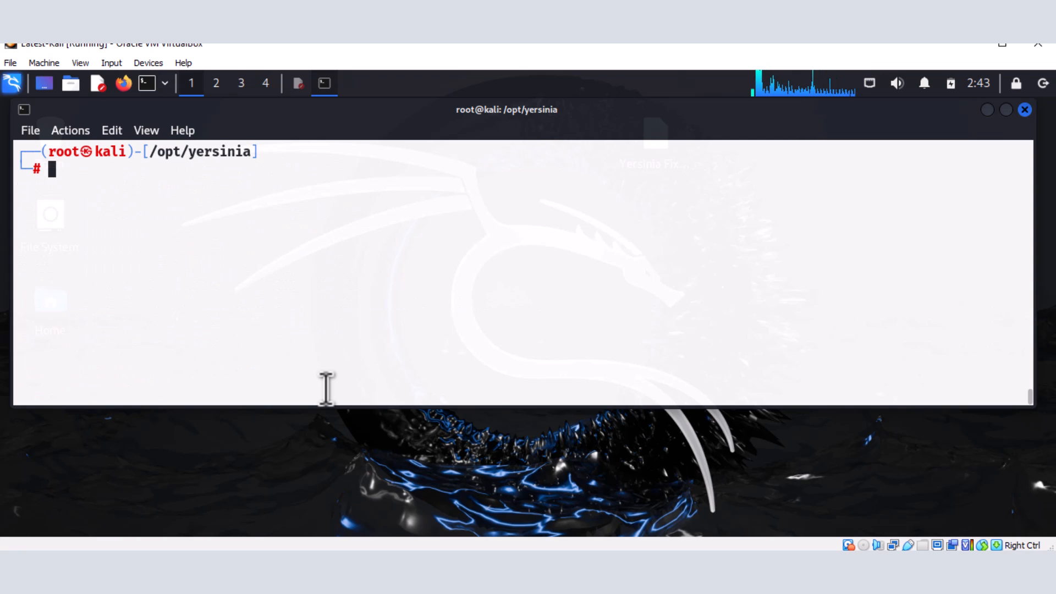
# Start the GTK interface with yersinia -G, bringing up the alpha version warning.
pyautogui.write('yesr')
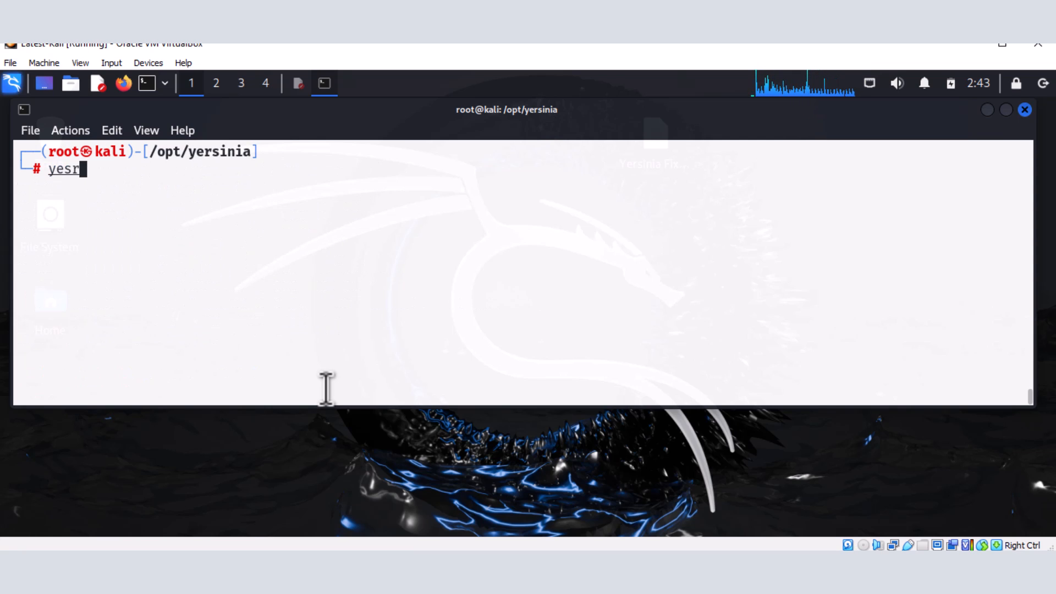
pyautogui.write('sinia -G')
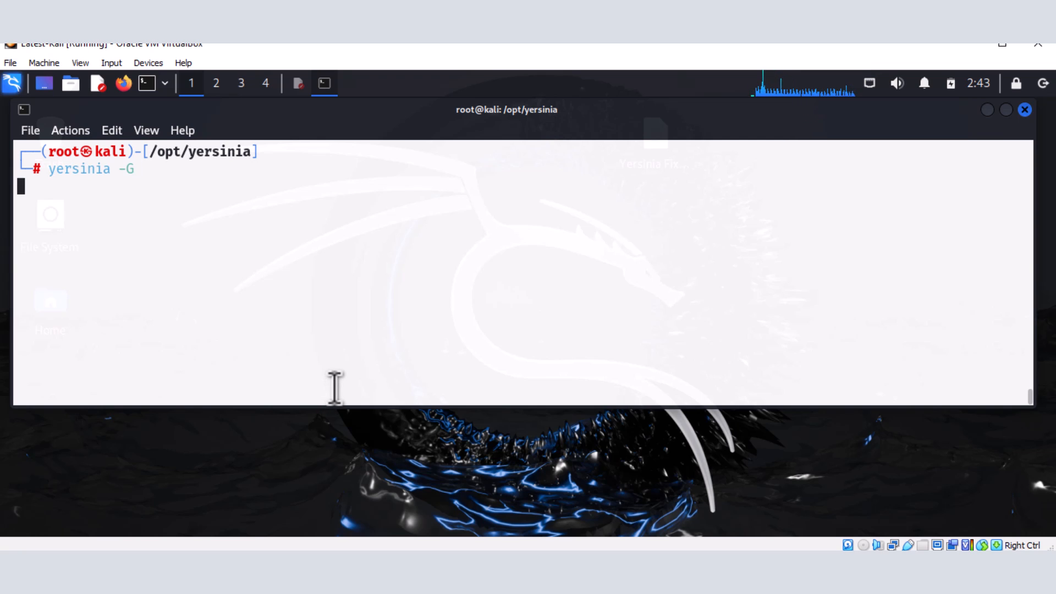
pyautogui.press('Return')
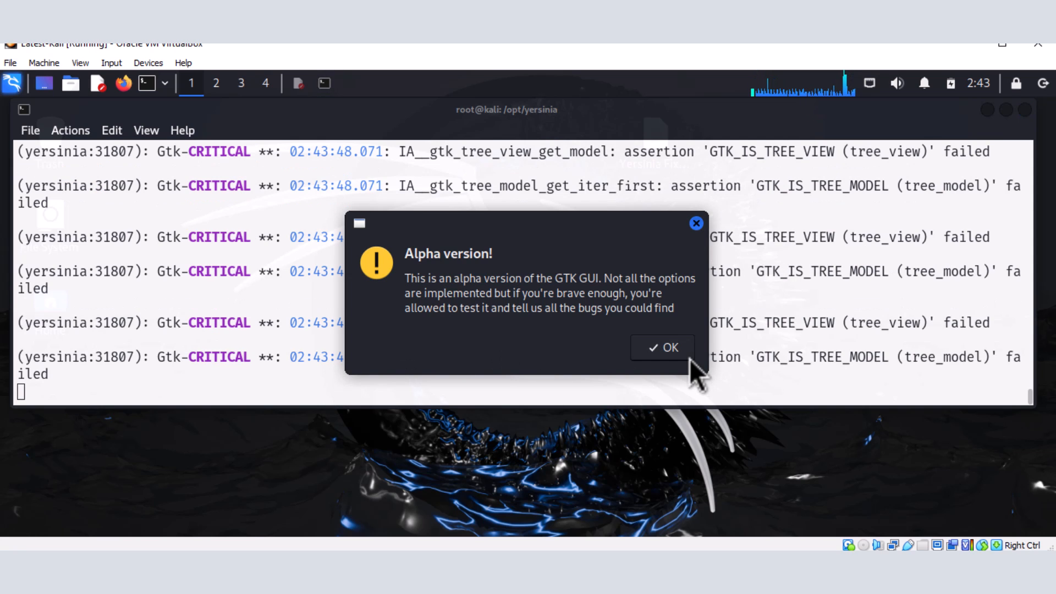
# Acknowledge the alpha version notice and accept eth0 as the default interface.
pyautogui.click(661, 347)
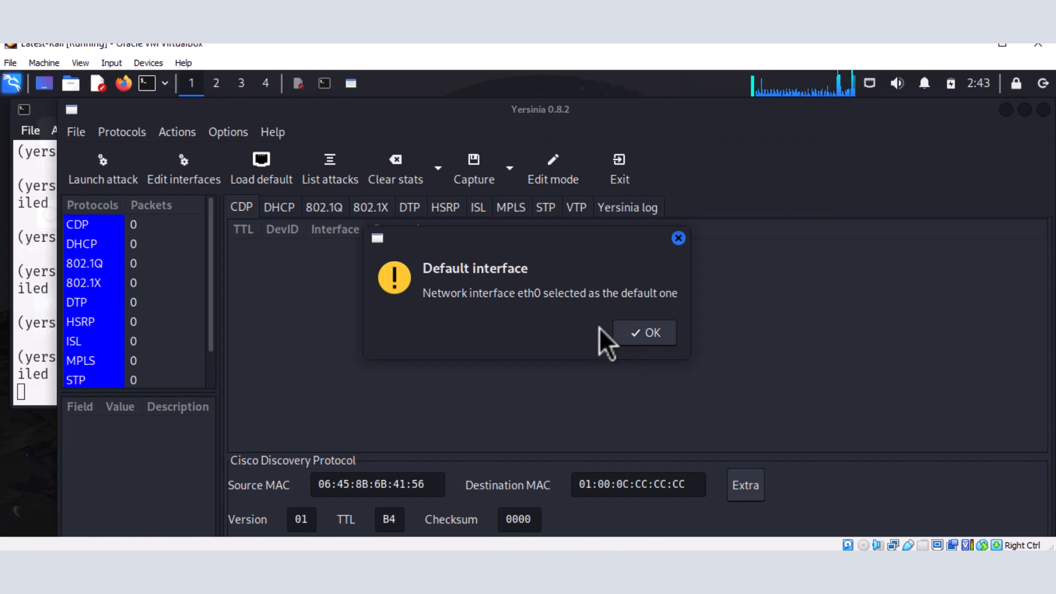
pyautogui.moveTo(636, 293)
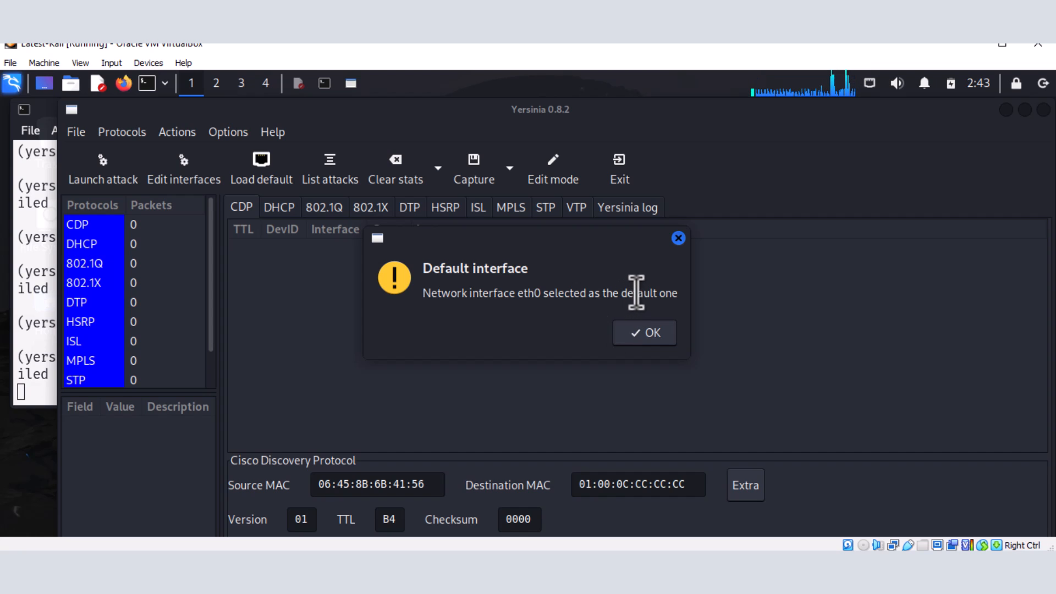
pyautogui.moveTo(642, 254)
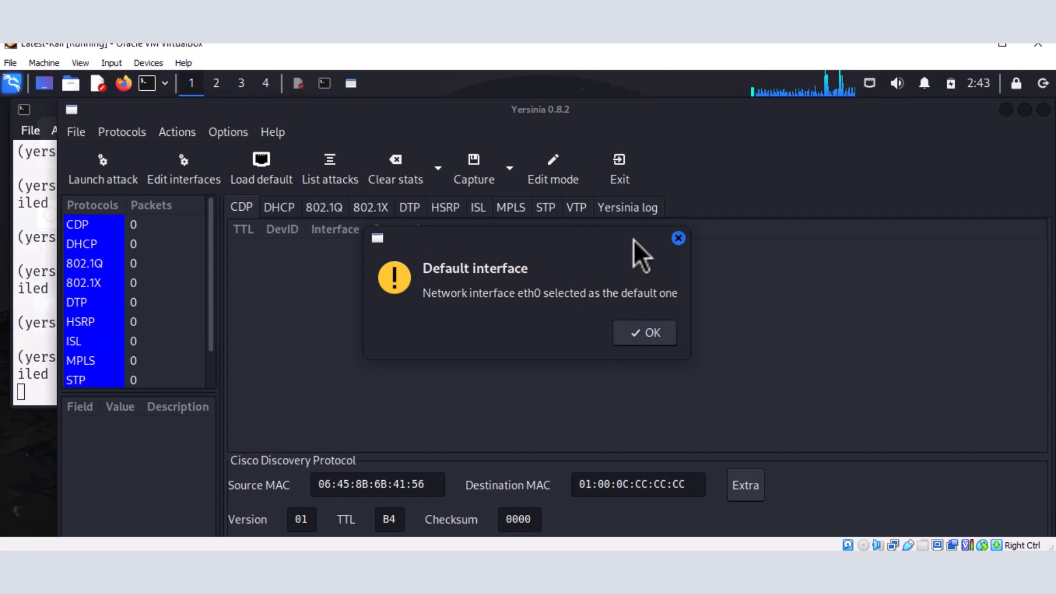
pyautogui.moveTo(521, 300)
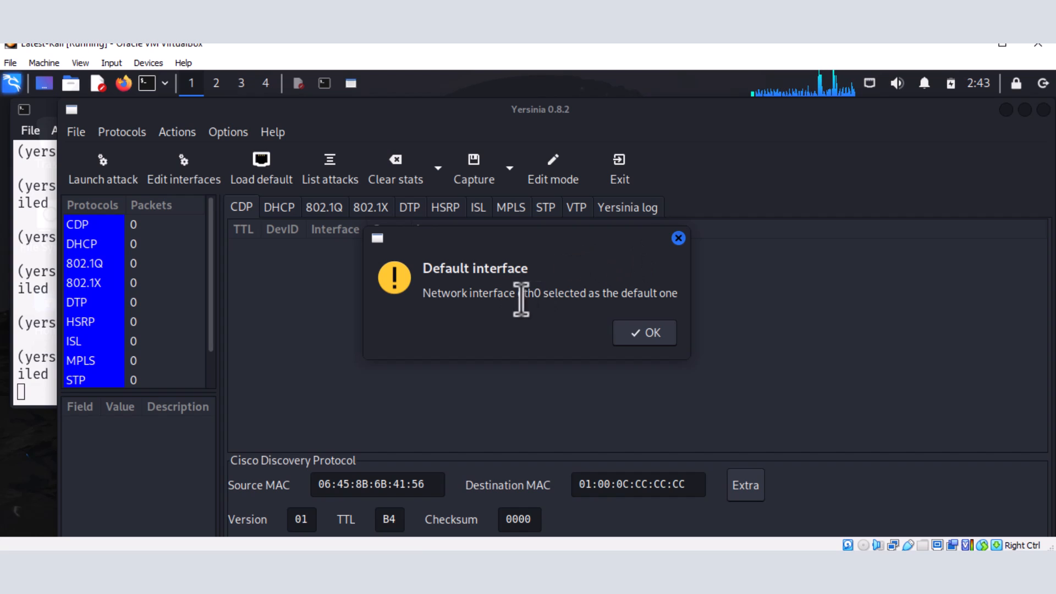
pyautogui.moveTo(441, 299)
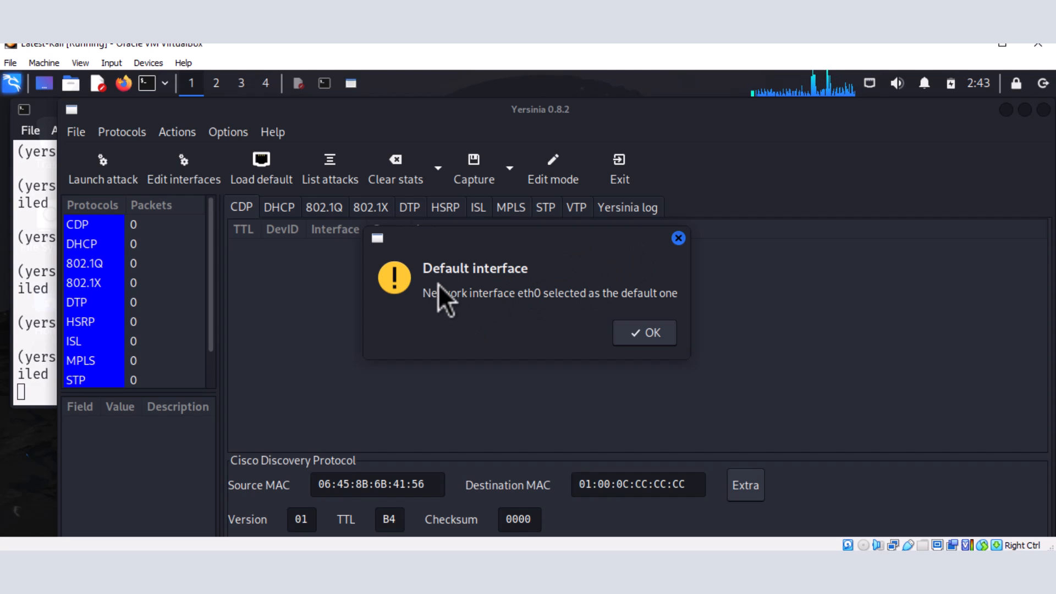
pyautogui.moveTo(510, 295)
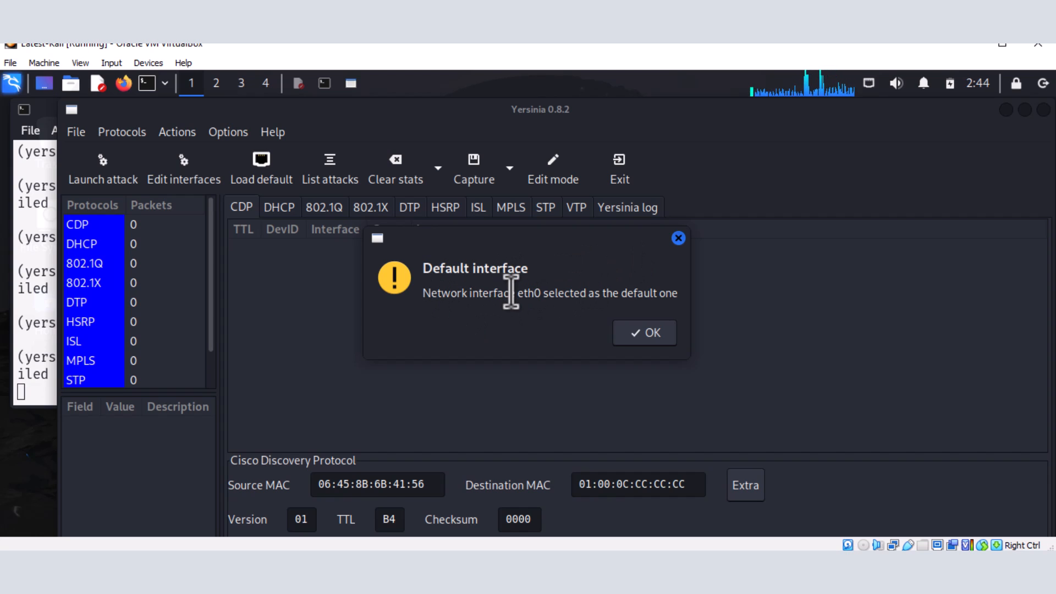
pyautogui.click(643, 333)
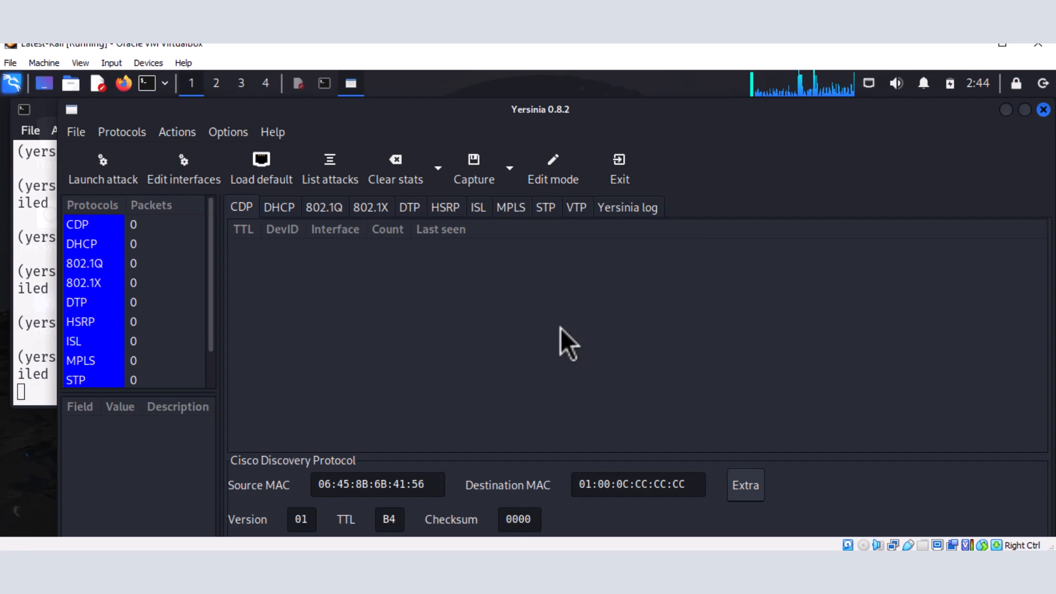
pyautogui.moveTo(577, 265)
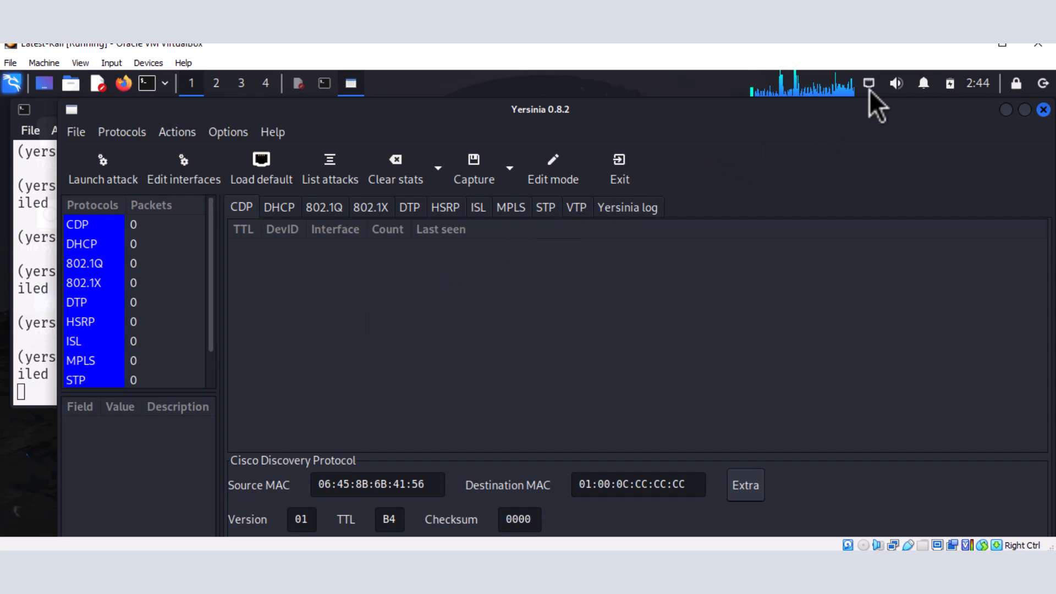
# Confirm Wired connection 1 uses device eth0 in Network Connections, then close it without changes.
pyautogui.click(869, 83)
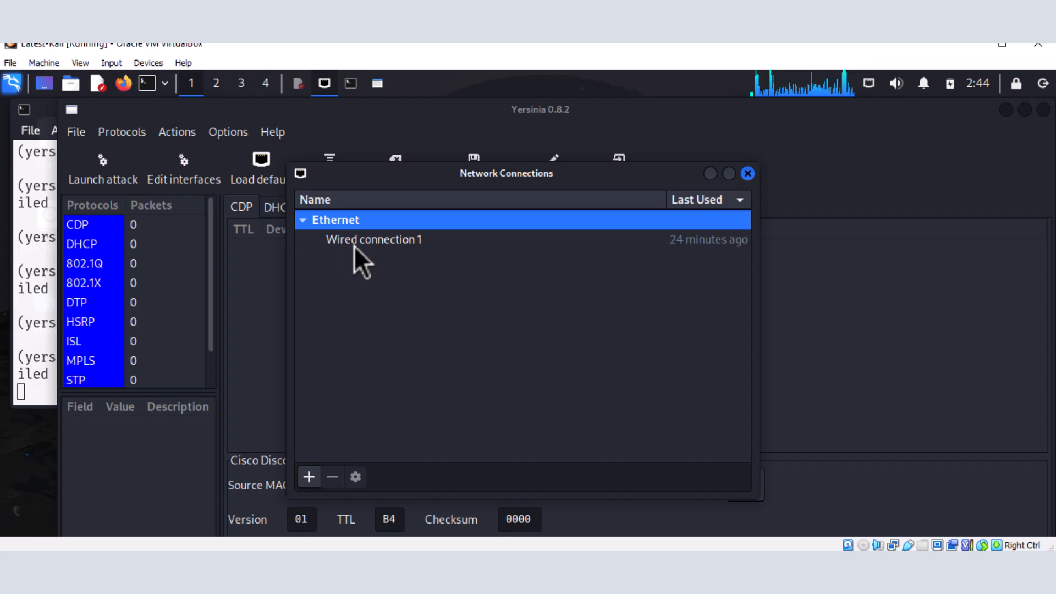
pyautogui.doubleClick(374, 238)
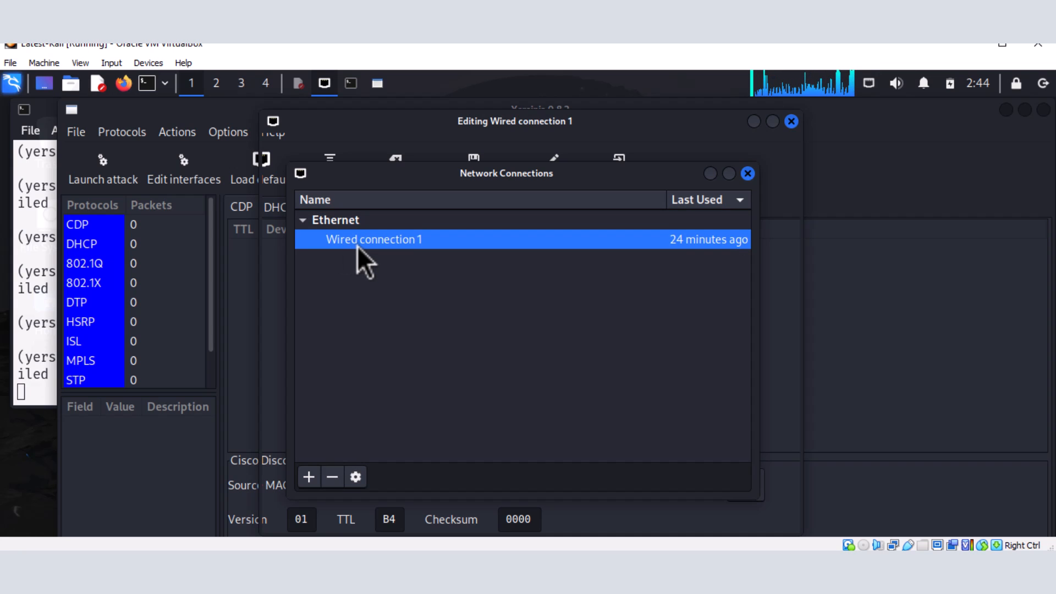
pyautogui.doubleClick(374, 238)
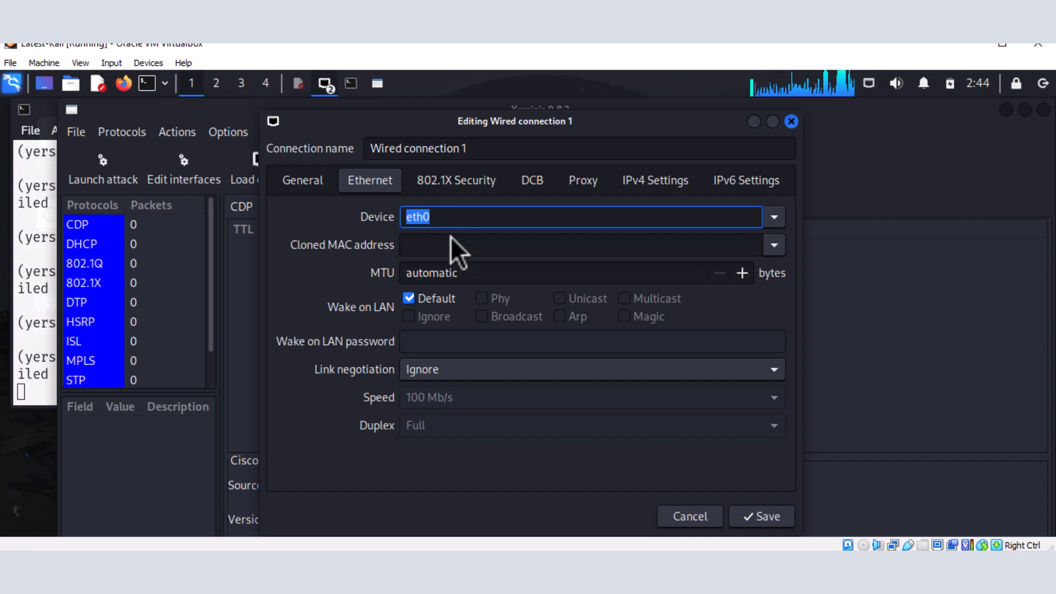
pyautogui.moveTo(481, 346)
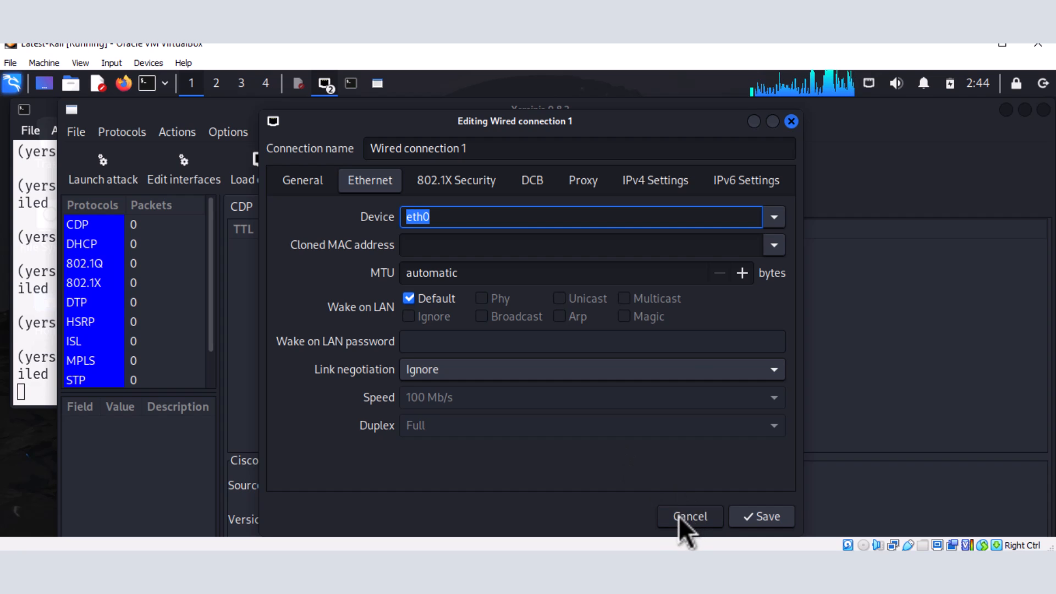
pyautogui.click(689, 516)
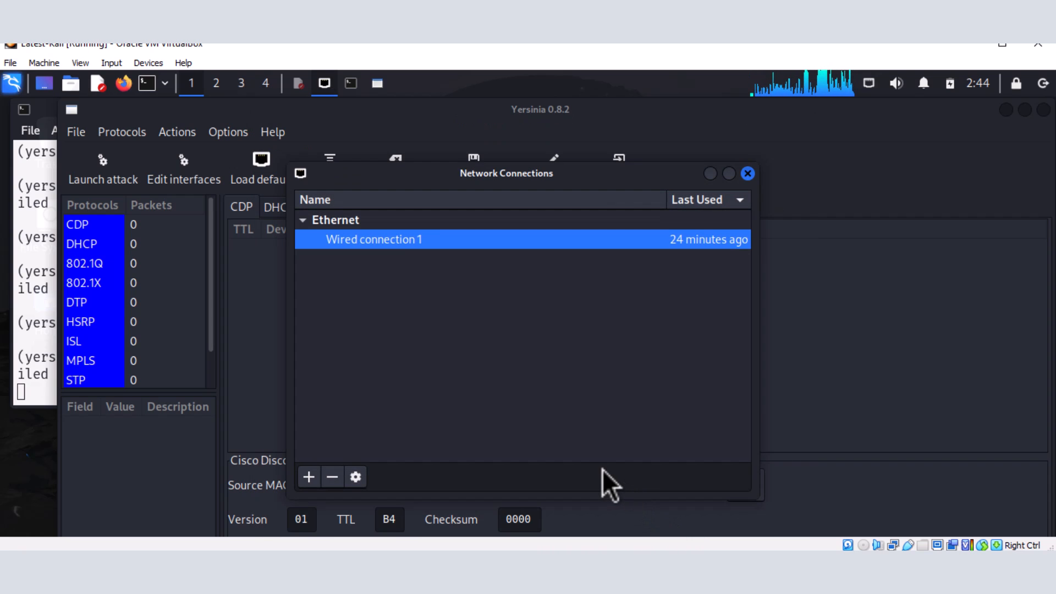
pyautogui.click(748, 172)
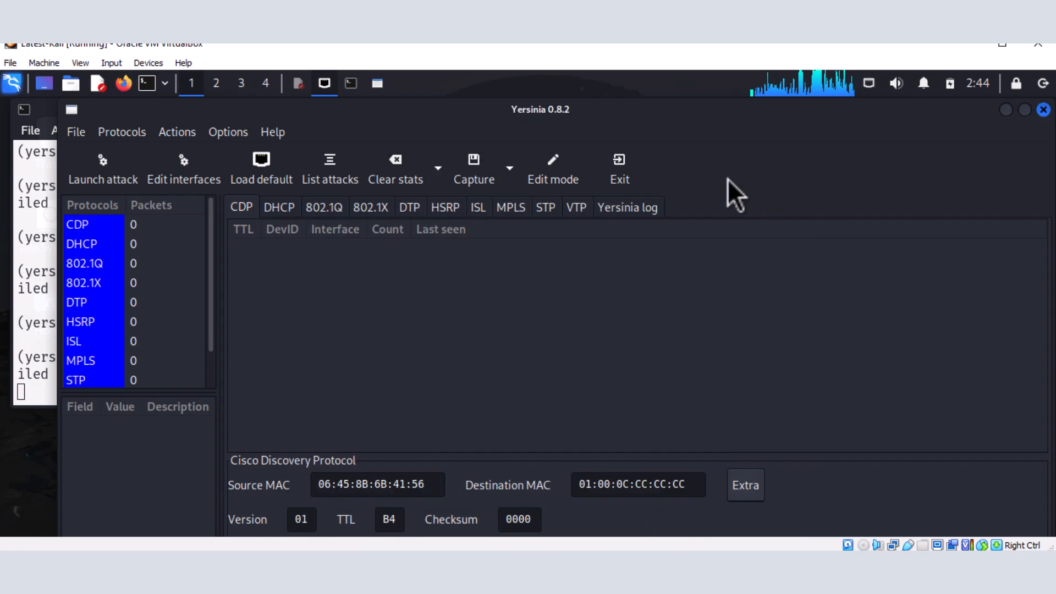
pyautogui.moveTo(102, 168)
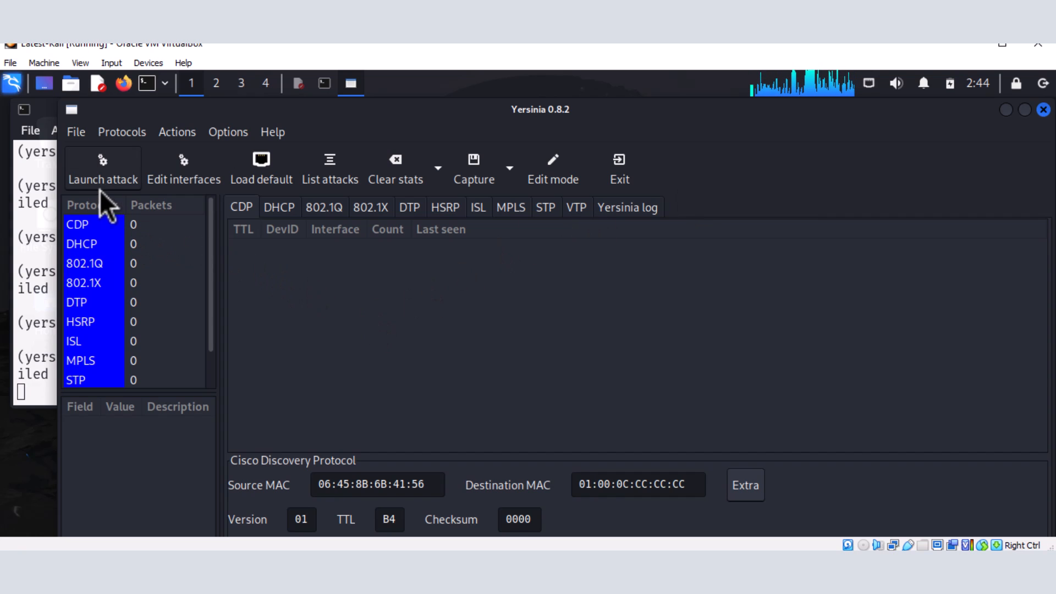
# Launch the protocol attack chooser and browse the DHCP, 802.1Q, 802.1X and DTP attack tabs.
pyautogui.click(103, 168)
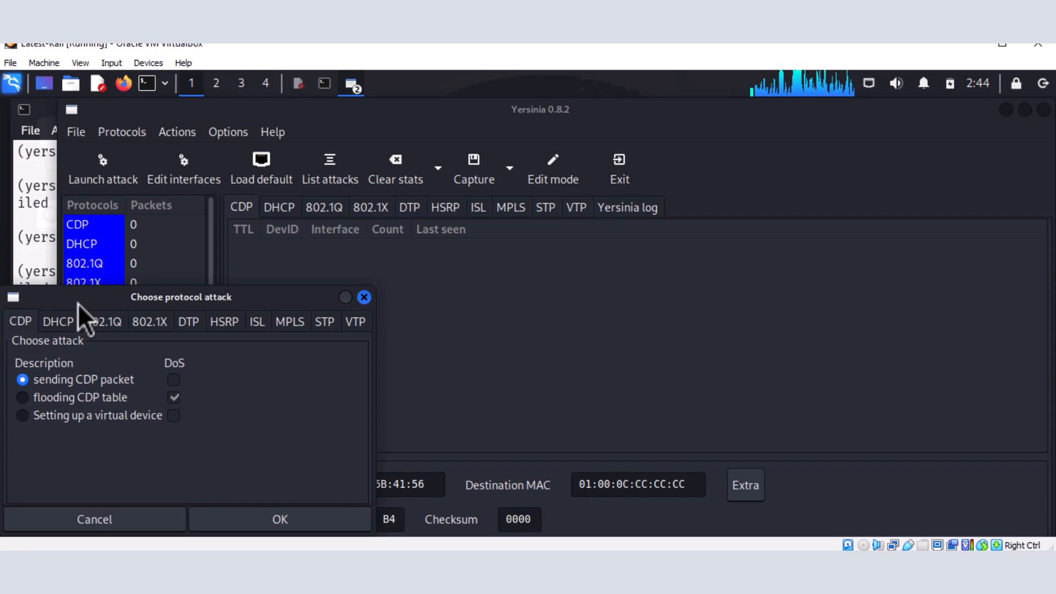
pyautogui.moveTo(32, 368)
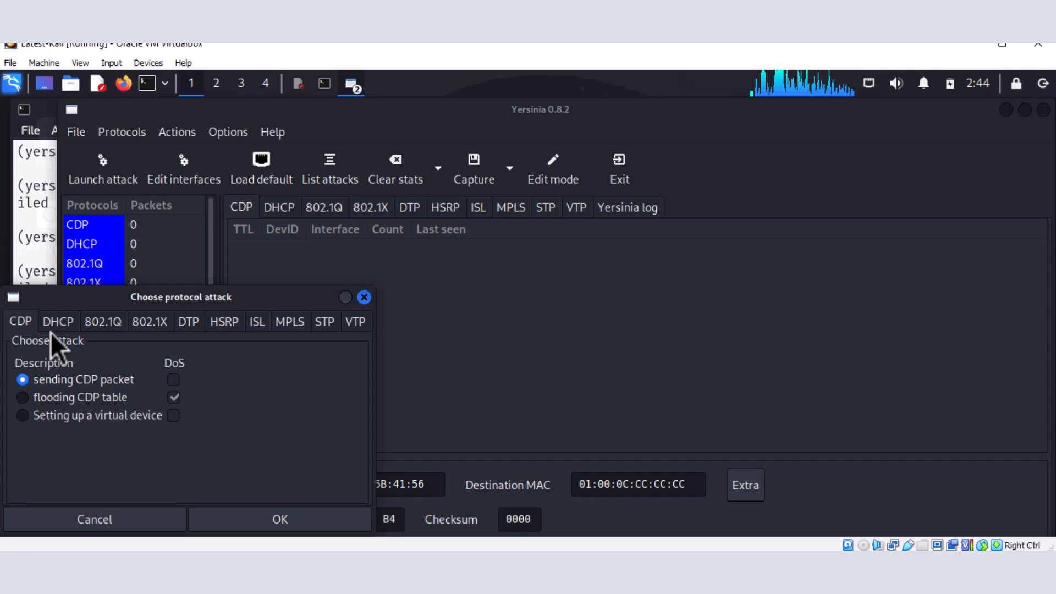
pyautogui.click(58, 321)
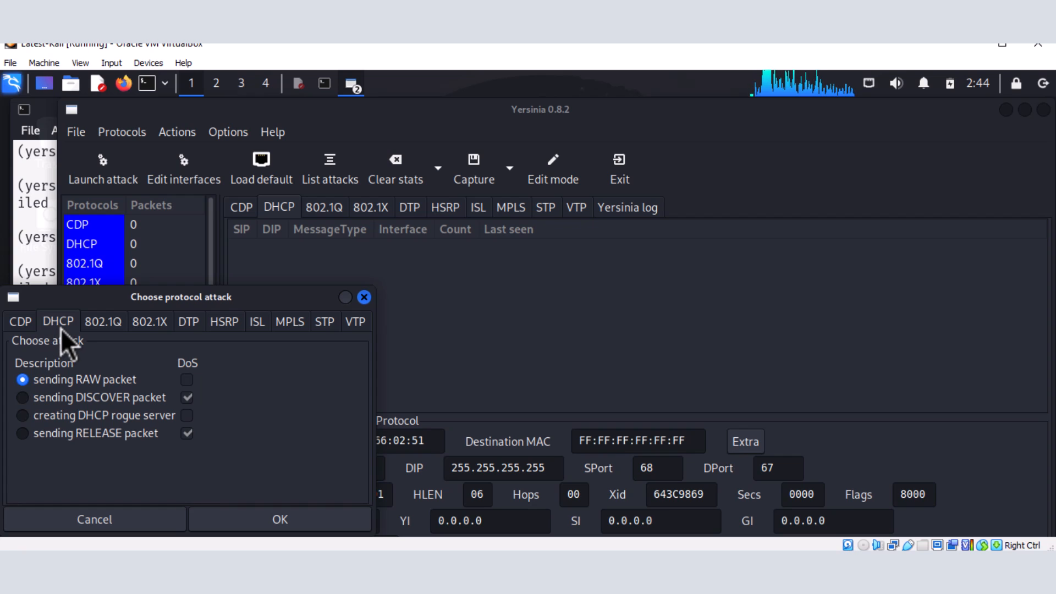
pyautogui.click(104, 321)
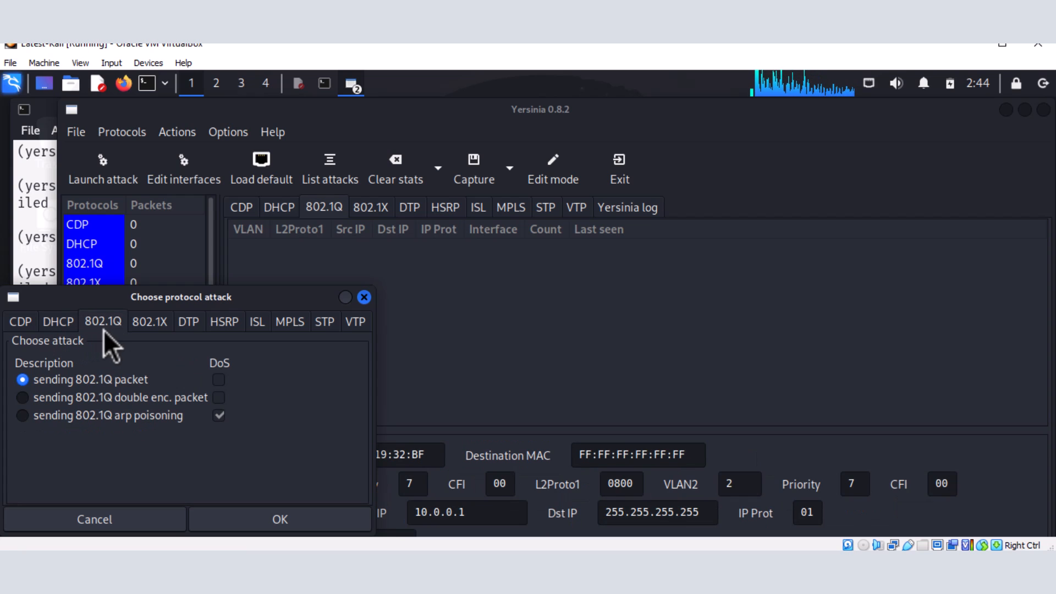
pyautogui.click(150, 321)
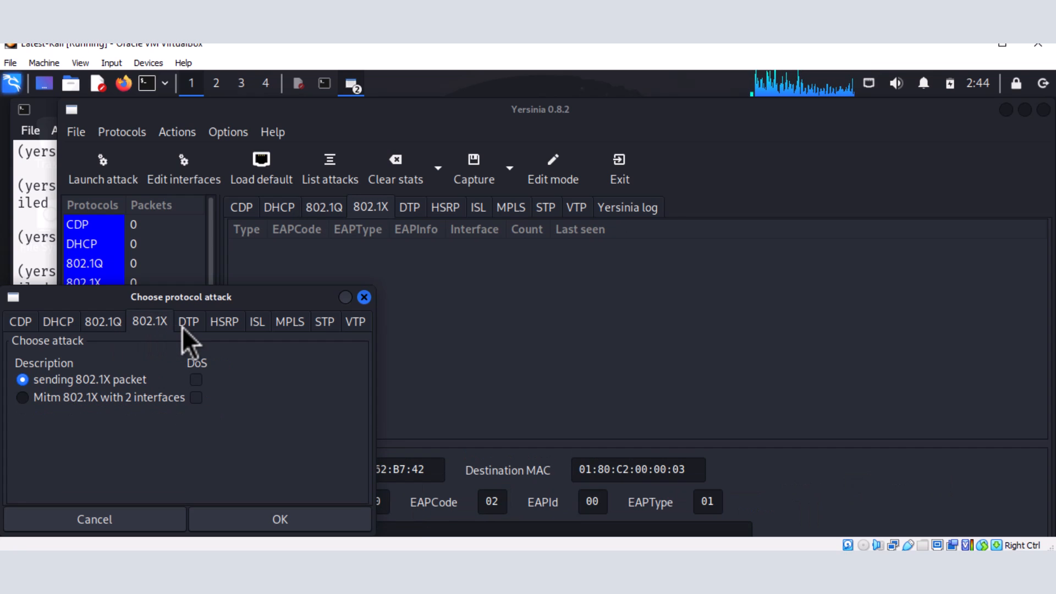
pyautogui.click(188, 322)
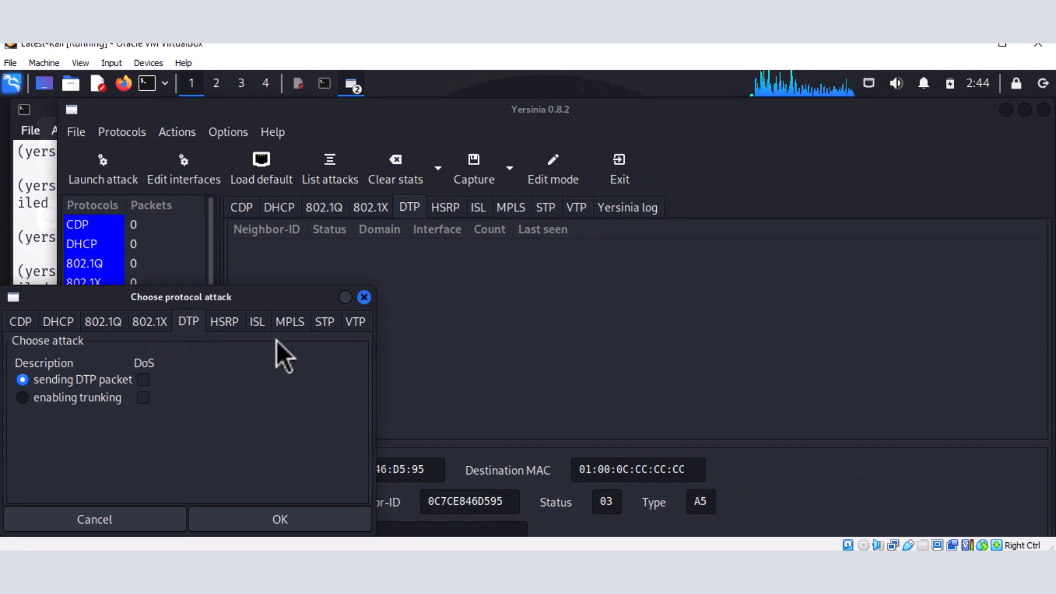
pyautogui.moveTo(225, 346)
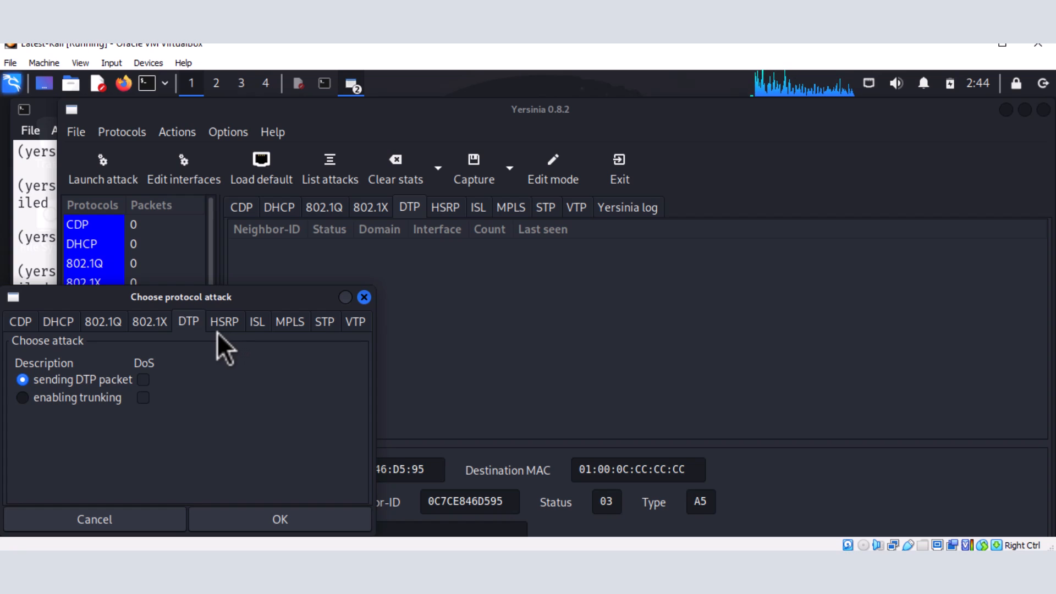
pyautogui.moveTo(262, 343)
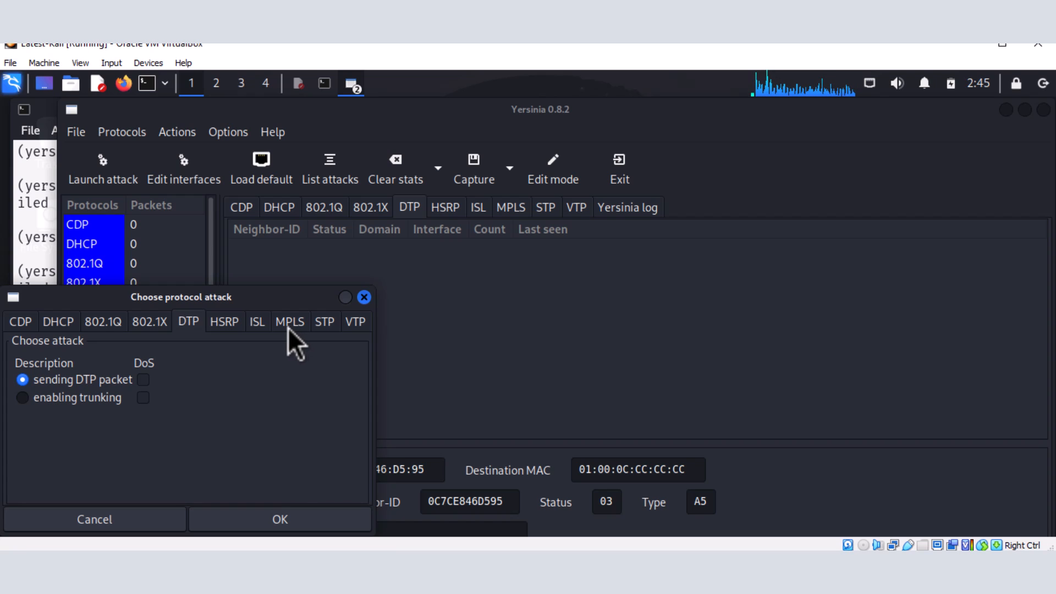
pyautogui.moveTo(327, 336)
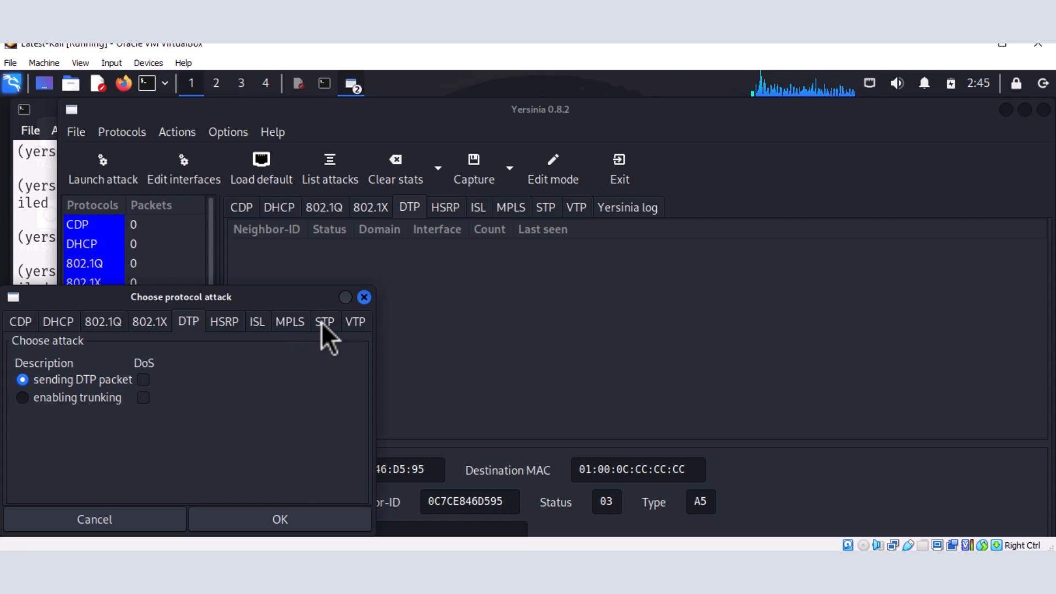
# View the STP attacks such as claiming root role, then the VTP attacks like deleting all VTP vlans.
pyautogui.click(324, 321)
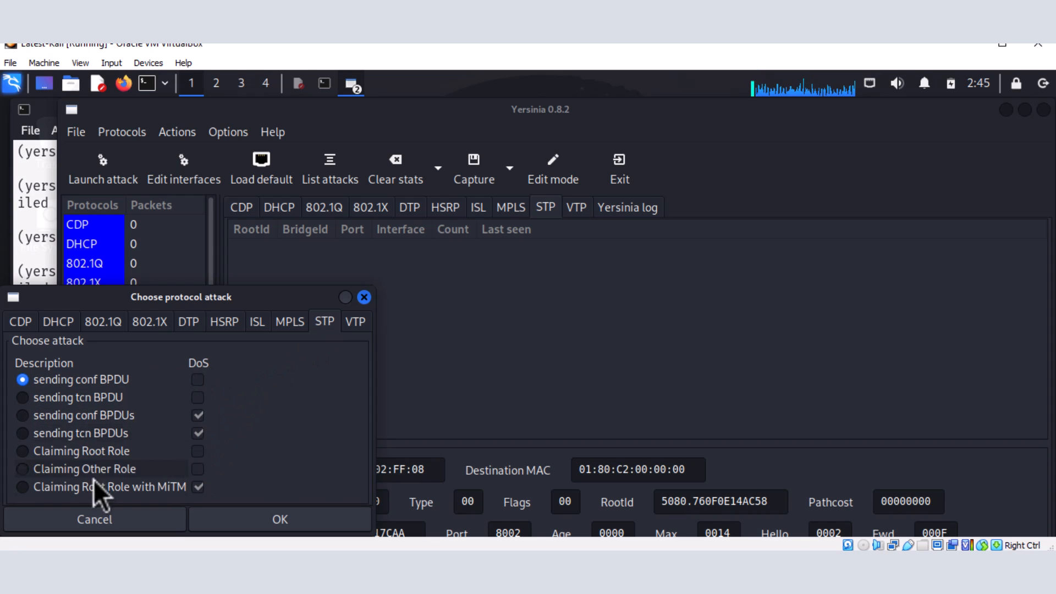
pyautogui.moveTo(81, 468)
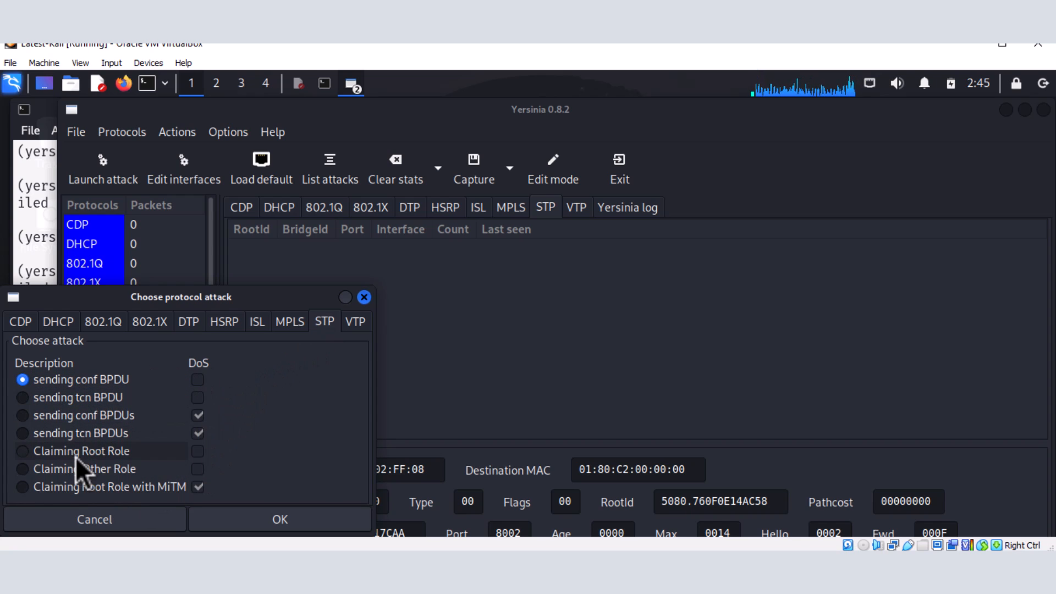
pyautogui.moveTo(120, 464)
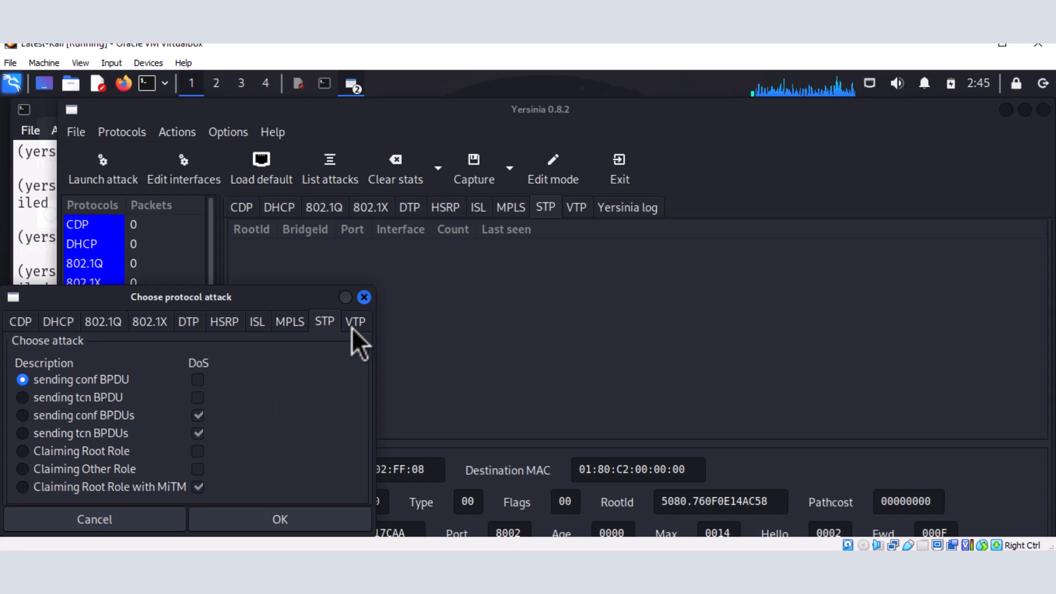
pyautogui.click(355, 321)
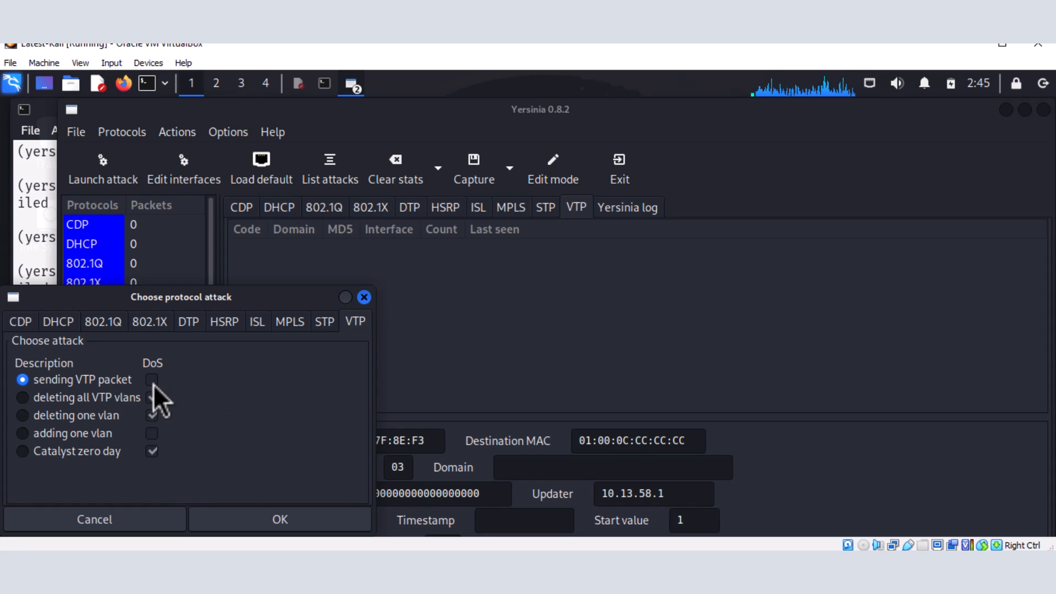
pyautogui.click(151, 397)
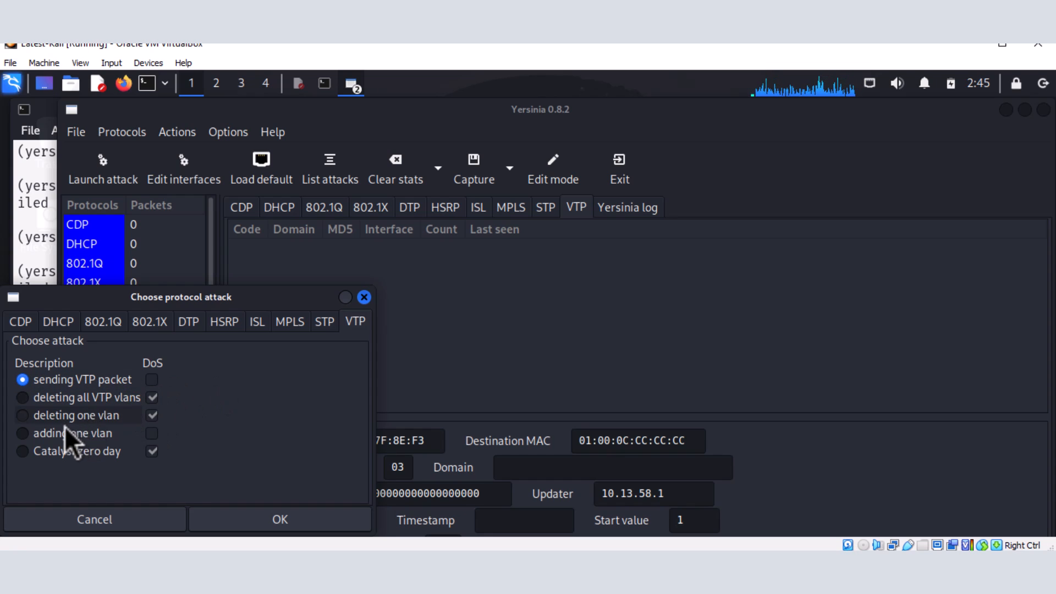
pyautogui.moveTo(74, 410)
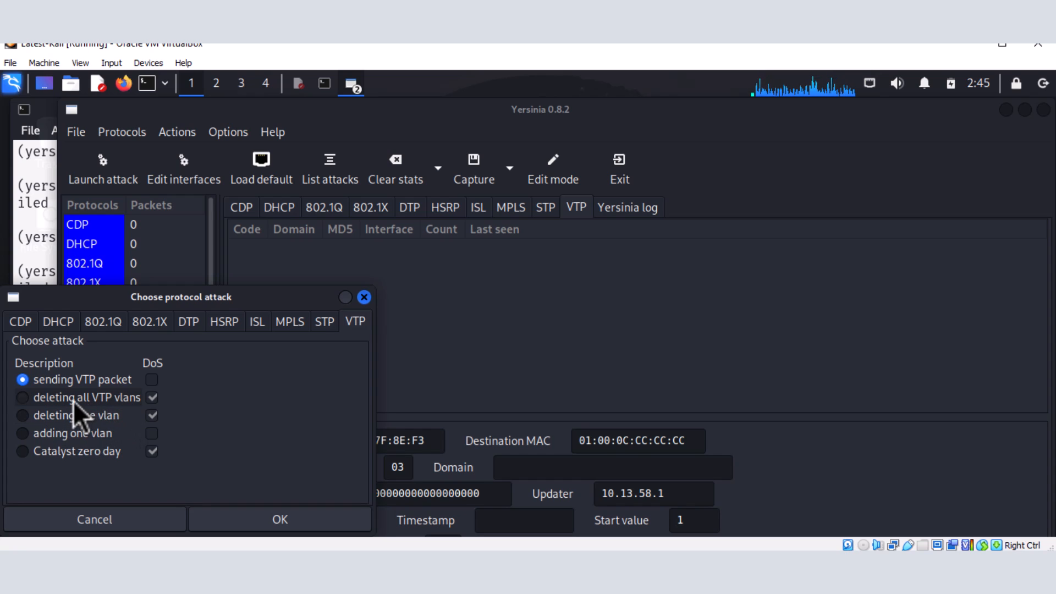
pyautogui.moveTo(91, 434)
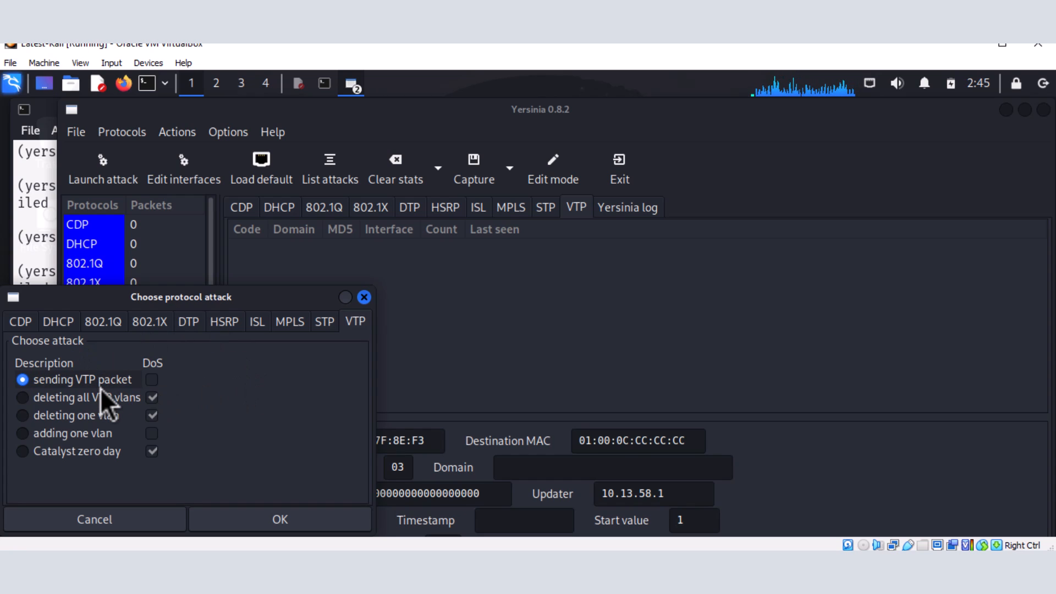
pyautogui.moveTo(370, 329)
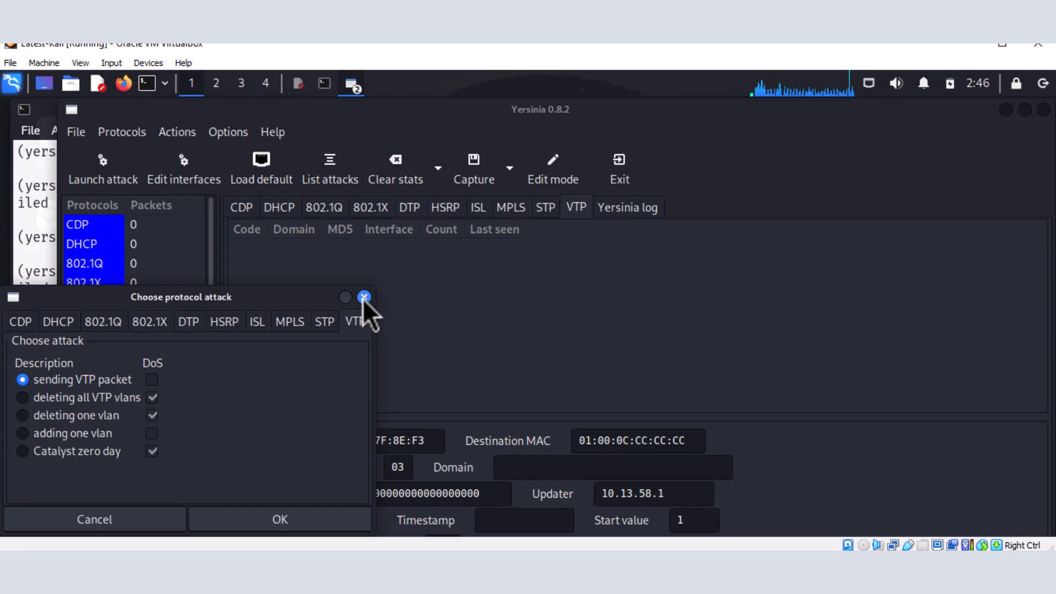
pyautogui.moveTo(296, 353)
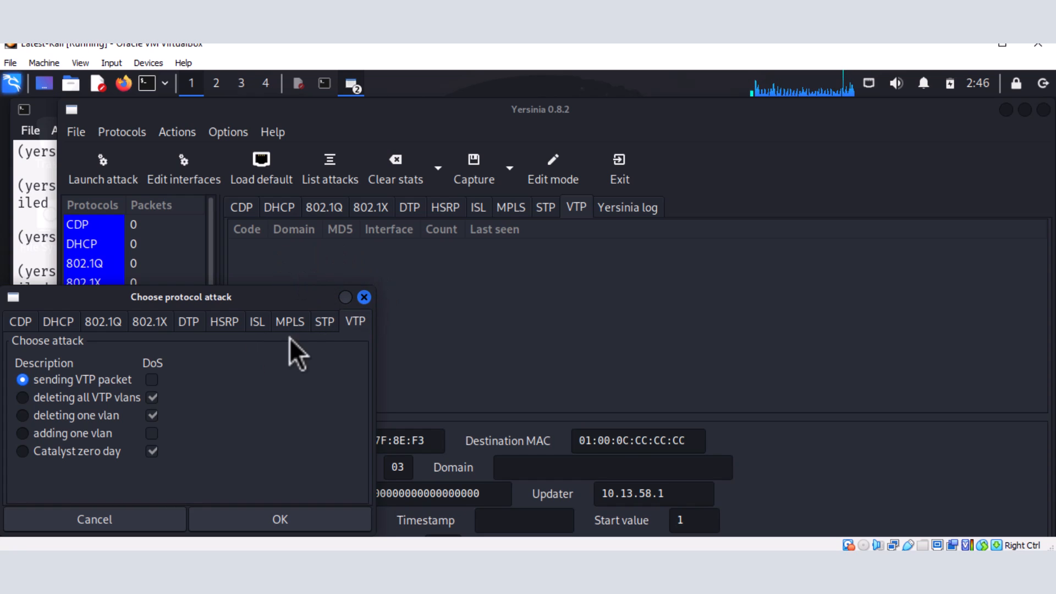
pyautogui.moveTo(346, 330)
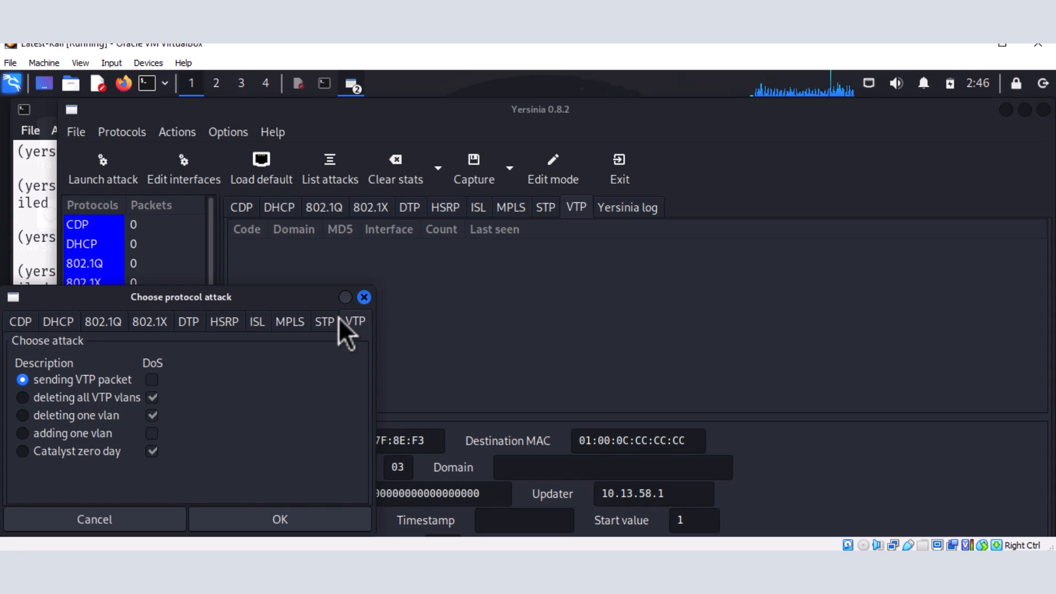
pyautogui.moveTo(344, 266)
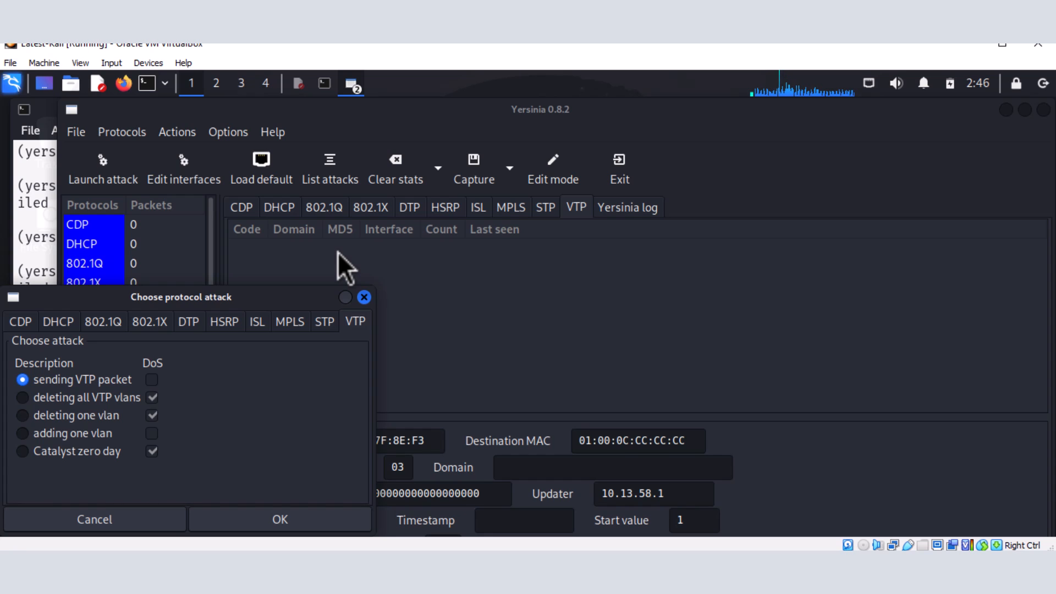
pyautogui.moveTo(336, 285)
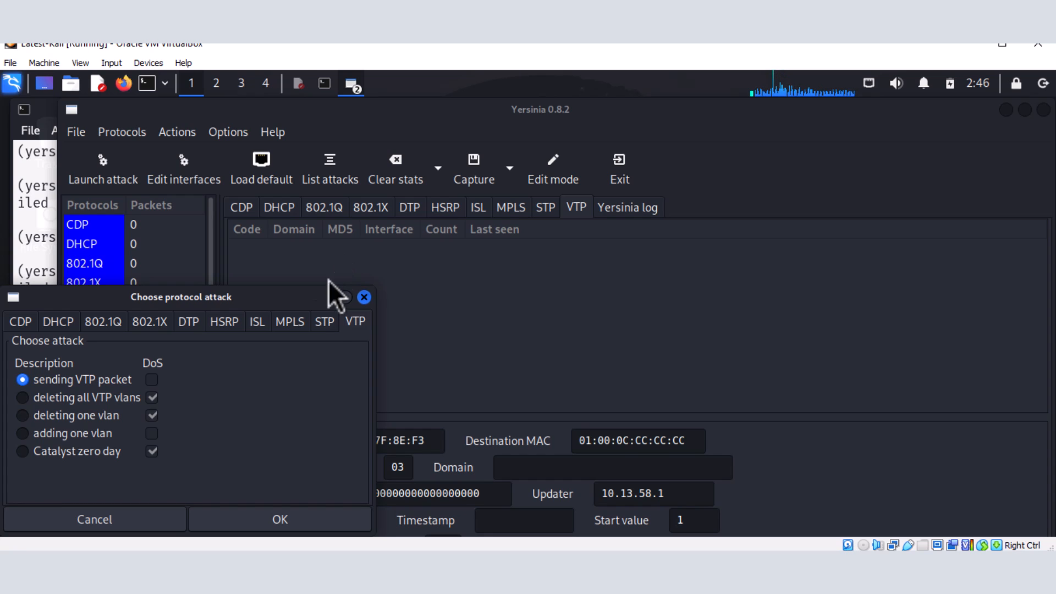